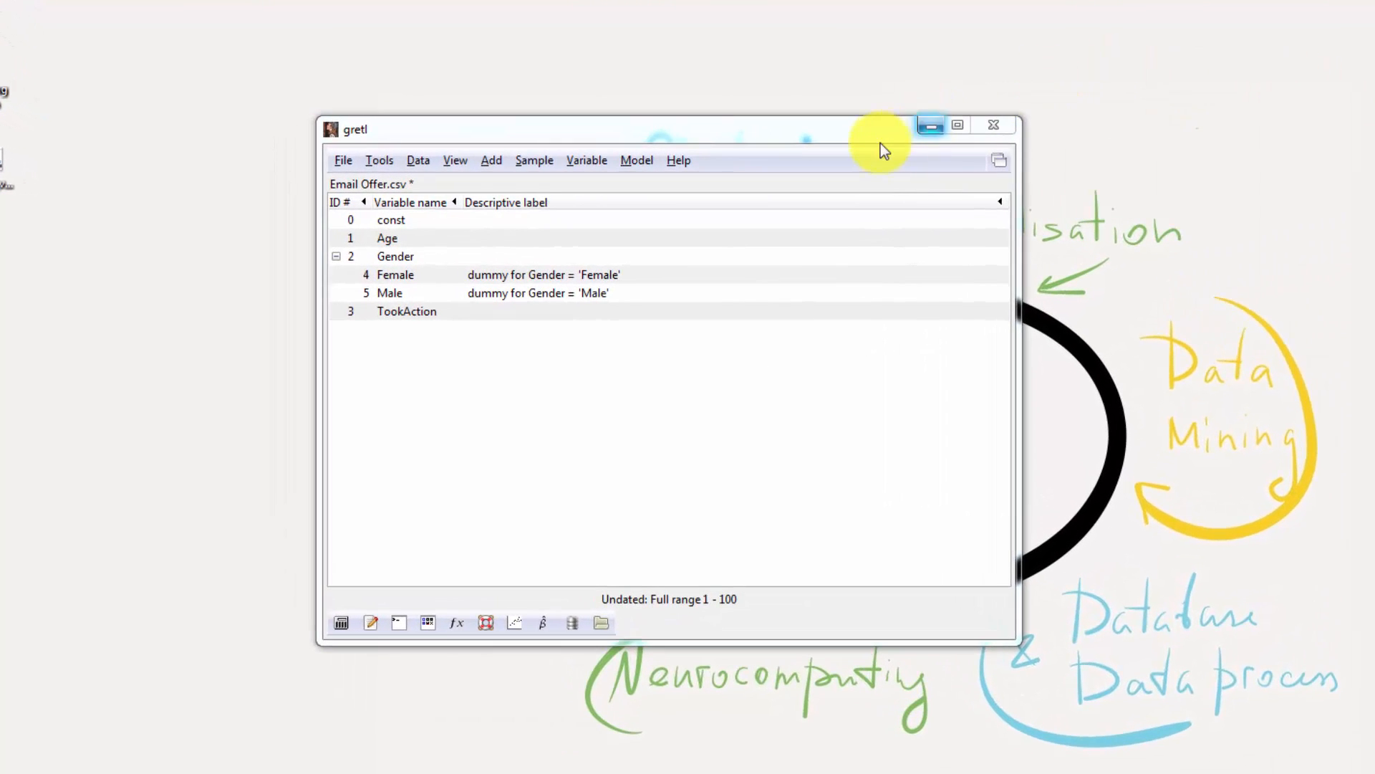
- Select the Female dummy and bring up the Model menu of estimation methods
{"action": "left_click", "coordinate": [394, 274]}
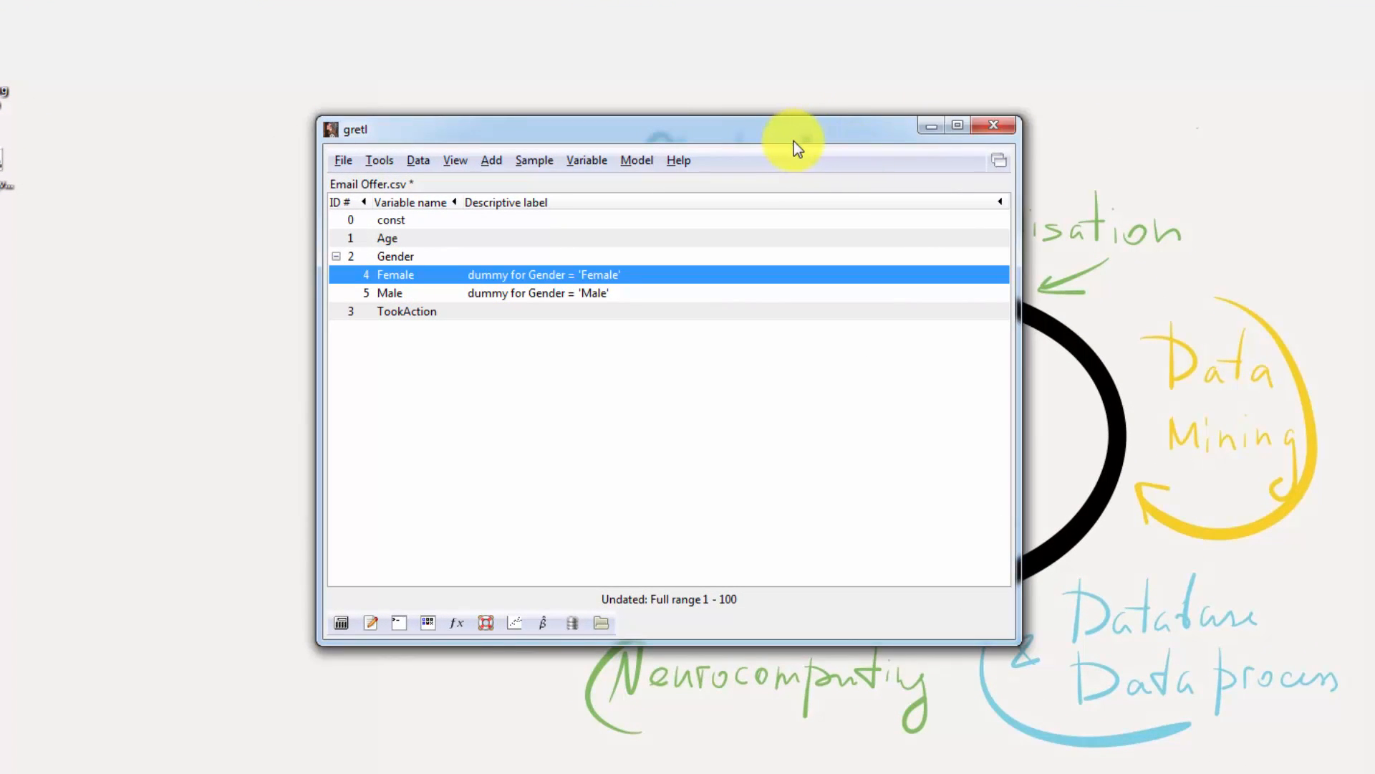
{"action": "mouse_move", "coordinate": [757, 161]}
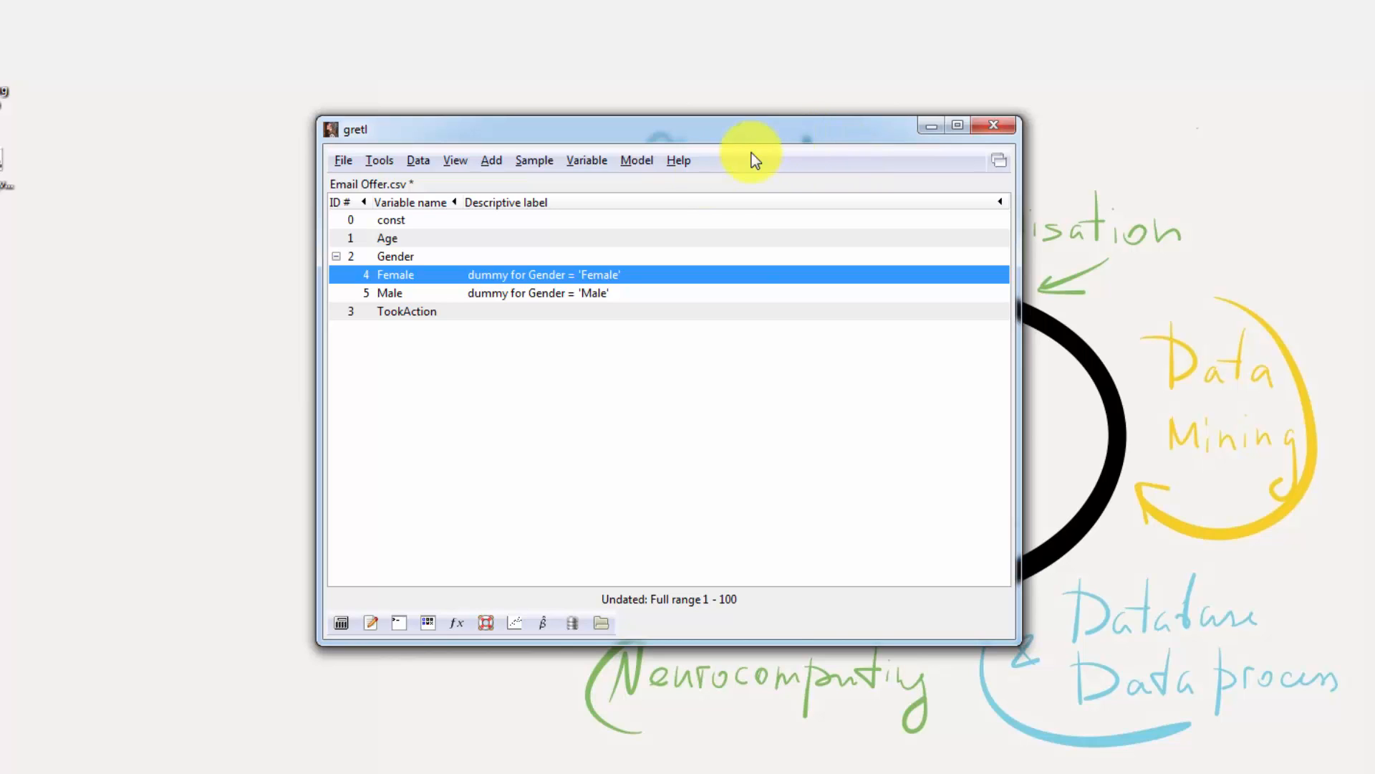
{"action": "mouse_move", "coordinate": [397, 296]}
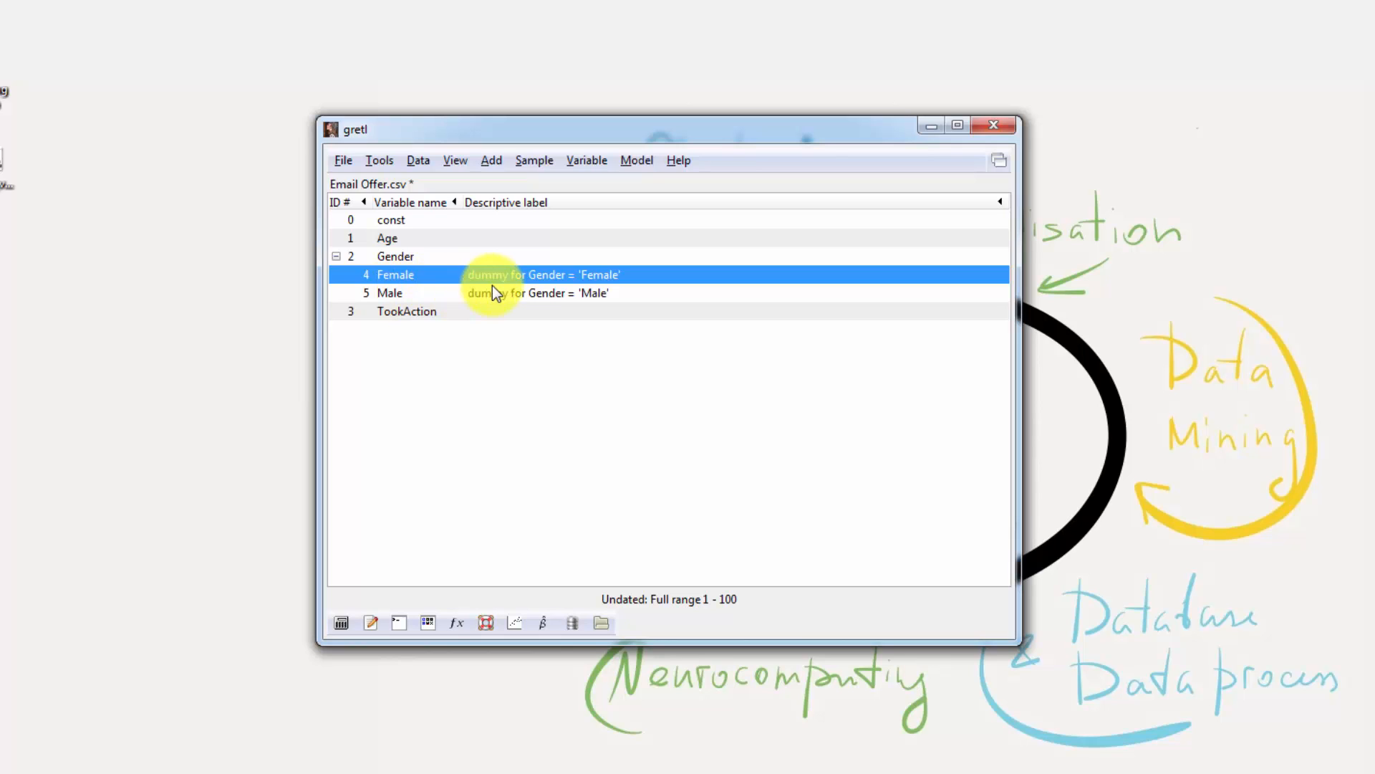
{"action": "mouse_move", "coordinate": [657, 306]}
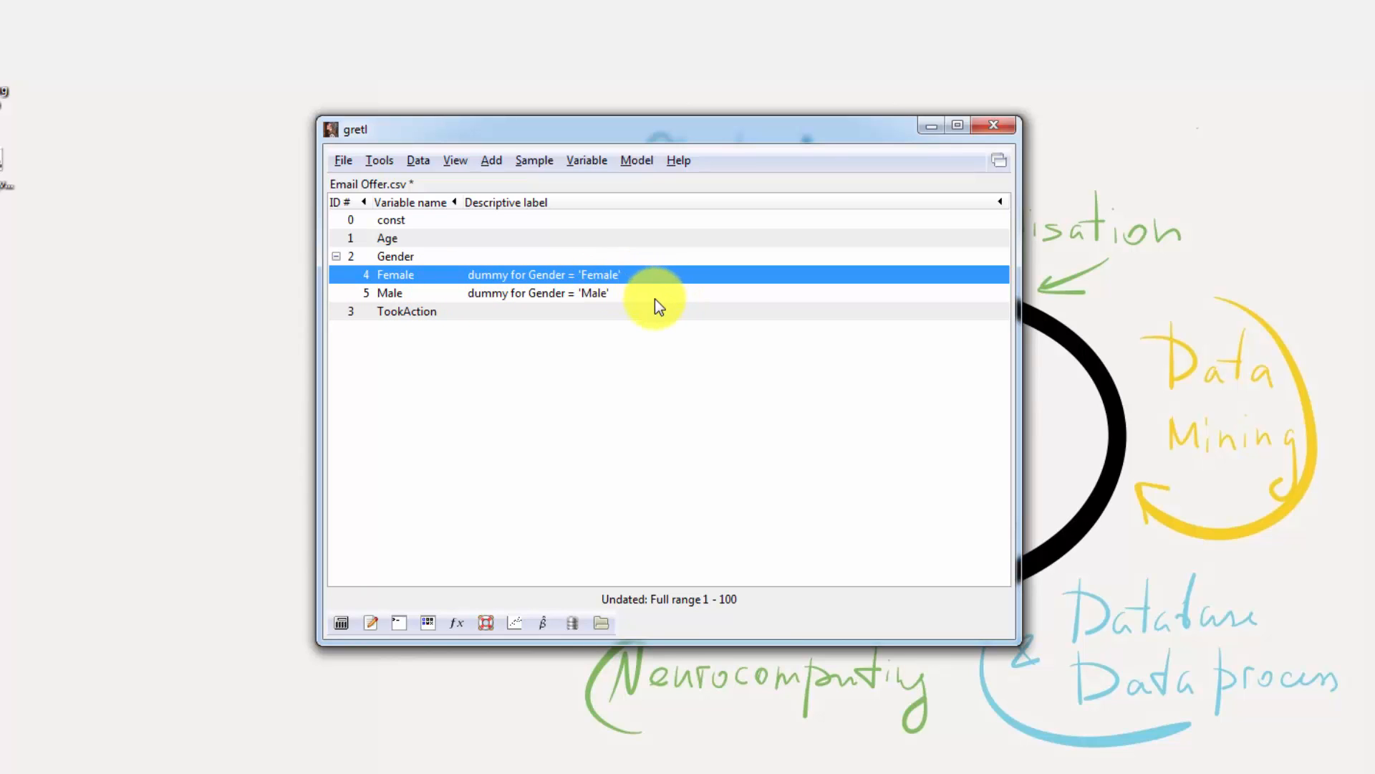
{"action": "mouse_move", "coordinate": [530, 361]}
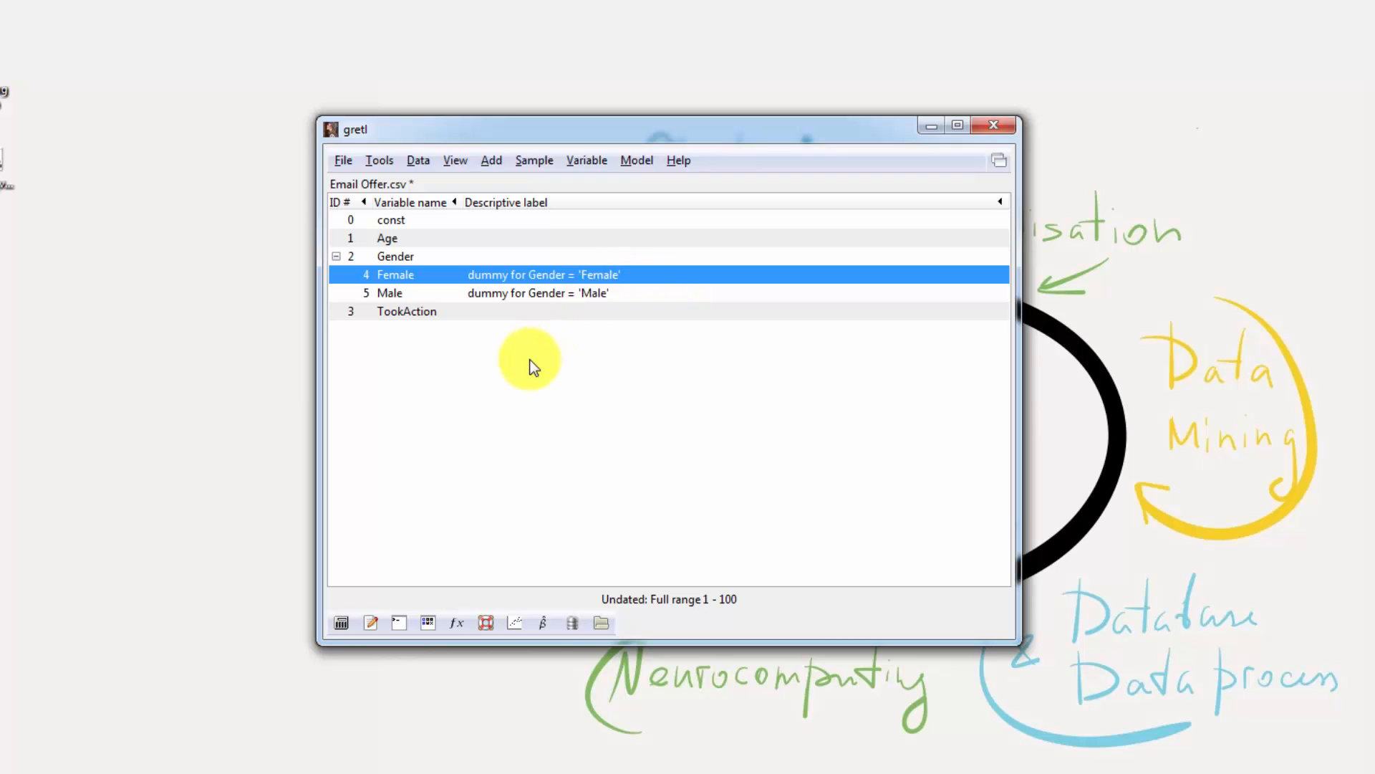
{"action": "mouse_move", "coordinate": [533, 370]}
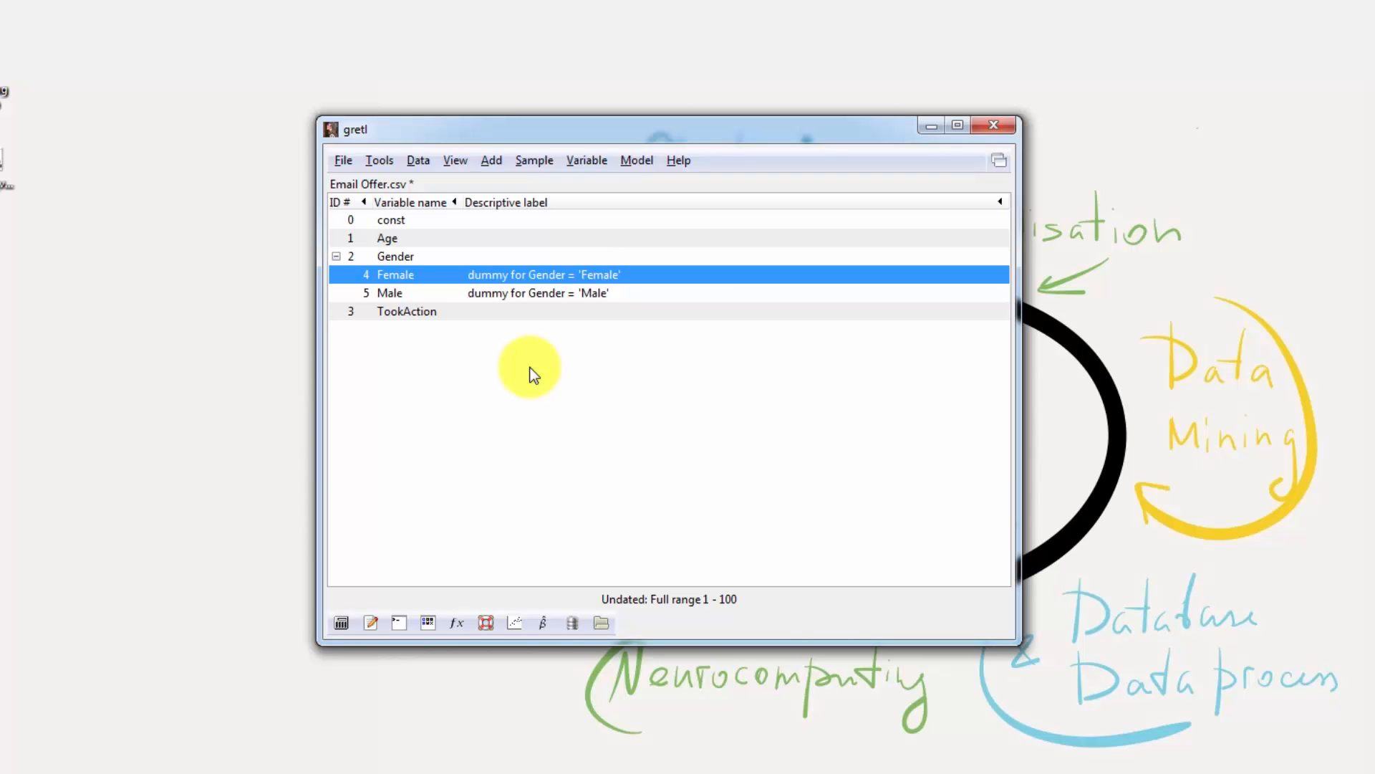
{"action": "left_click", "coordinate": [636, 160]}
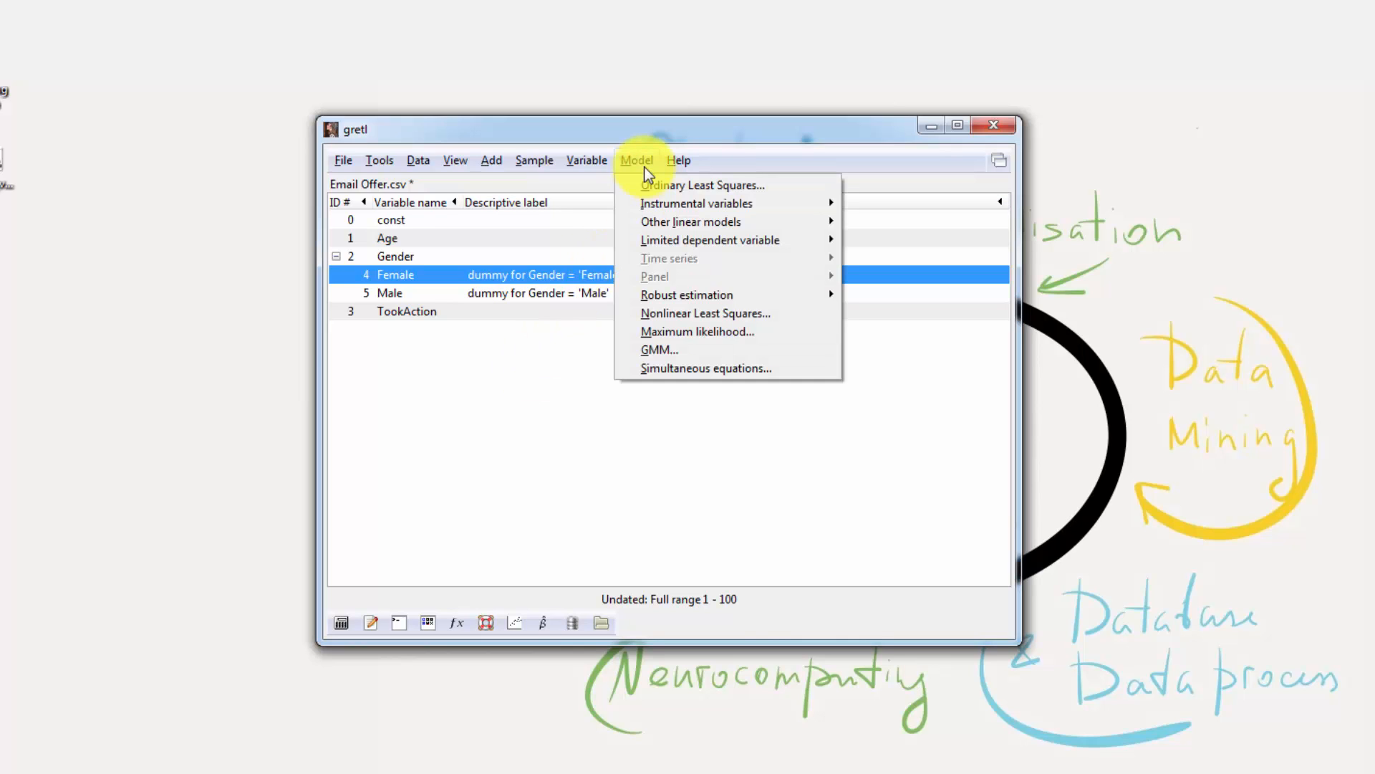
{"action": "mouse_move", "coordinate": [690, 222]}
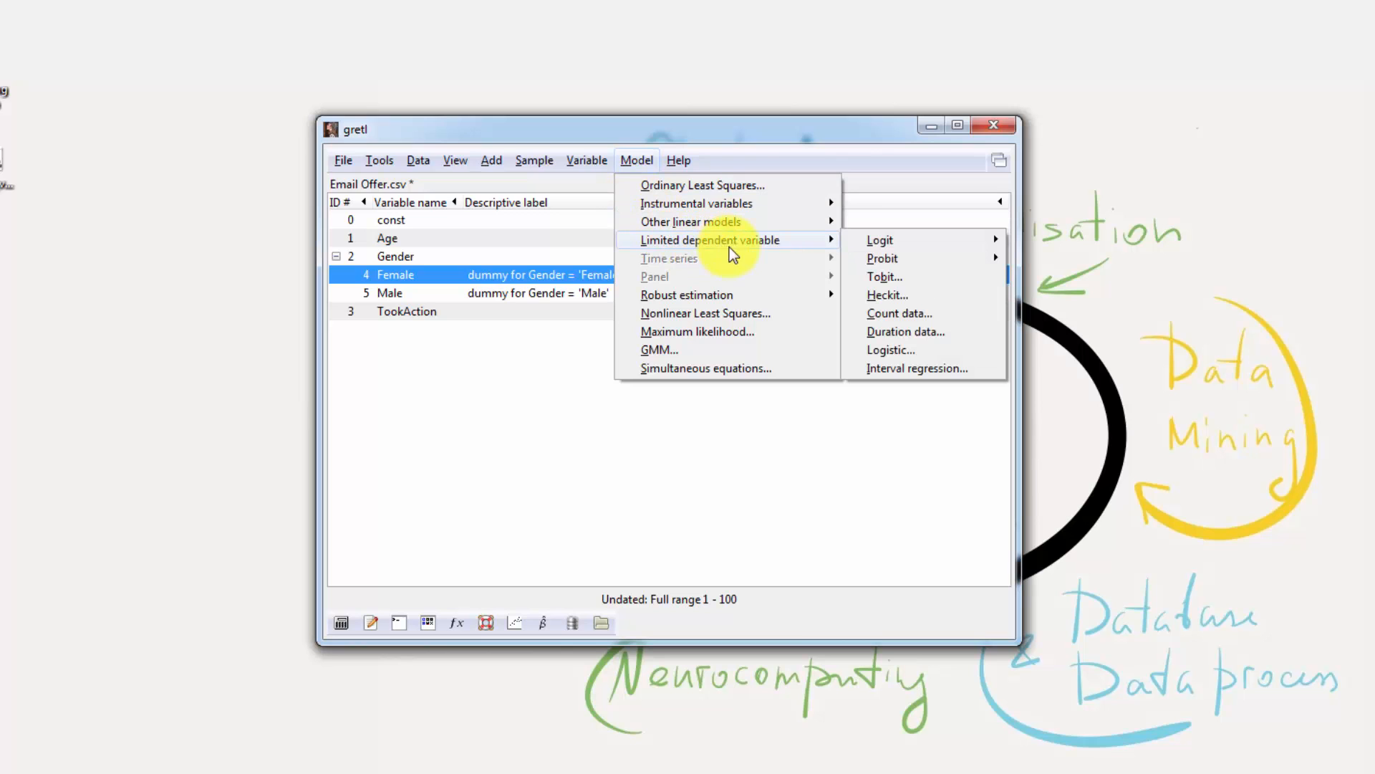
{"action": "mouse_move", "coordinate": [878, 240]}
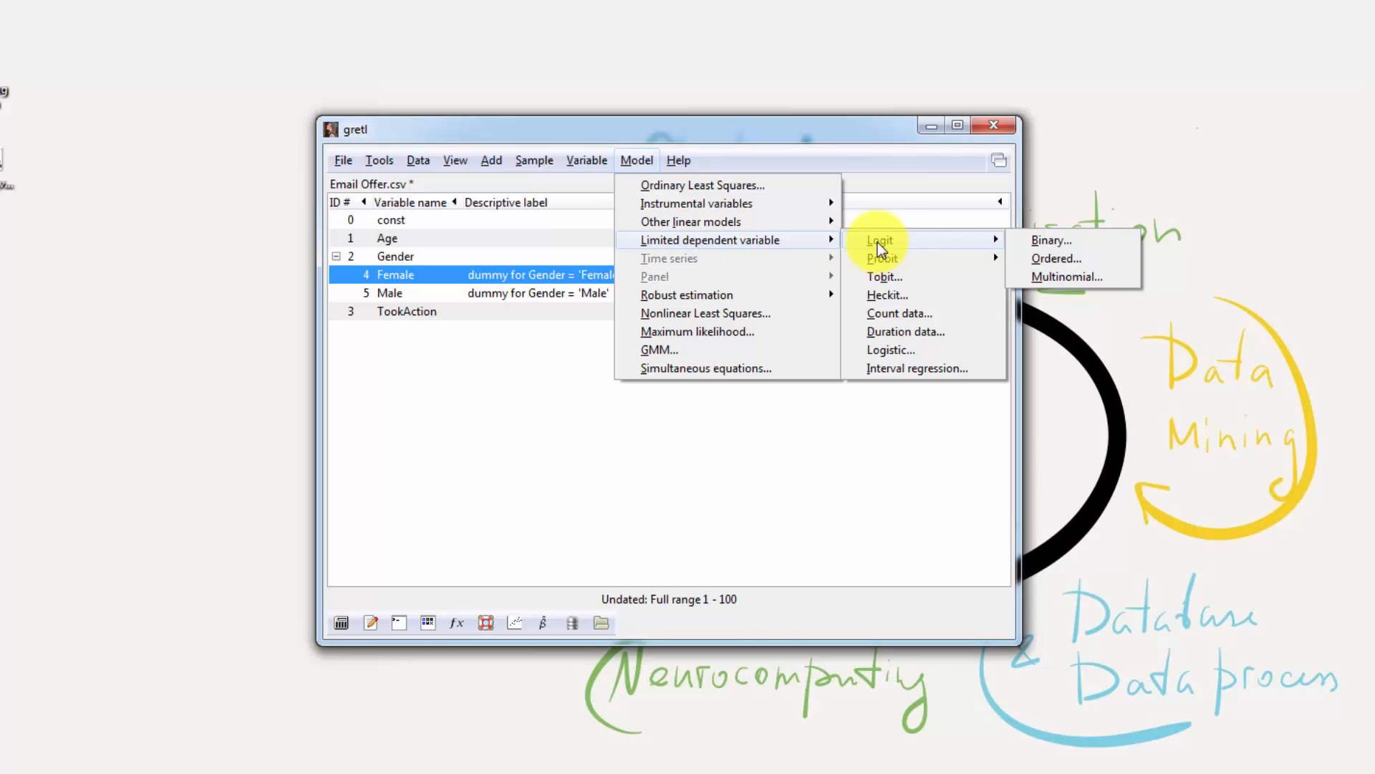
- Specify a binary logit with TookAction as default dependent variable, Age as regressor, reporting p-values
{"action": "left_click", "coordinate": [1052, 239]}
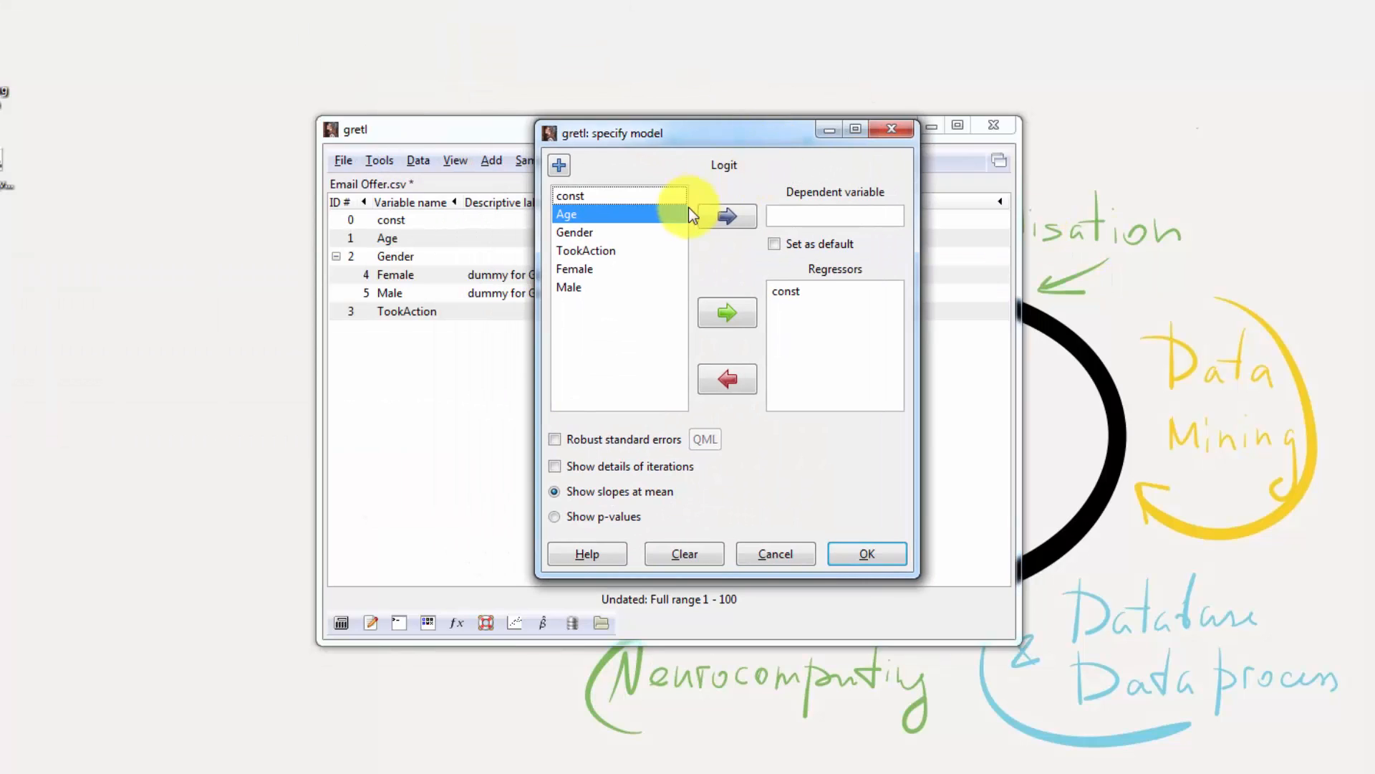
{"action": "left_click", "coordinate": [586, 250]}
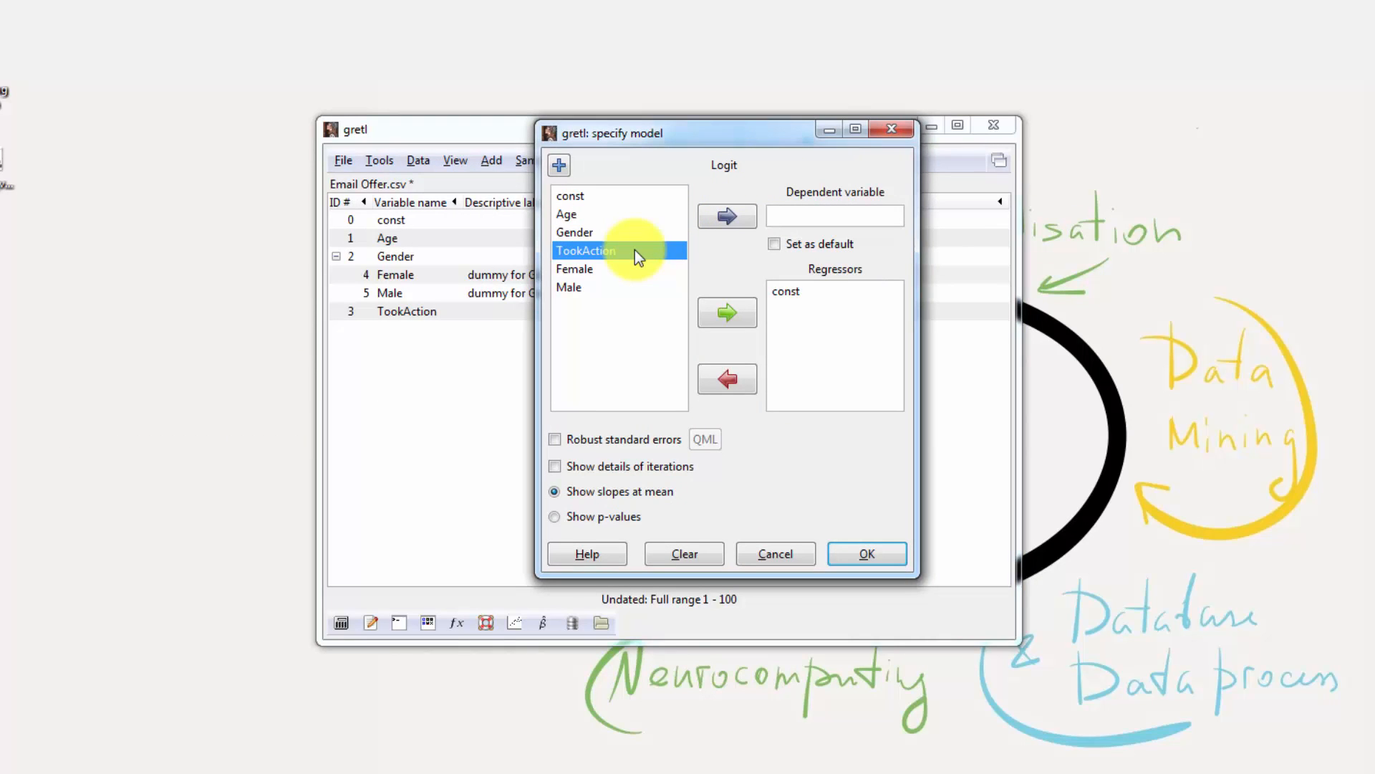
{"action": "mouse_move", "coordinate": [838, 210]}
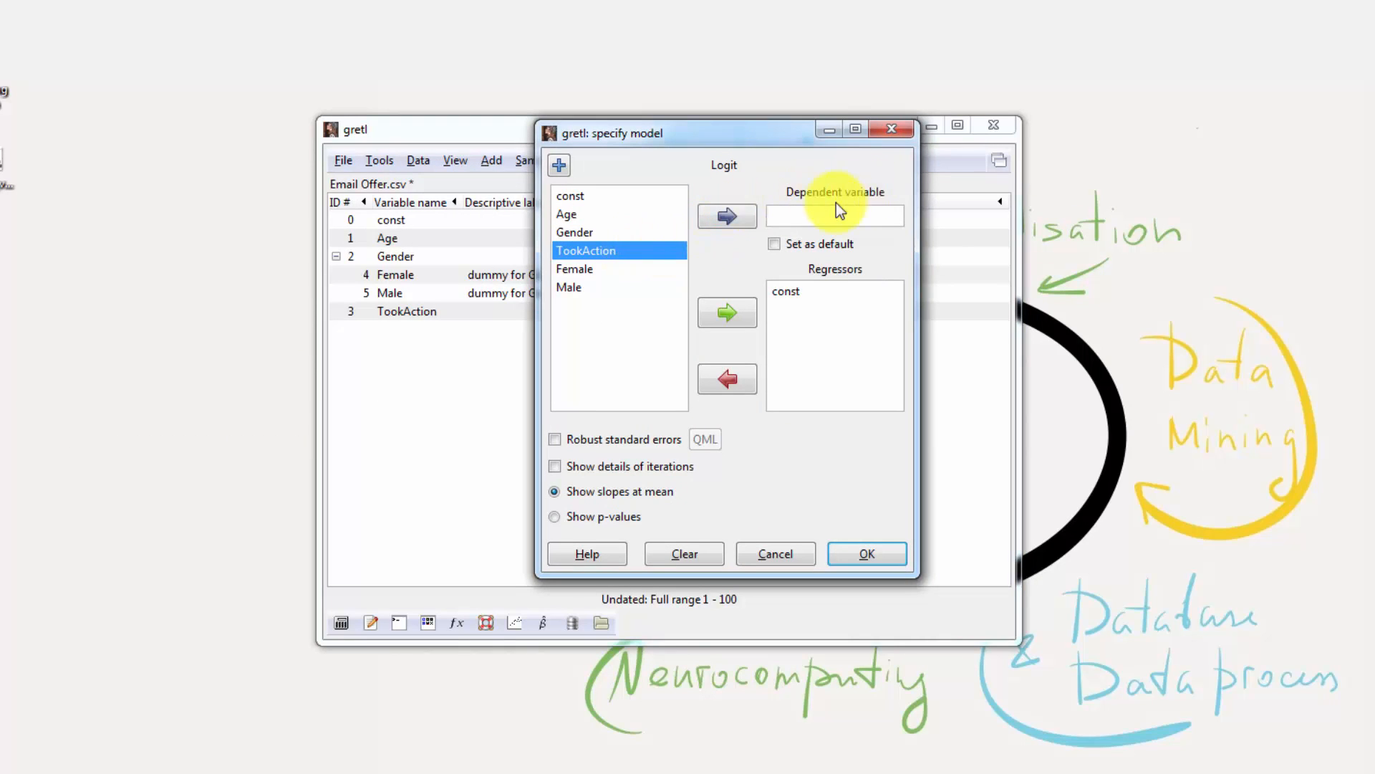
{"action": "mouse_move", "coordinate": [727, 217]}
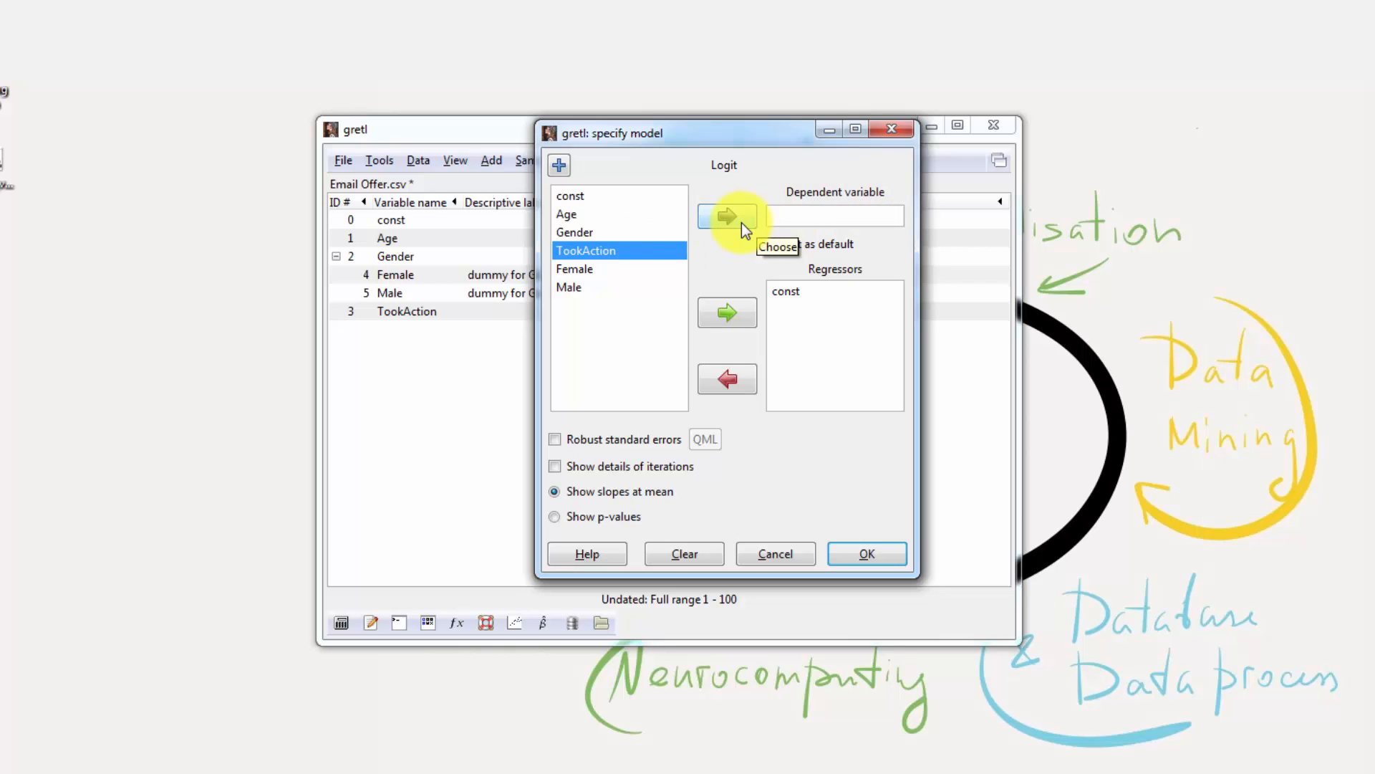
{"action": "left_click", "coordinate": [727, 216]}
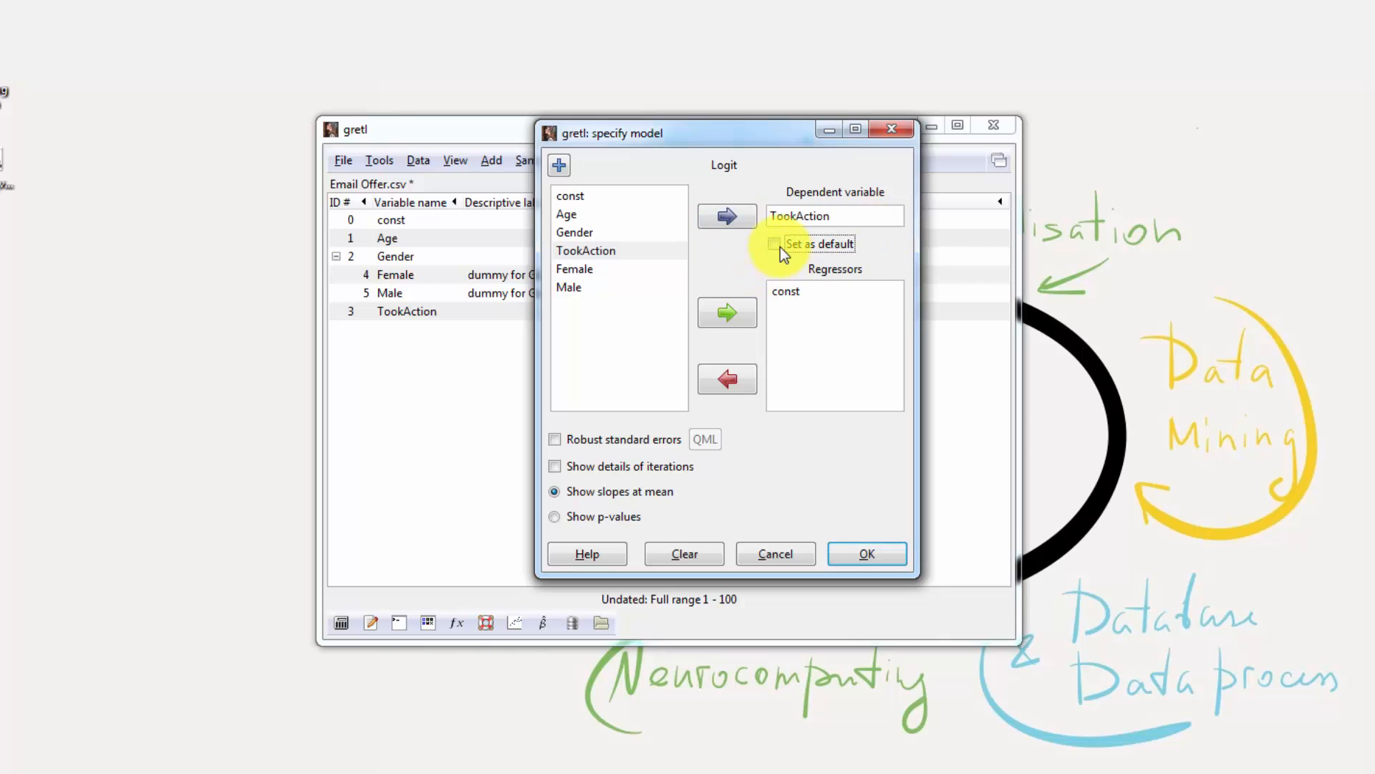
{"action": "left_click", "coordinate": [775, 243]}
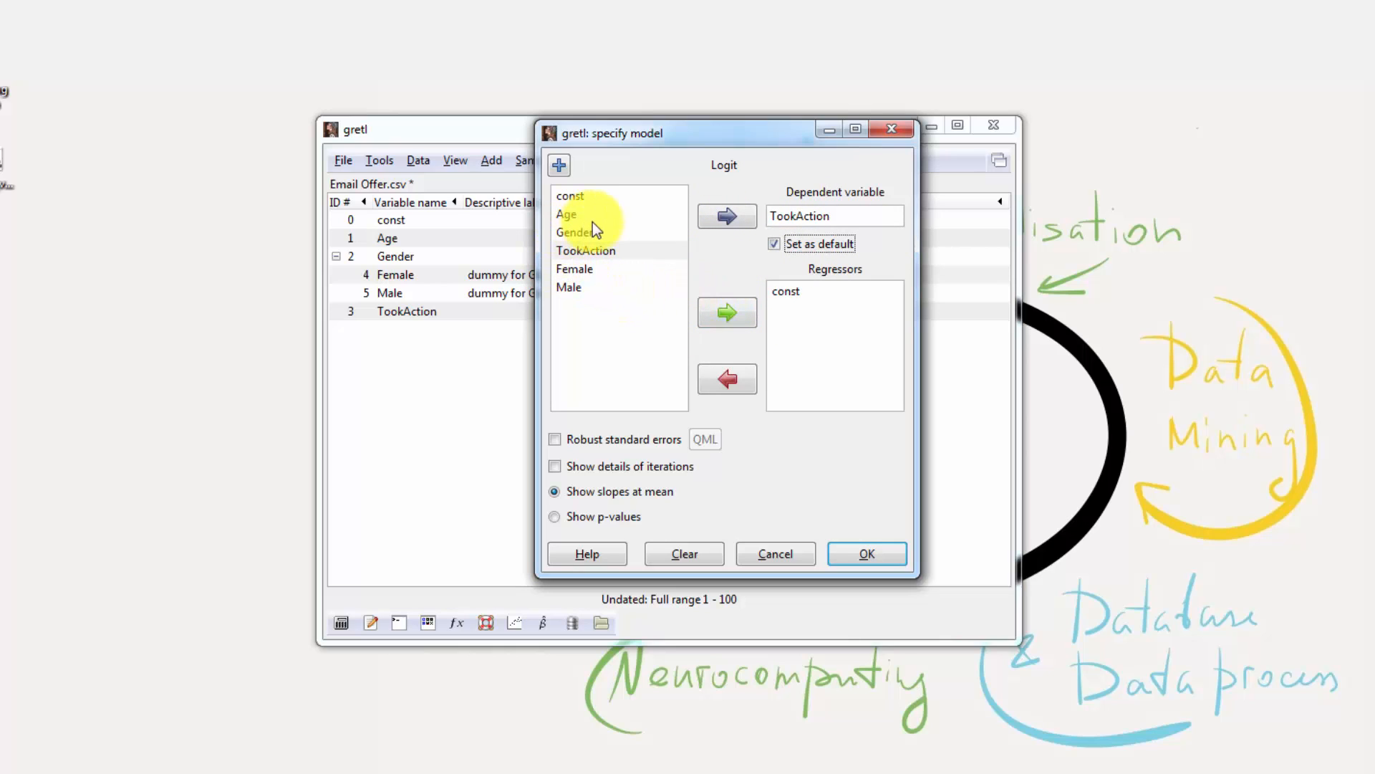
{"action": "left_click", "coordinate": [567, 215]}
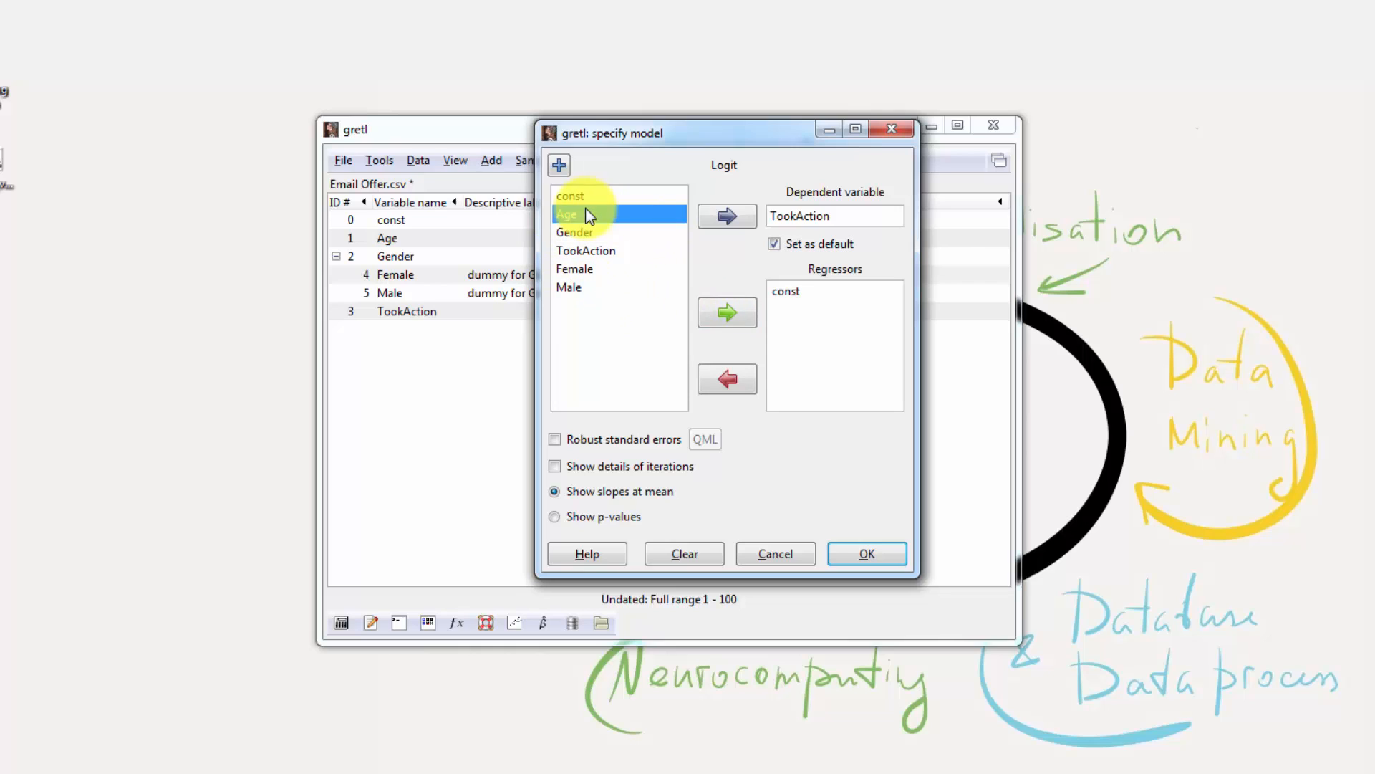
{"action": "left_click", "coordinate": [727, 312]}
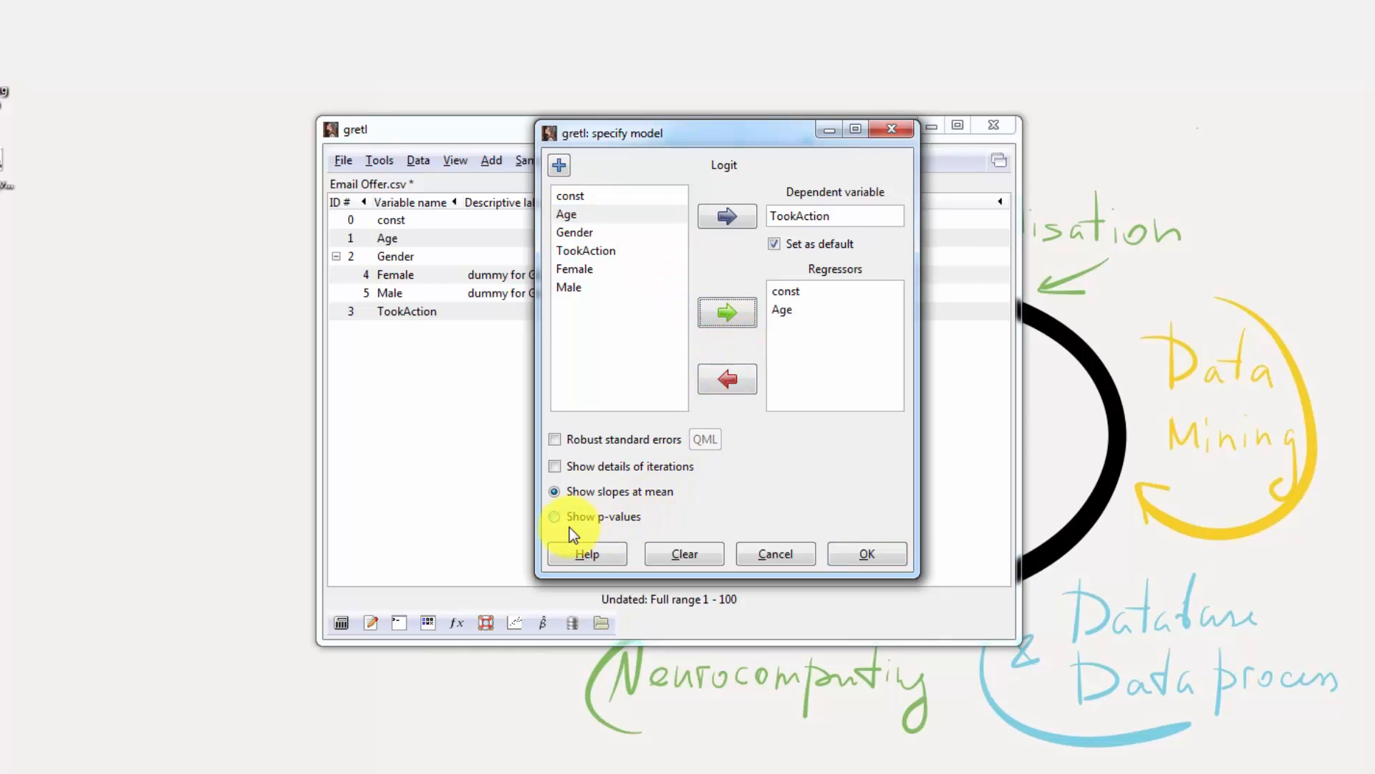
{"action": "left_click", "coordinate": [555, 515]}
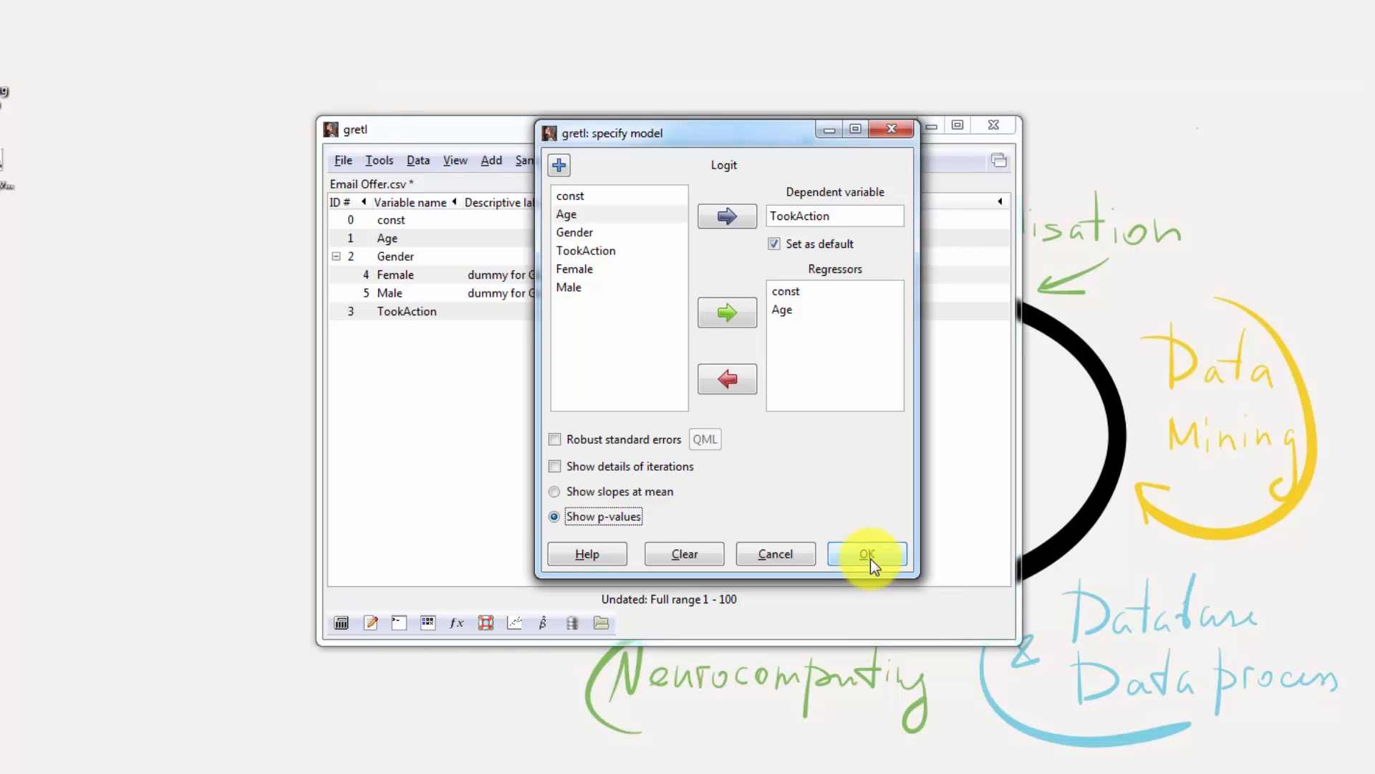
- Estimate the logit, giving Model 1 with Age coefficient 0.557 and 90% correctly predicted
{"action": "left_click", "coordinate": [867, 554]}
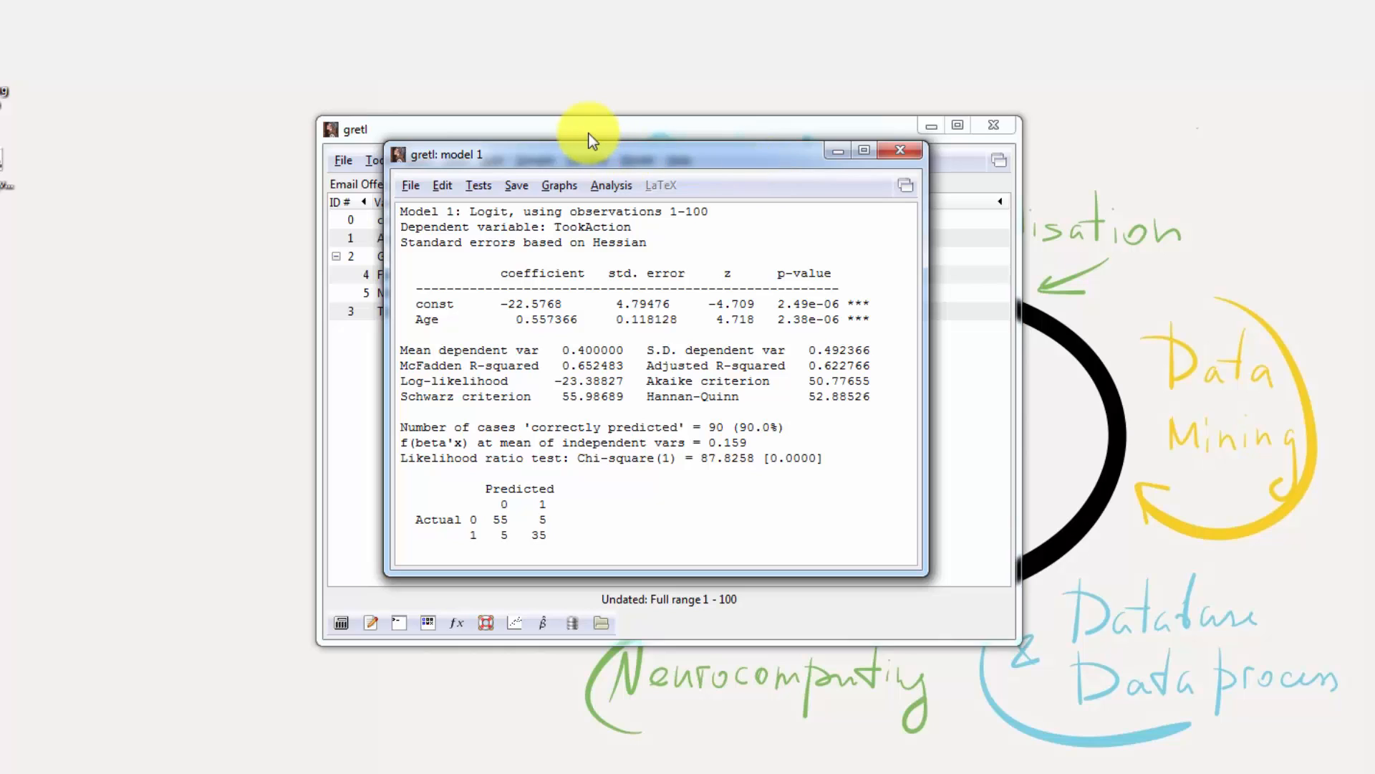
{"action": "mouse_move", "coordinate": [613, 351]}
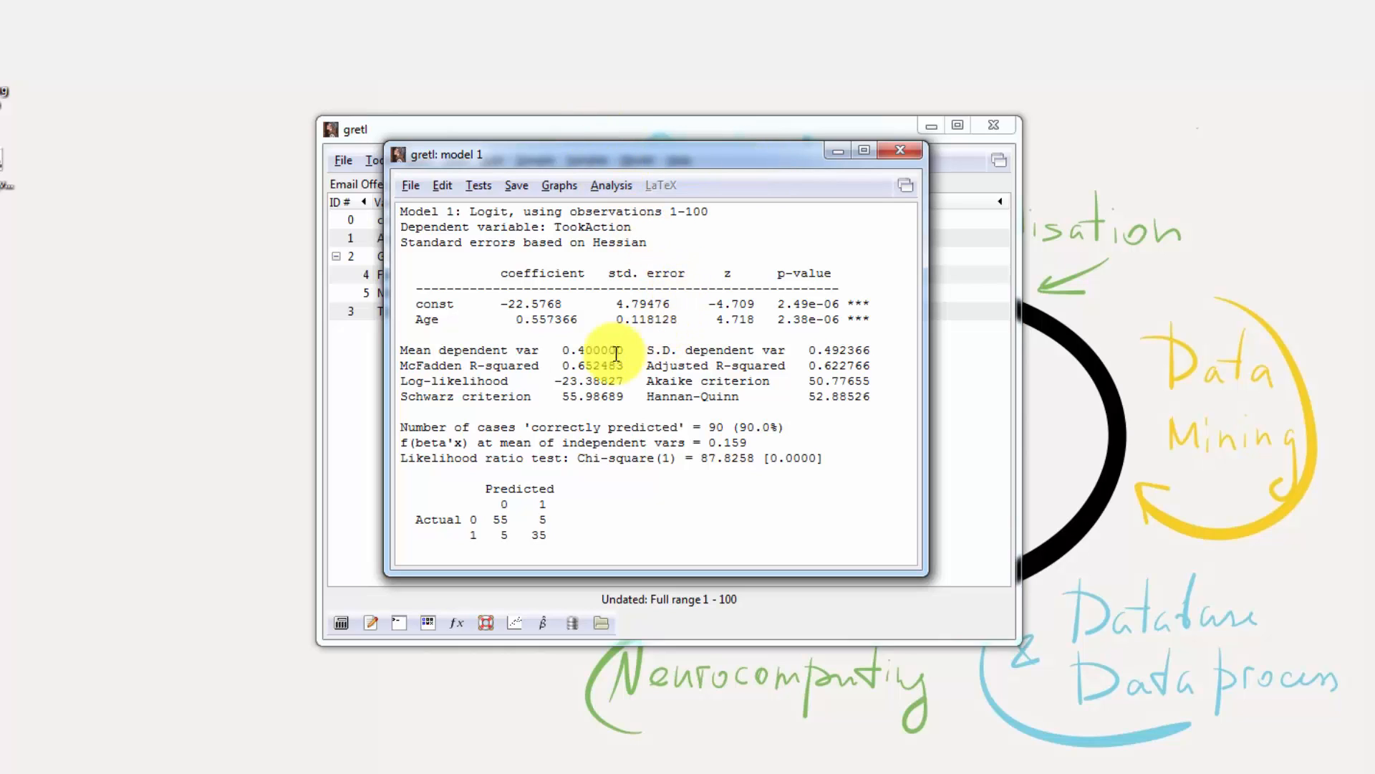
{"action": "mouse_move", "coordinate": [657, 351]}
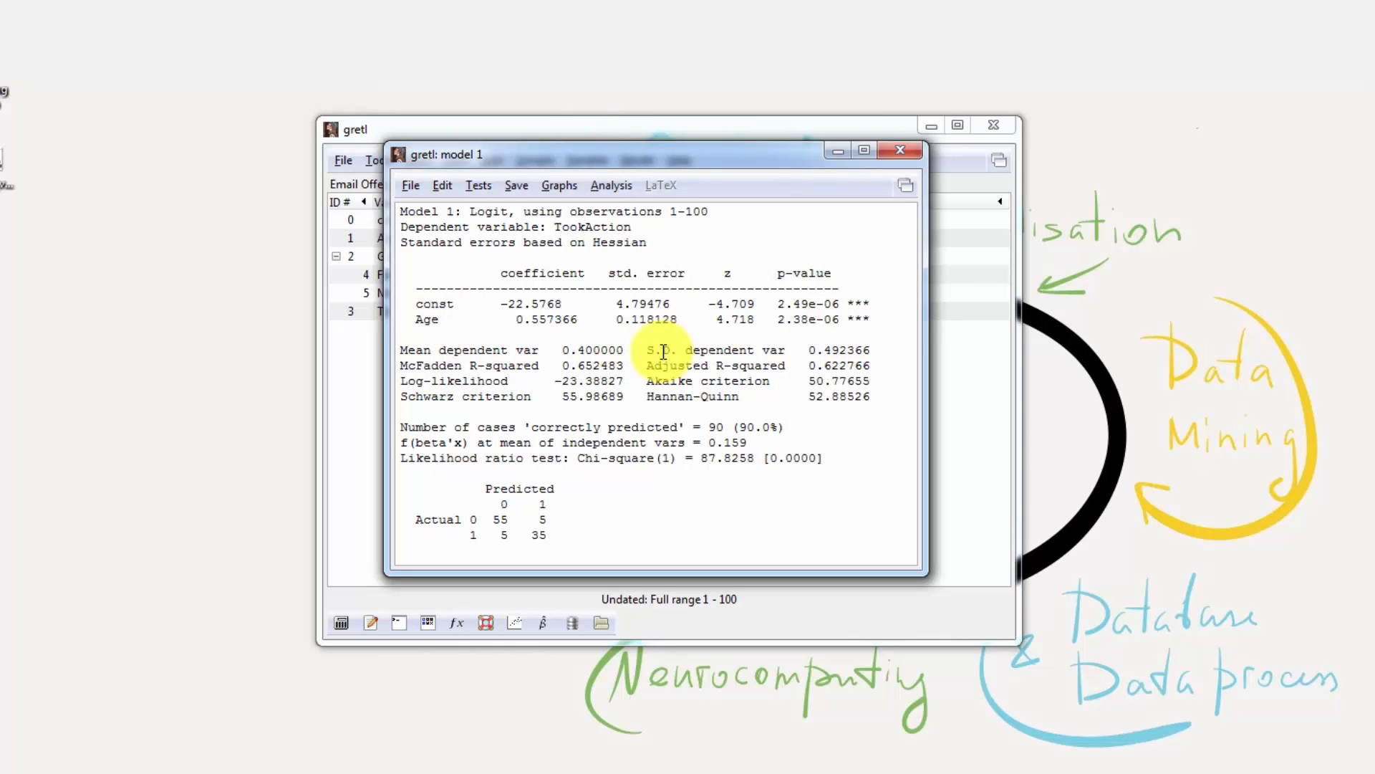
{"action": "mouse_move", "coordinate": [780, 265]}
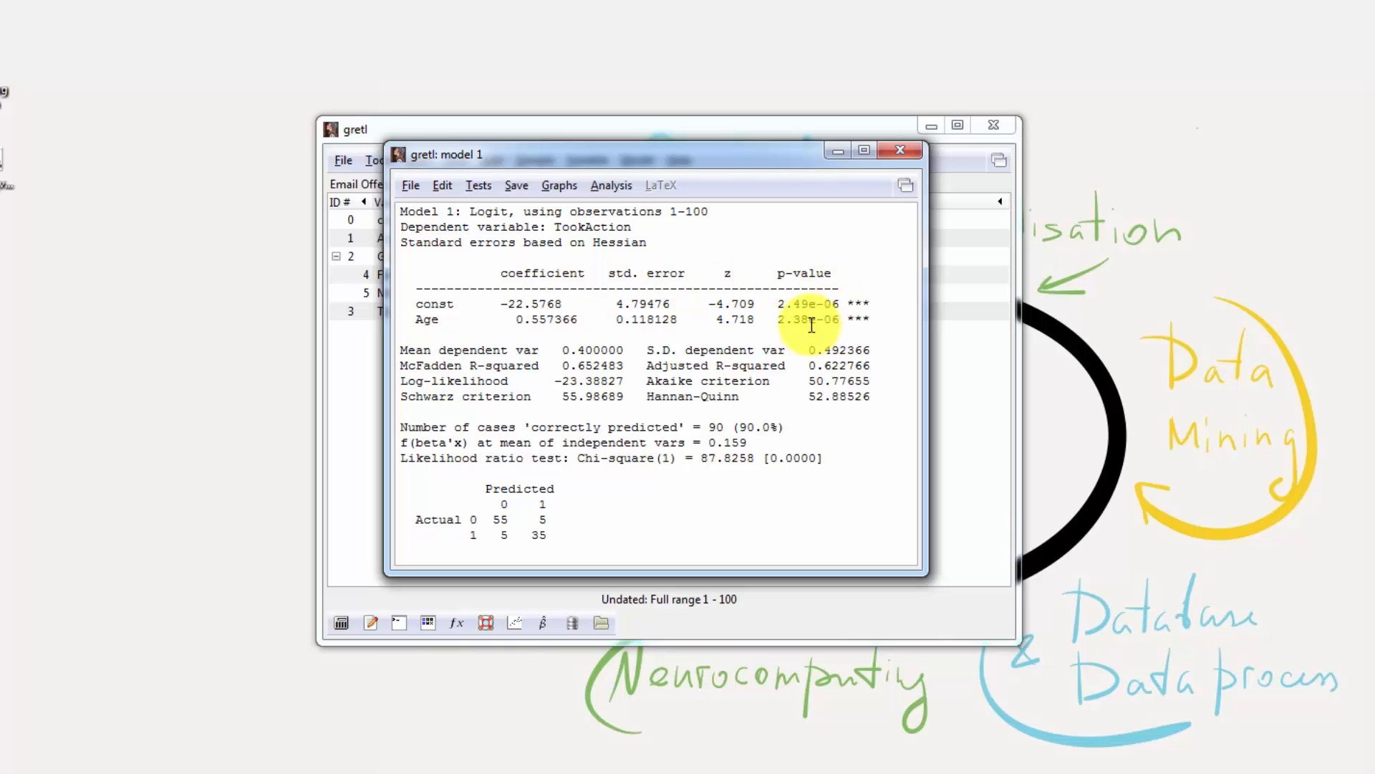
{"action": "mouse_move", "coordinate": [770, 405]}
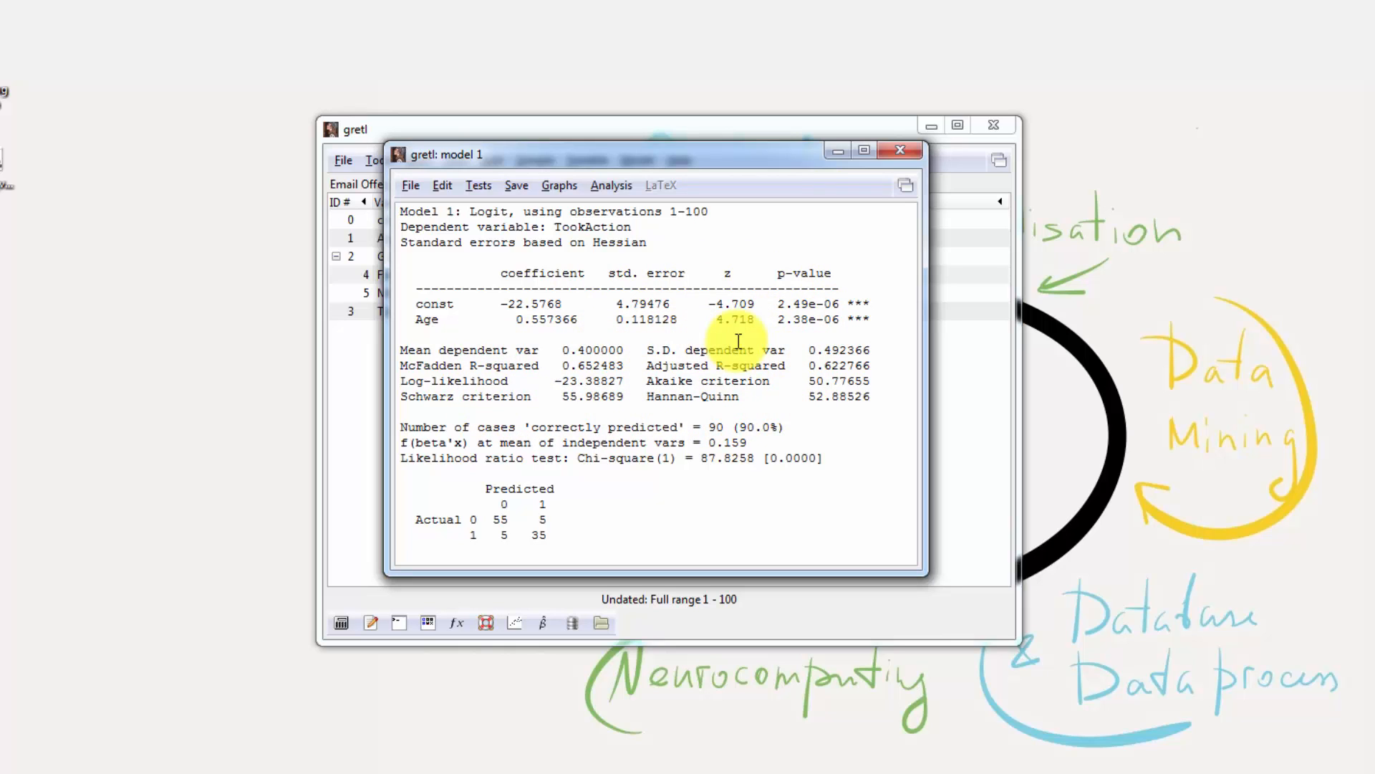
{"action": "mouse_move", "coordinate": [508, 386]}
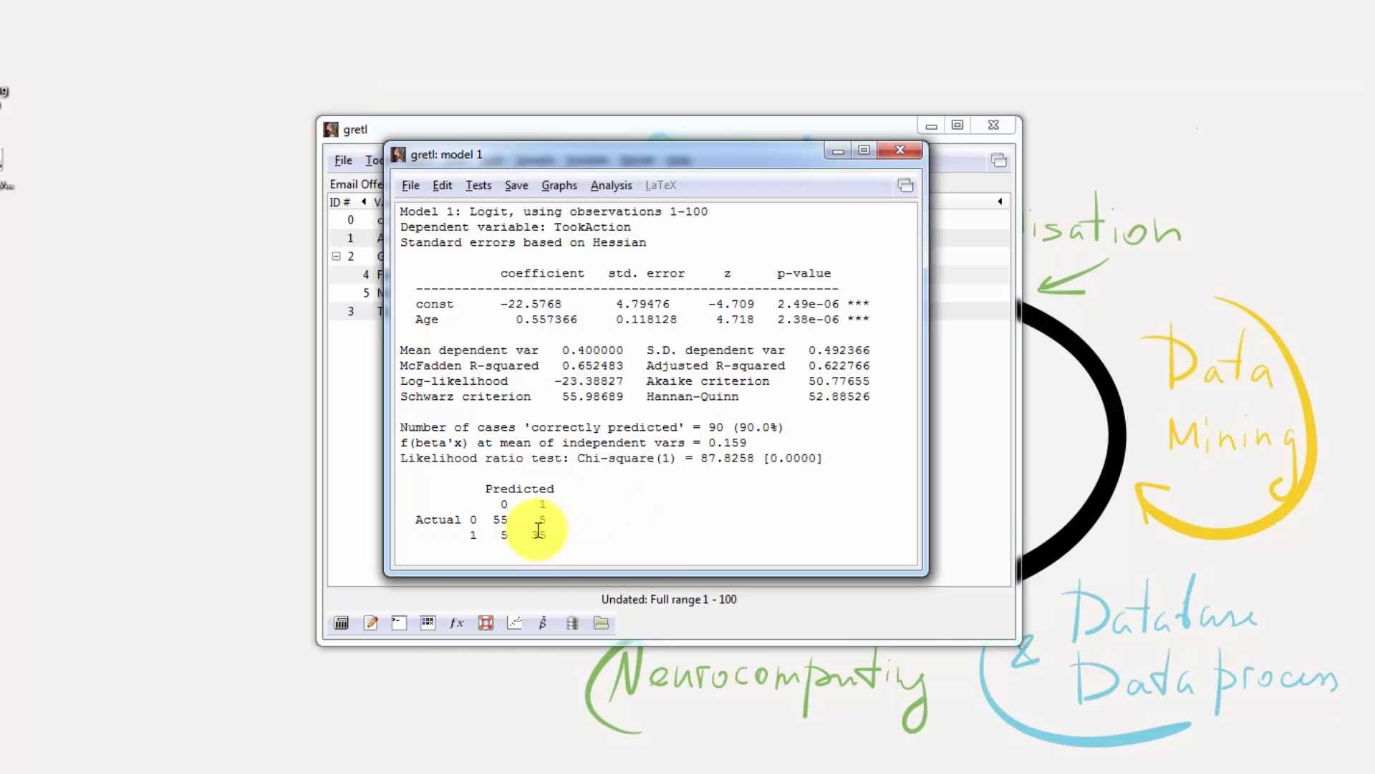
{"action": "mouse_move", "coordinate": [658, 518]}
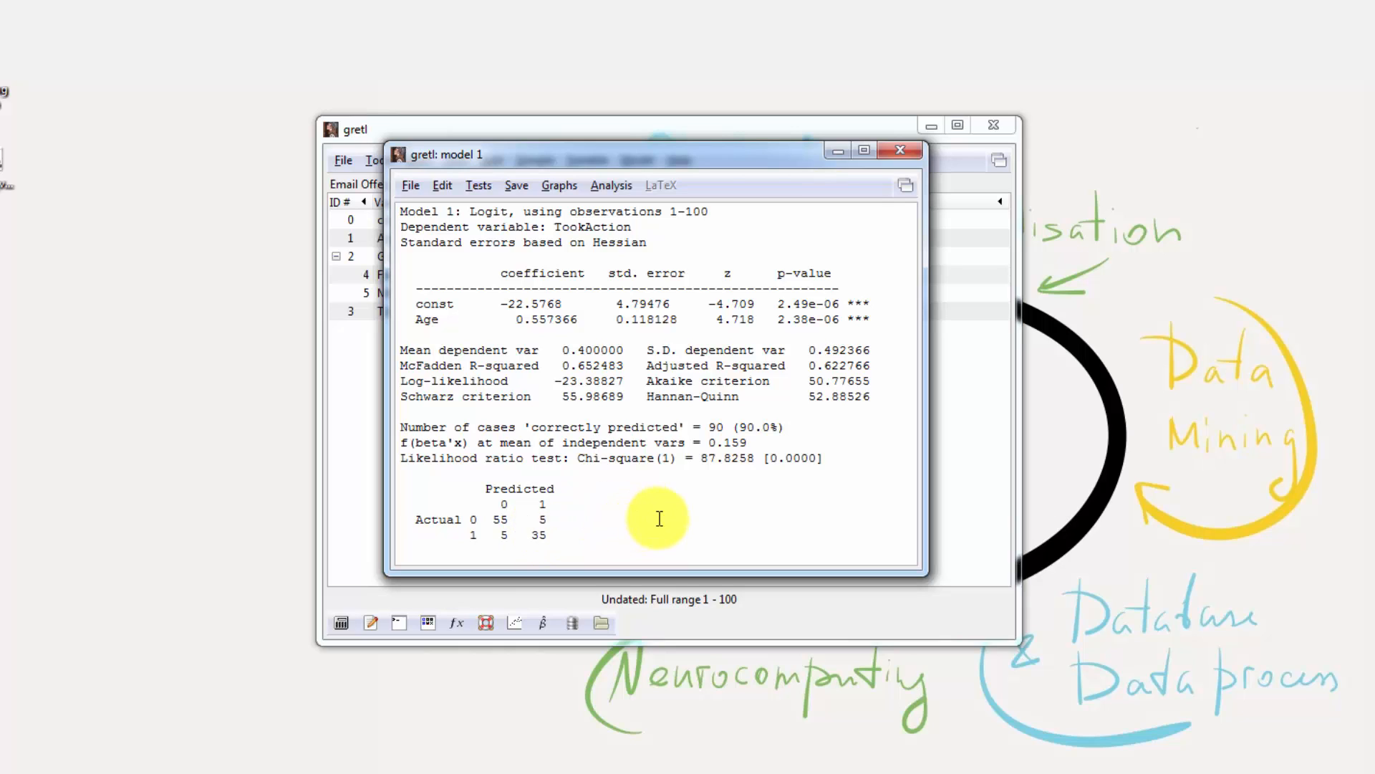
{"action": "mouse_move", "coordinate": [480, 512]}
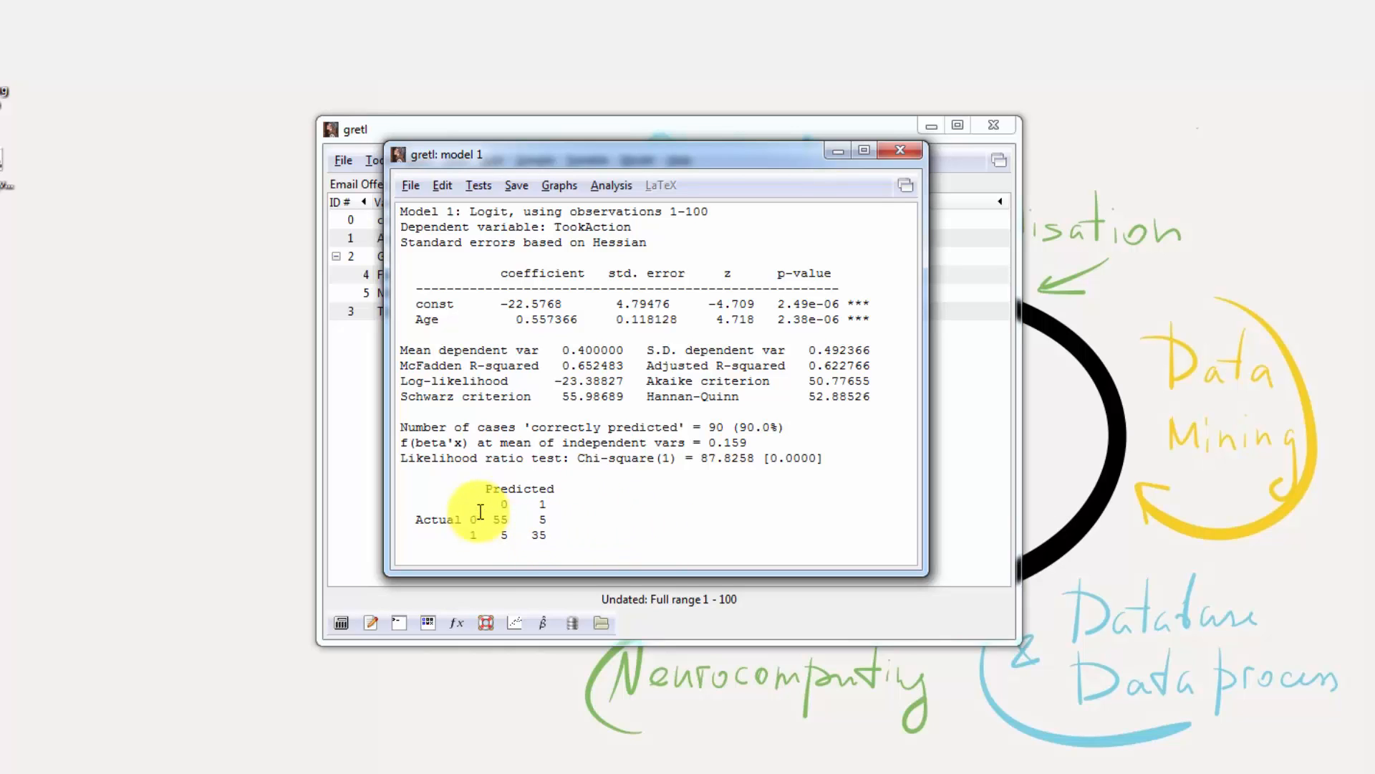
{"action": "mouse_move", "coordinate": [656, 357]}
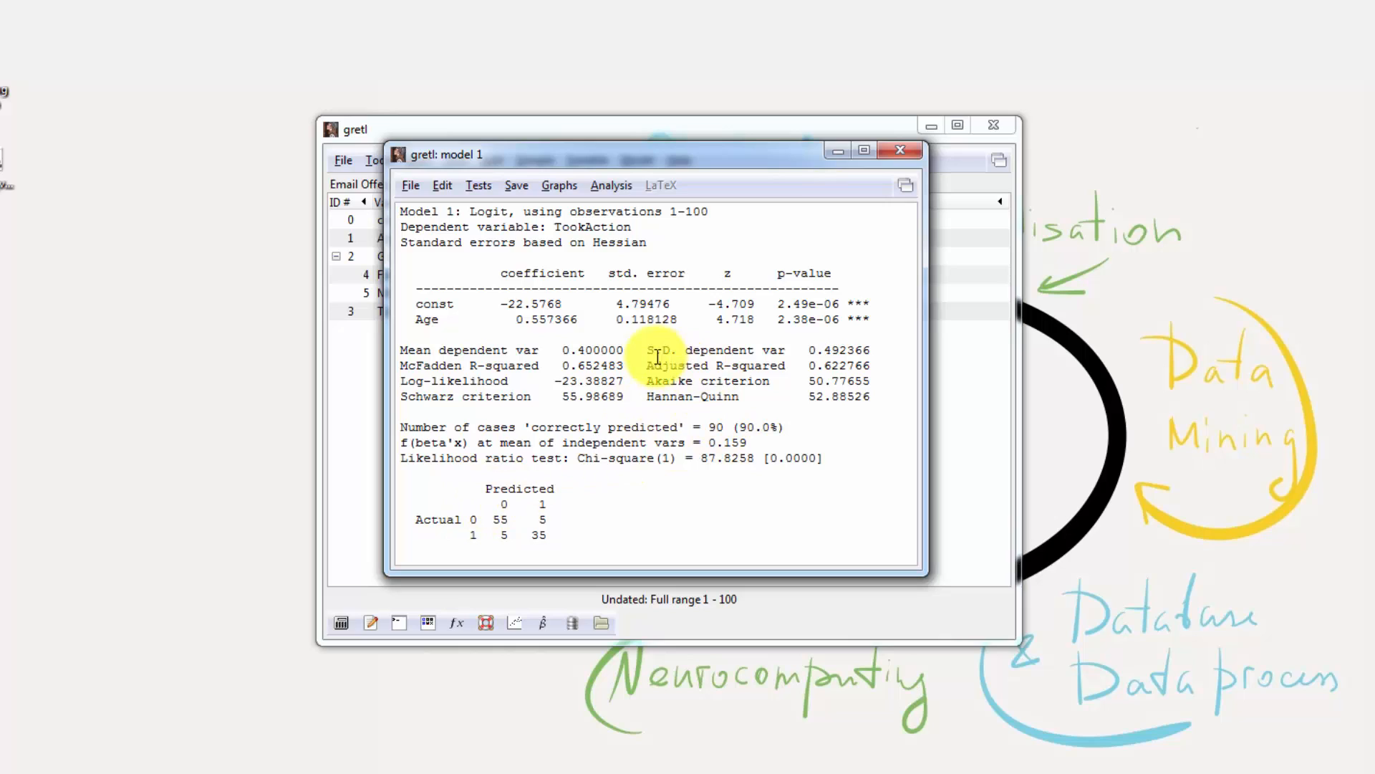
{"action": "mouse_move", "coordinate": [592, 303]}
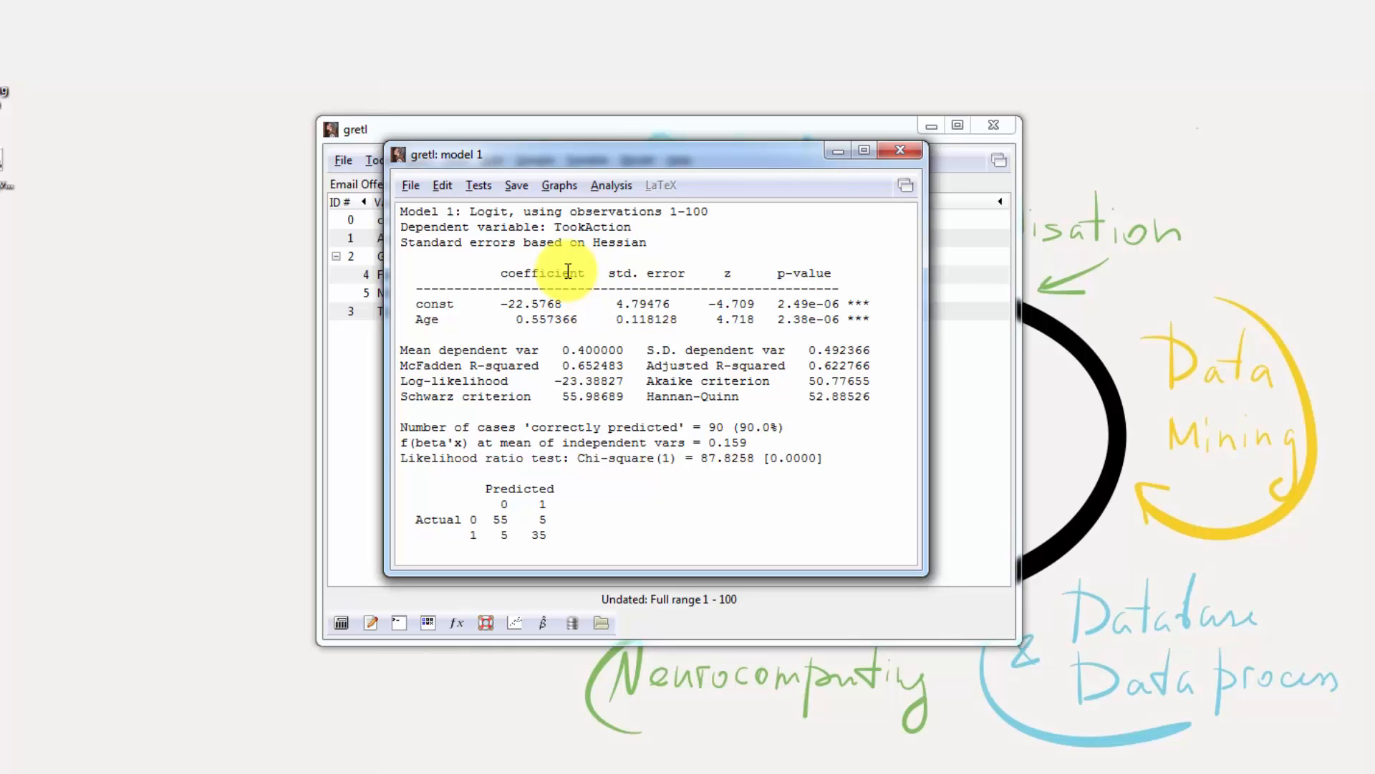
{"action": "mouse_move", "coordinate": [691, 258]}
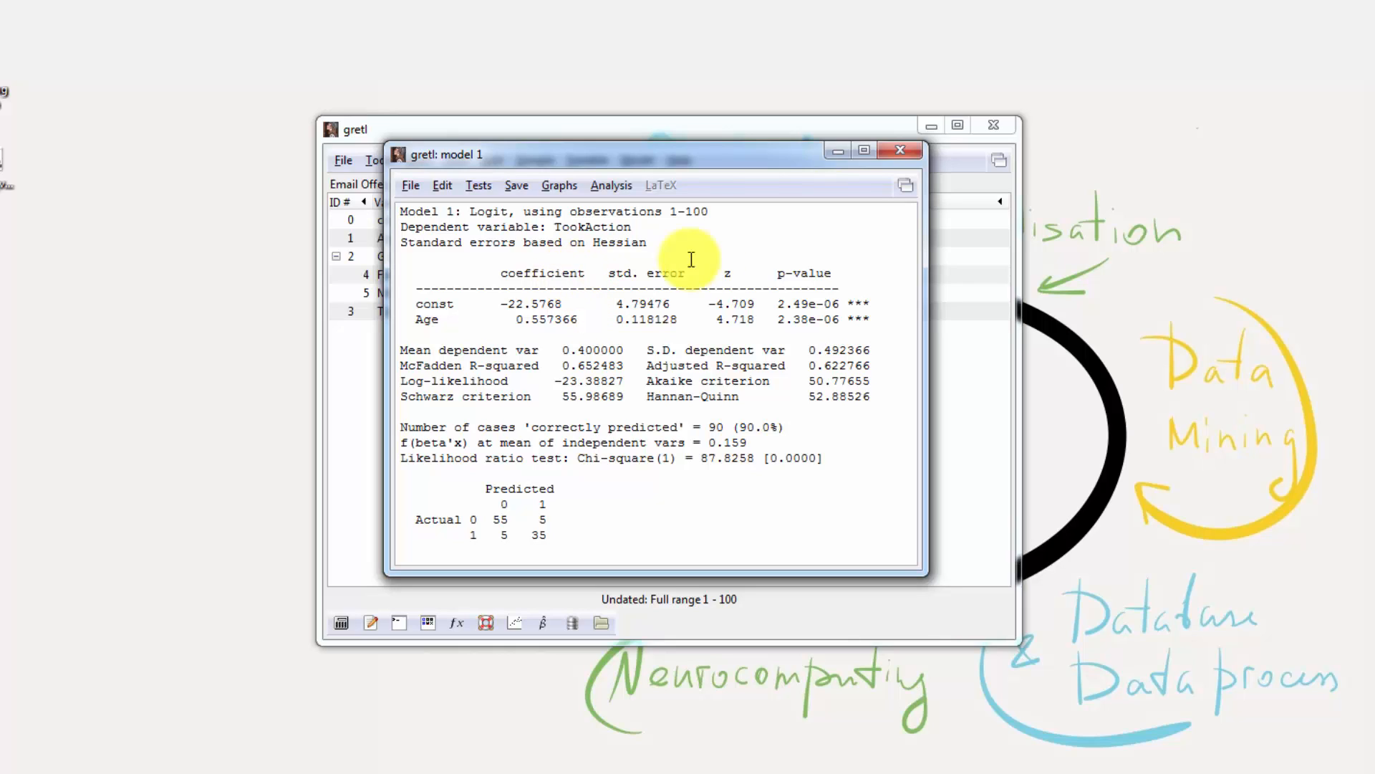
{"action": "left_click", "coordinate": [558, 184]}
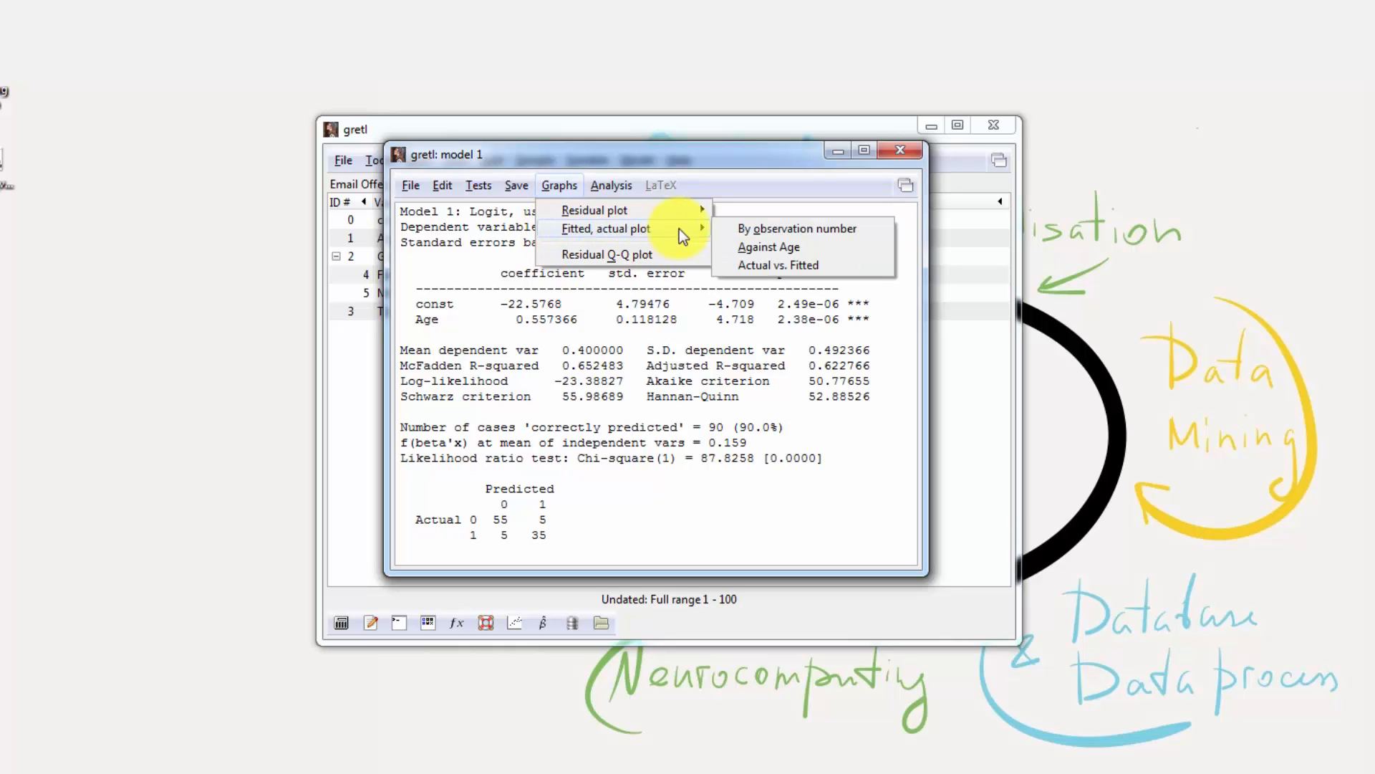
{"action": "mouse_move", "coordinate": [773, 242]}
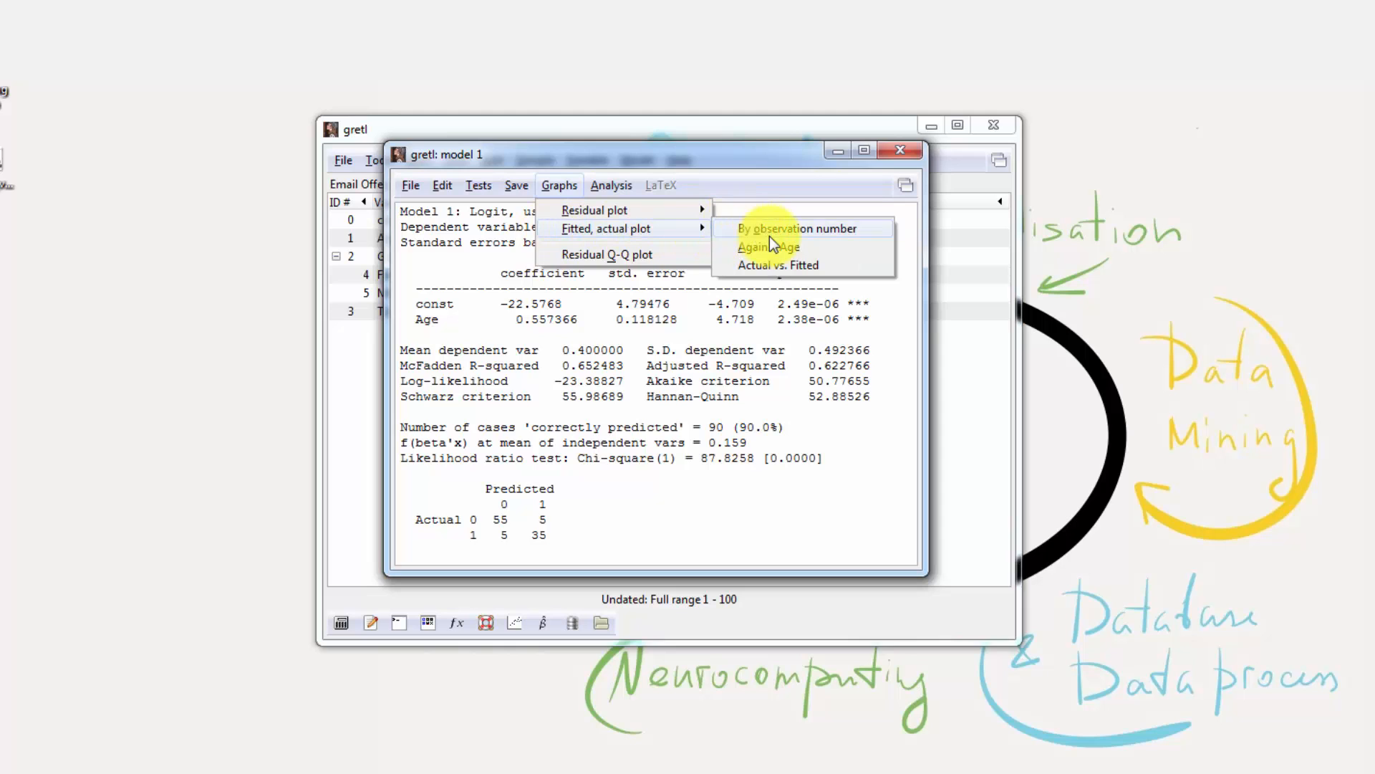
{"action": "left_click", "coordinate": [766, 246]}
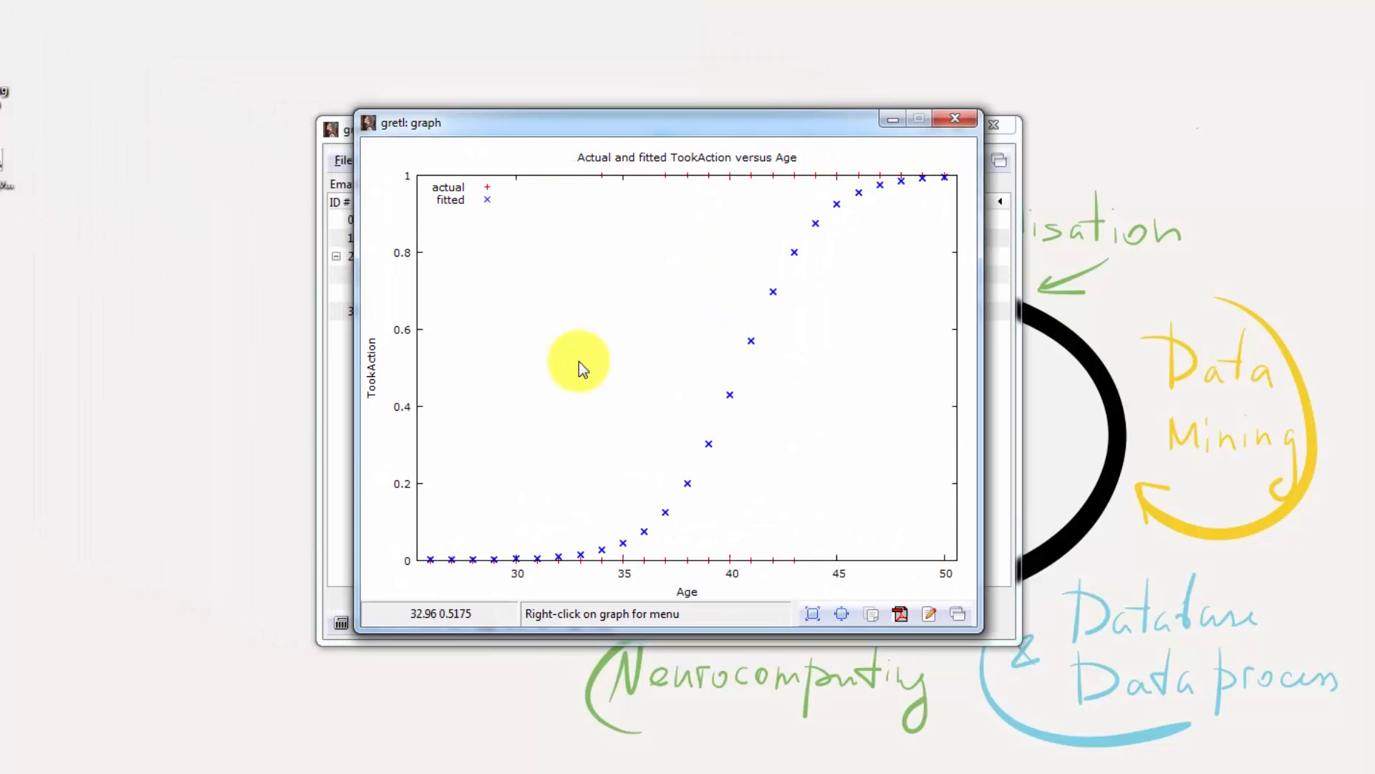
{"action": "mouse_move", "coordinate": [531, 560]}
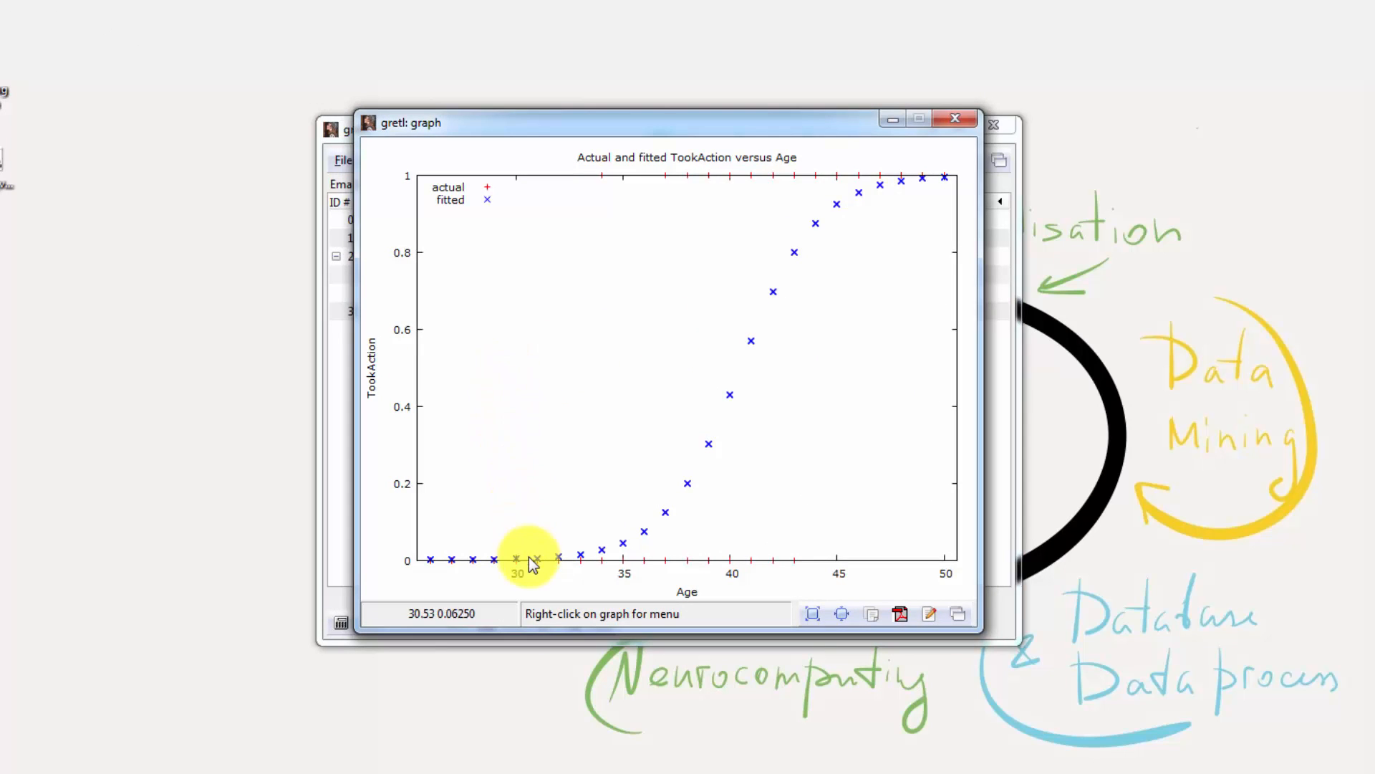
{"action": "mouse_move", "coordinate": [647, 230]}
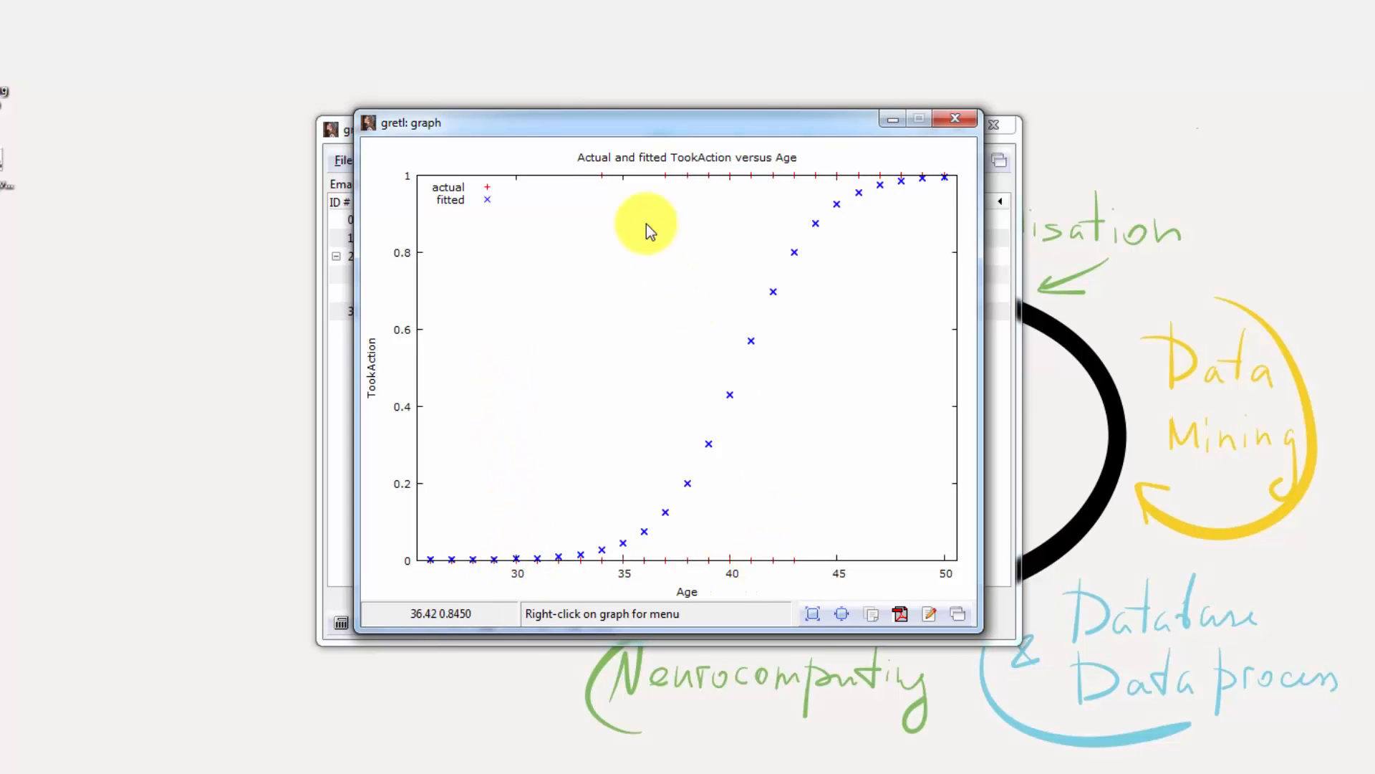
{"action": "mouse_move", "coordinate": [582, 191]}
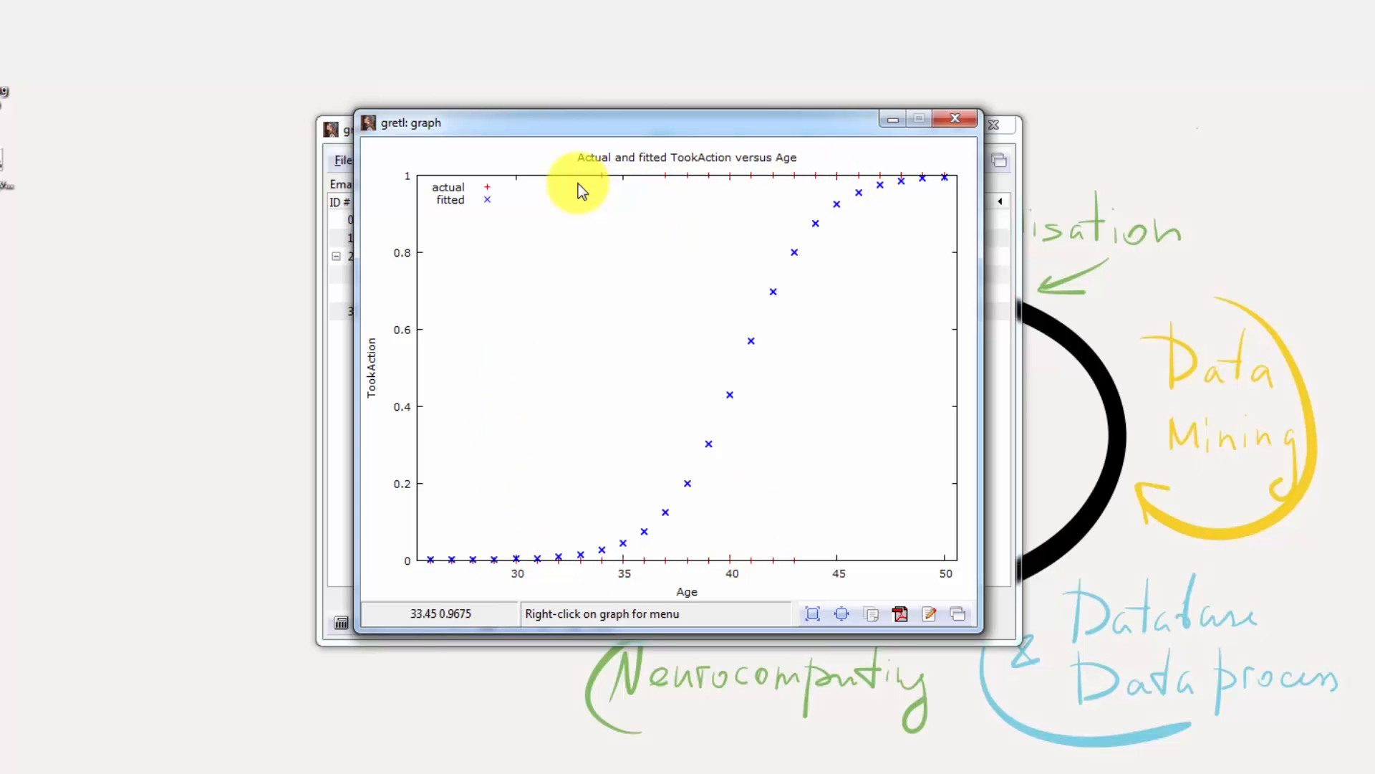
{"action": "mouse_move", "coordinate": [840, 171]}
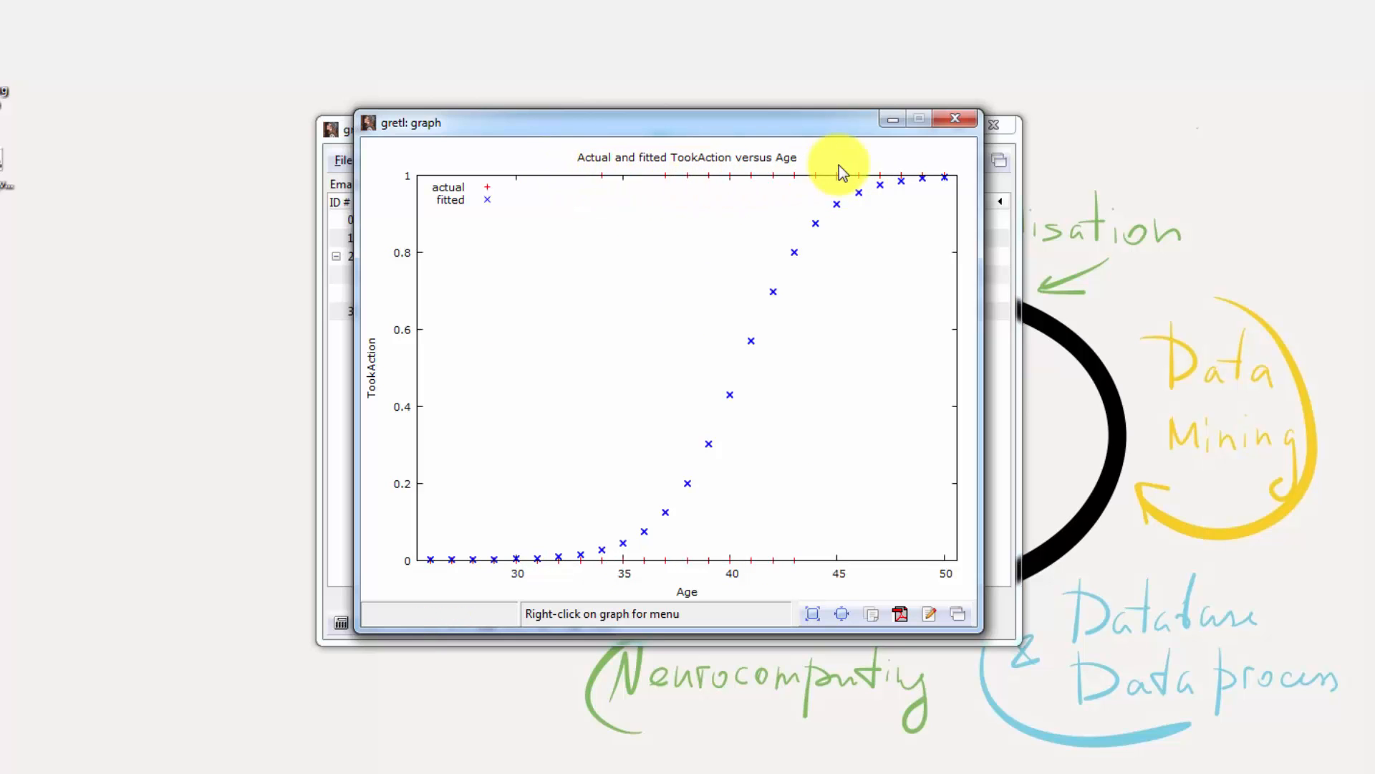
{"action": "mouse_move", "coordinate": [732, 395]}
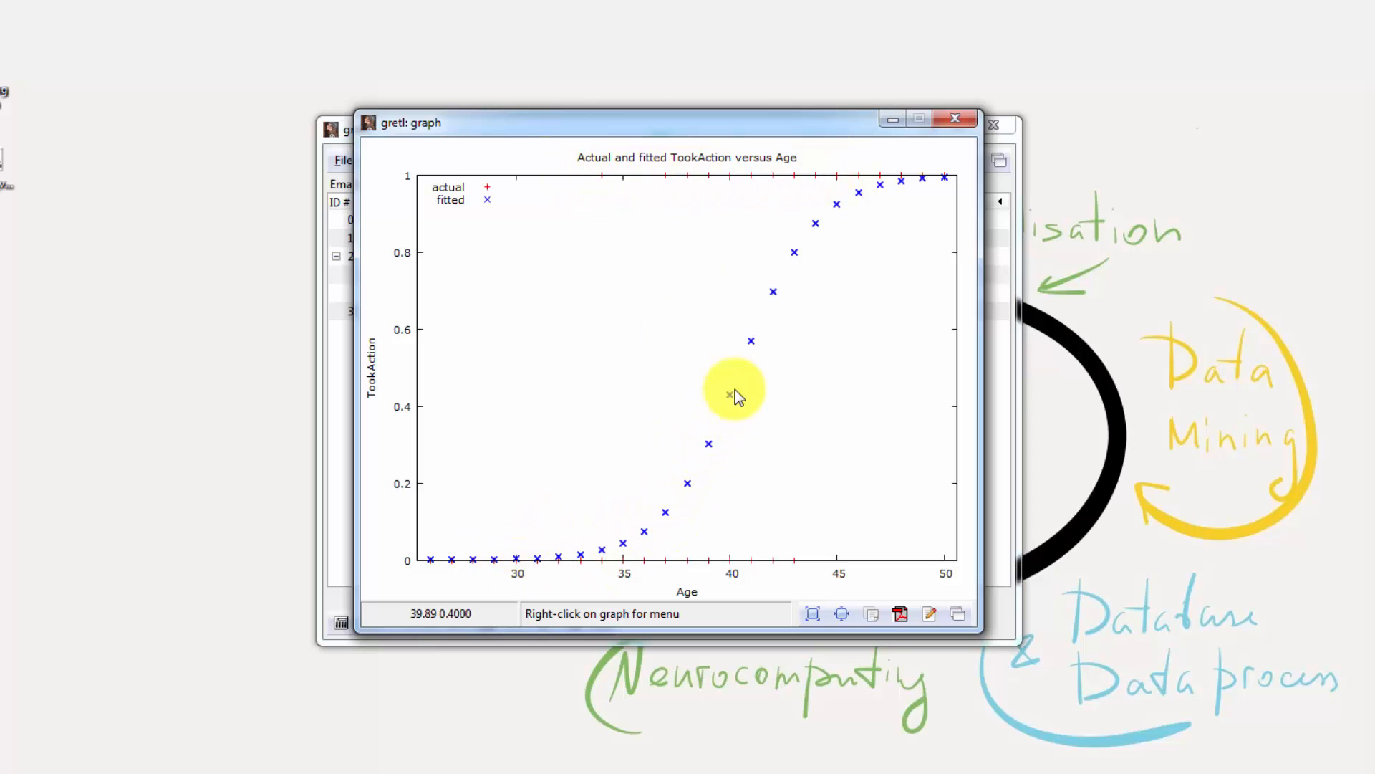
{"action": "mouse_move", "coordinate": [759, 464]}
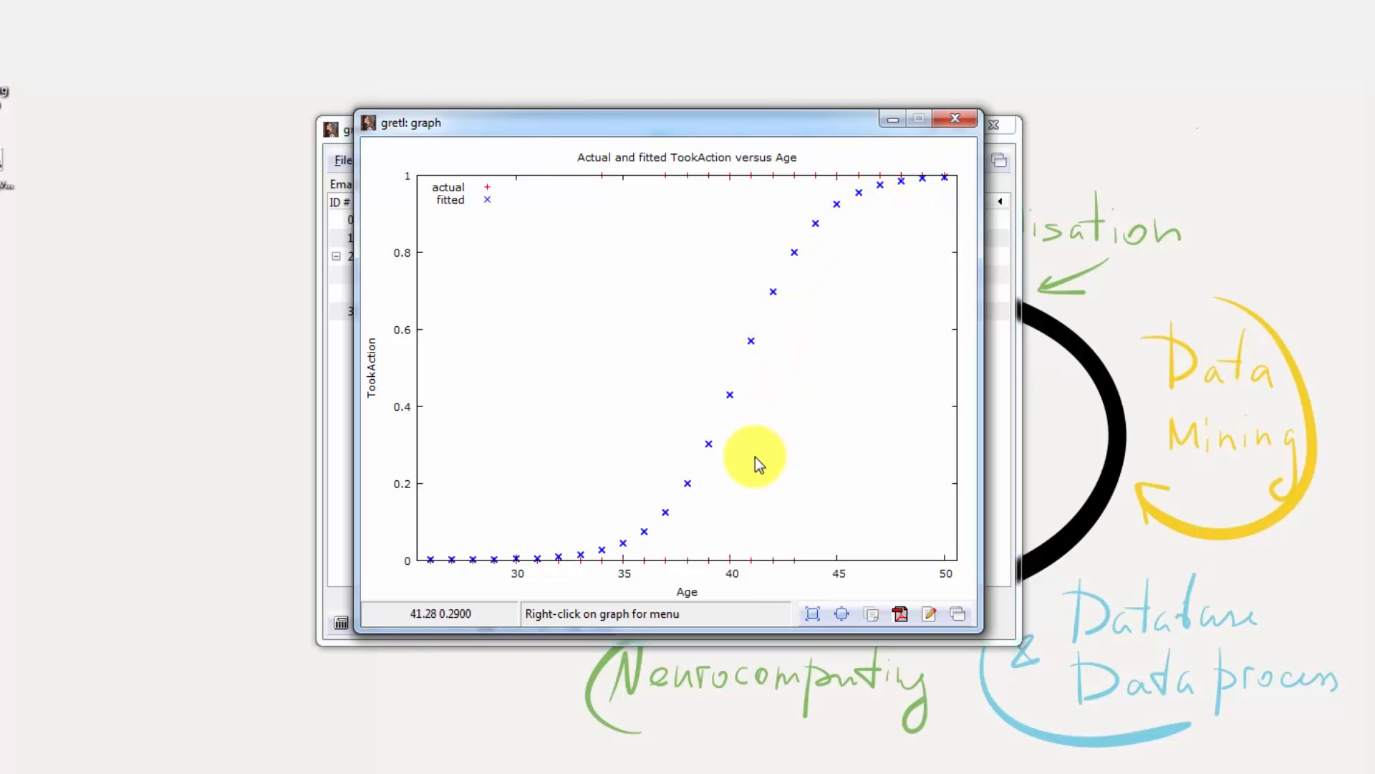
{"action": "mouse_move", "coordinate": [719, 450]}
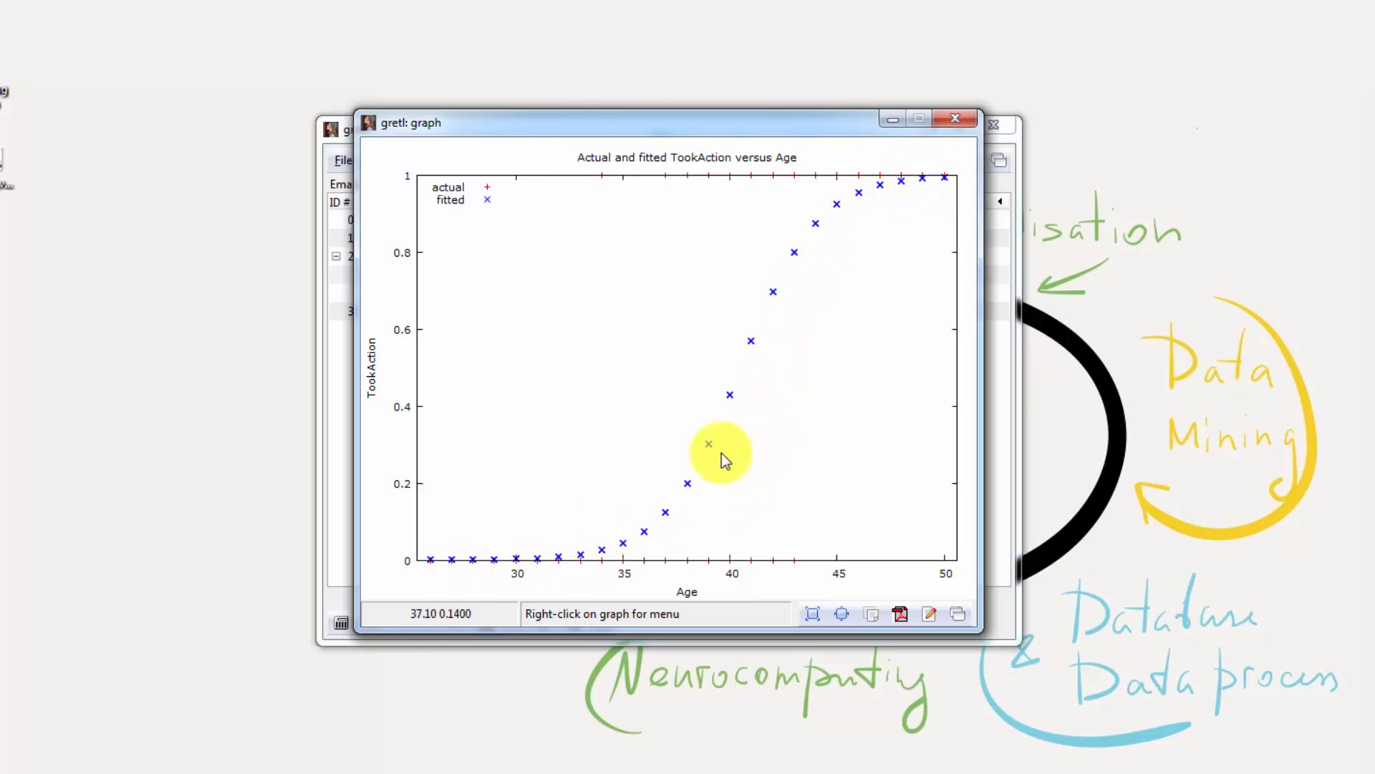
{"action": "mouse_move", "coordinate": [732, 622]}
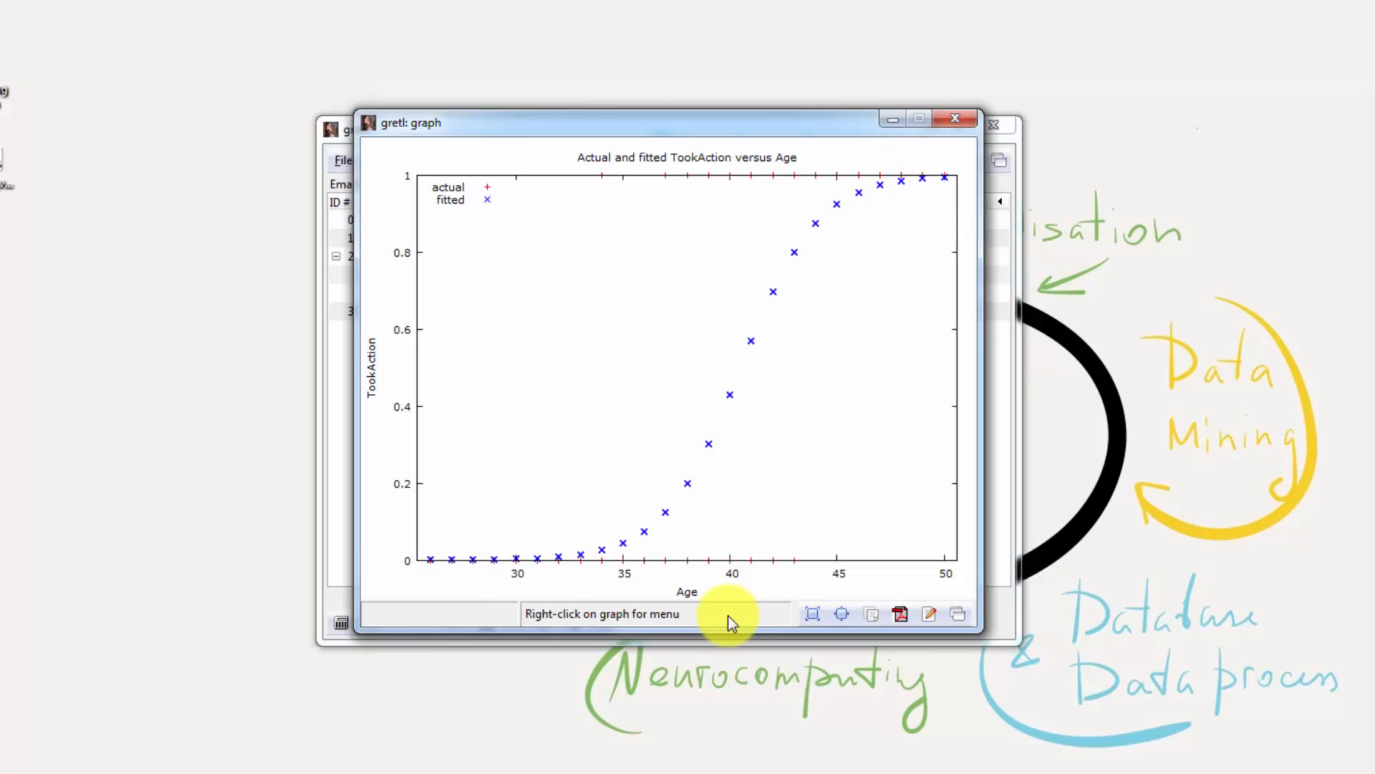
{"action": "mouse_move", "coordinate": [718, 605]}
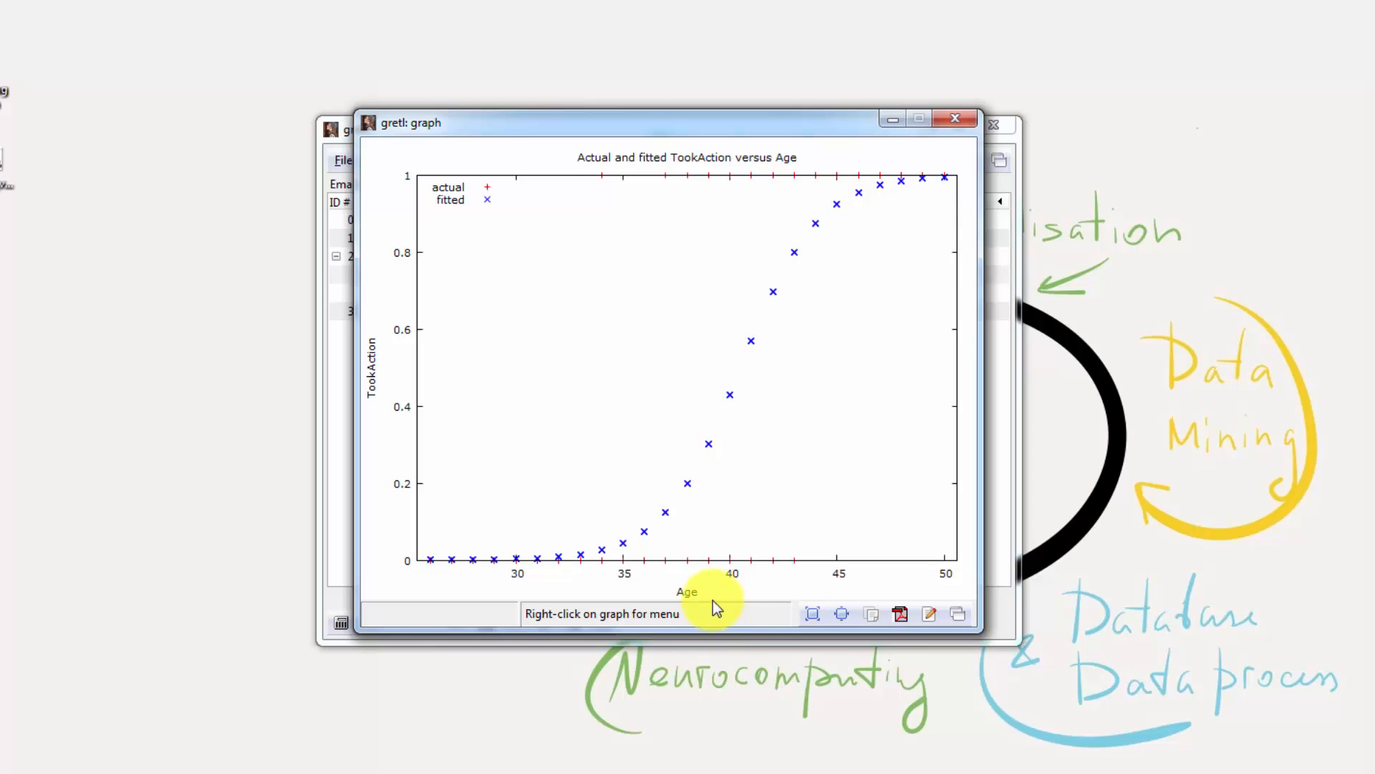
{"action": "mouse_move", "coordinate": [712, 570]}
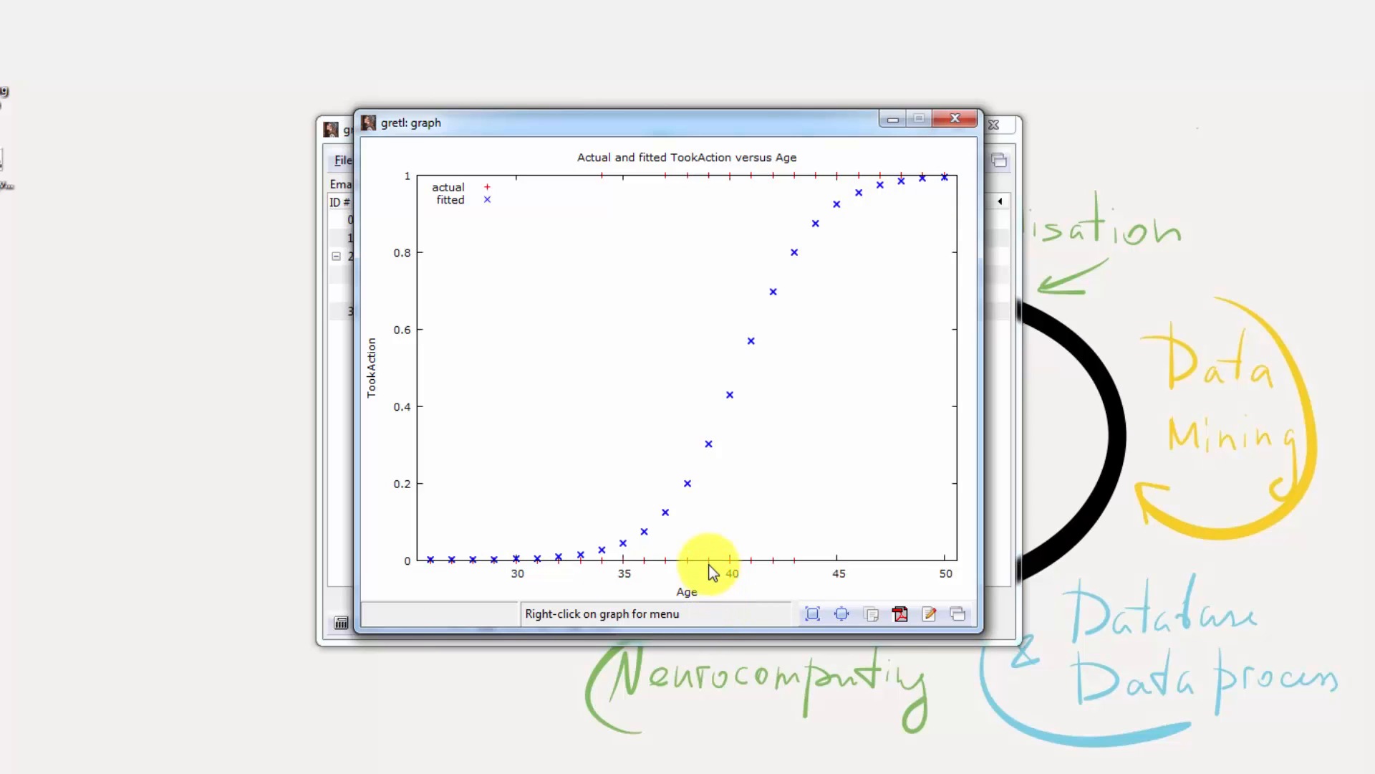
{"action": "mouse_move", "coordinate": [712, 566]}
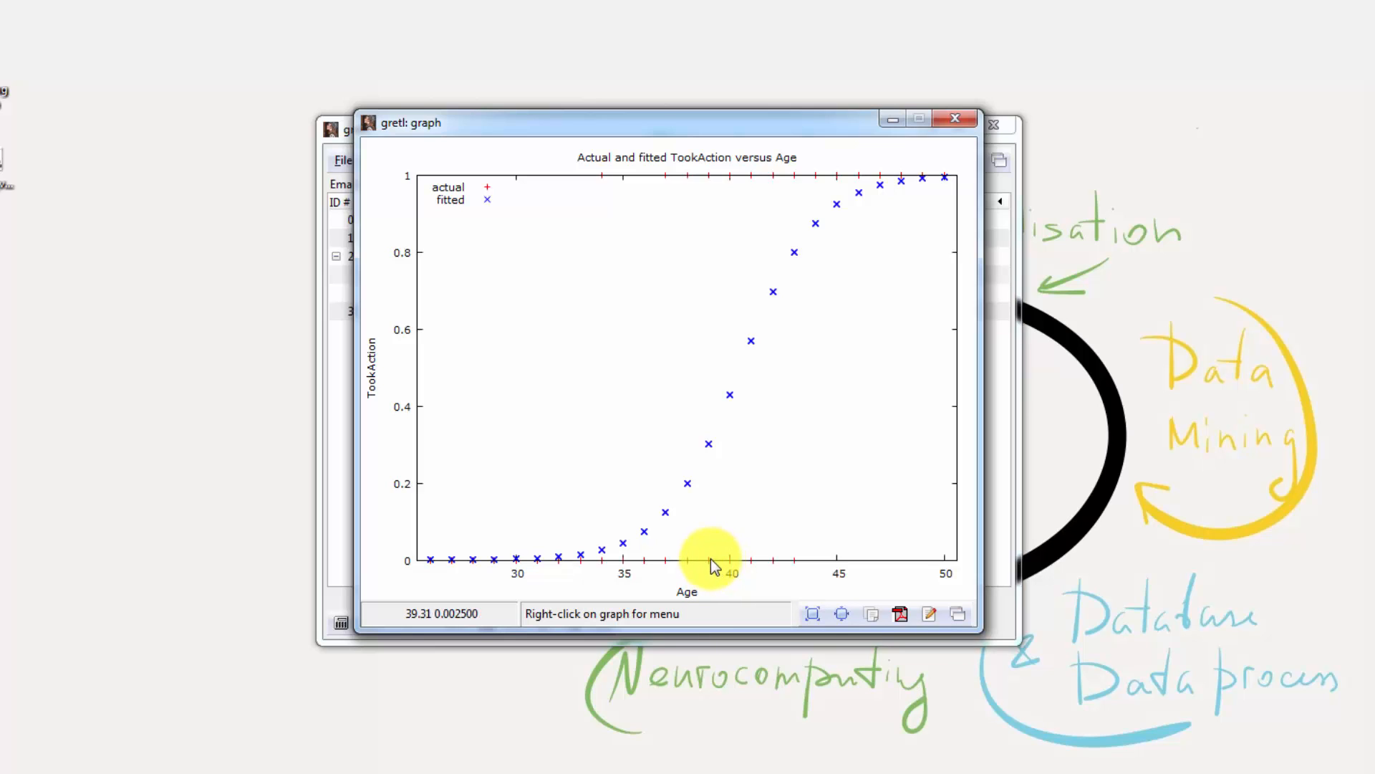
{"action": "mouse_move", "coordinate": [712, 572]}
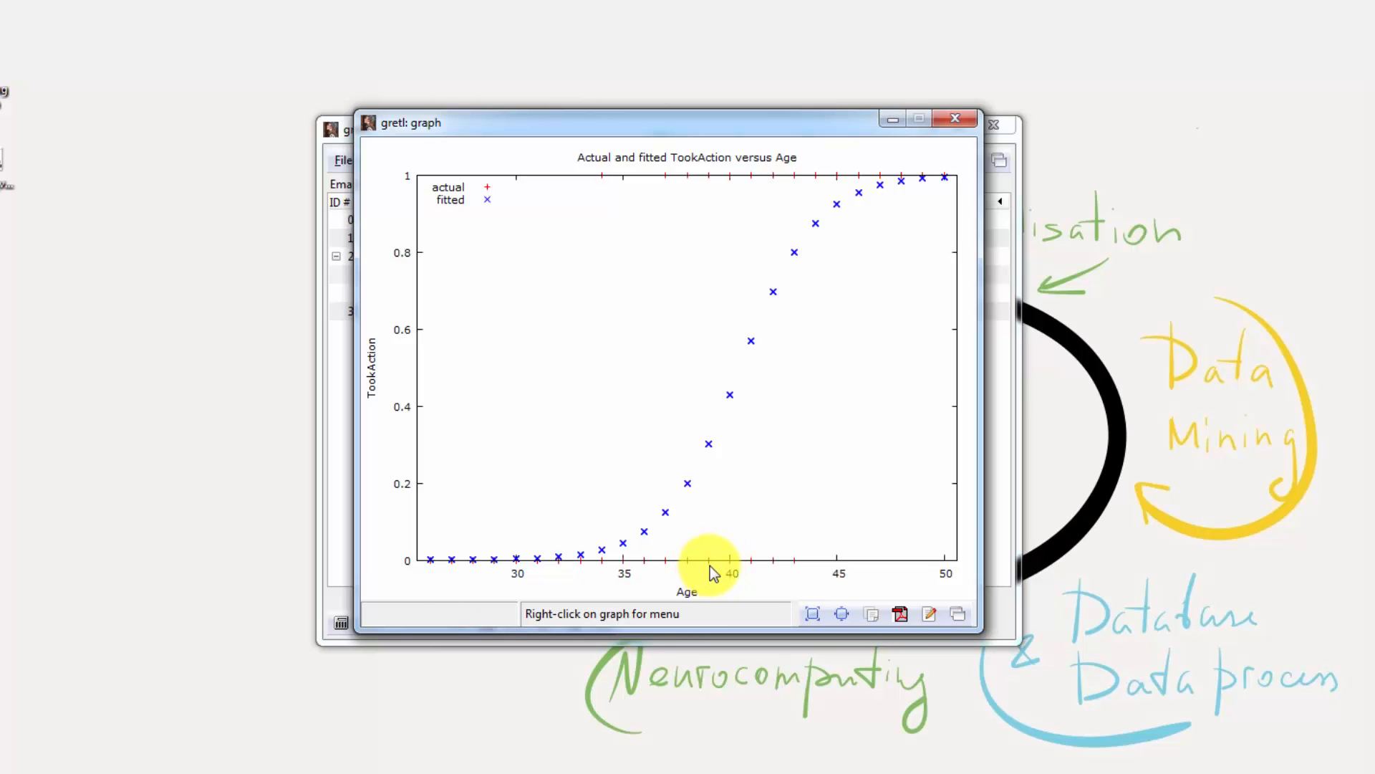
{"action": "mouse_move", "coordinate": [718, 224]}
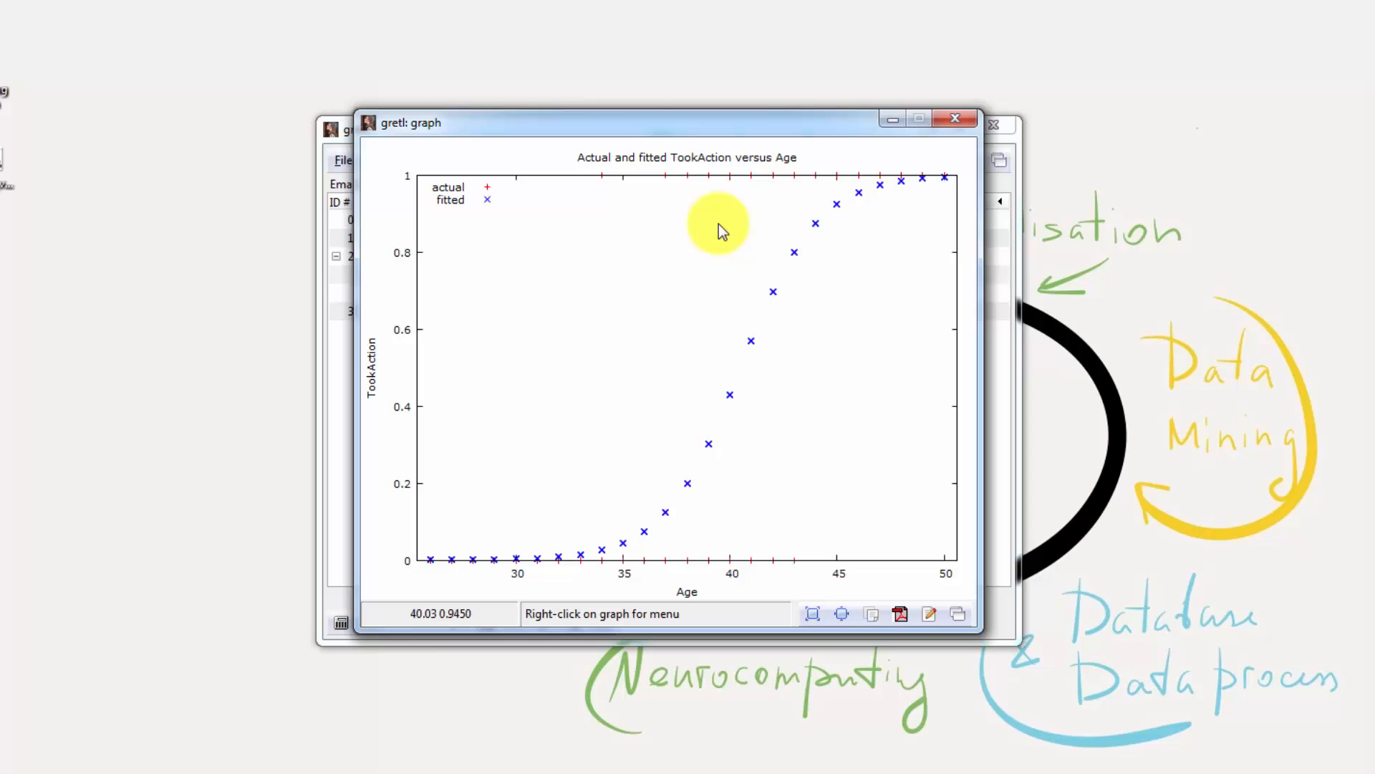
{"action": "mouse_move", "coordinate": [718, 562]}
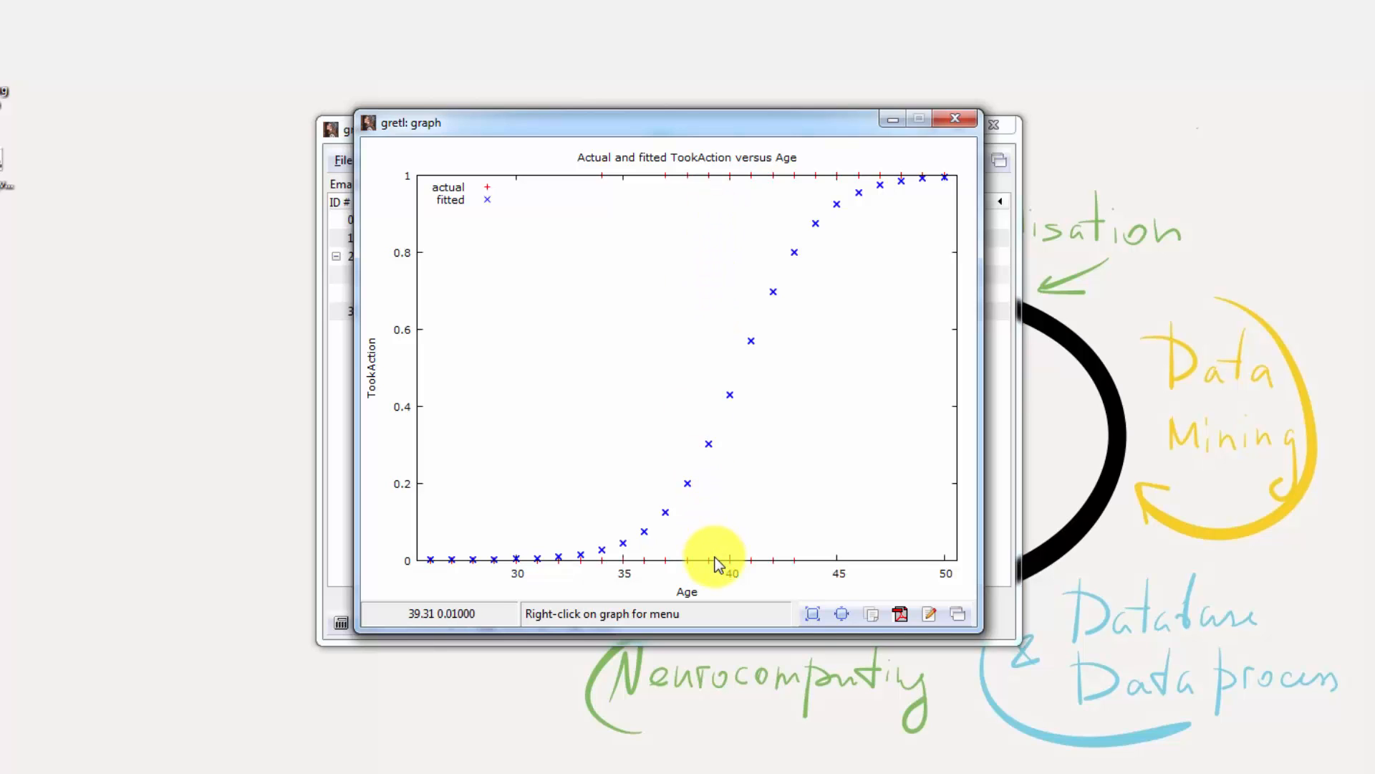
{"action": "mouse_move", "coordinate": [718, 561]}
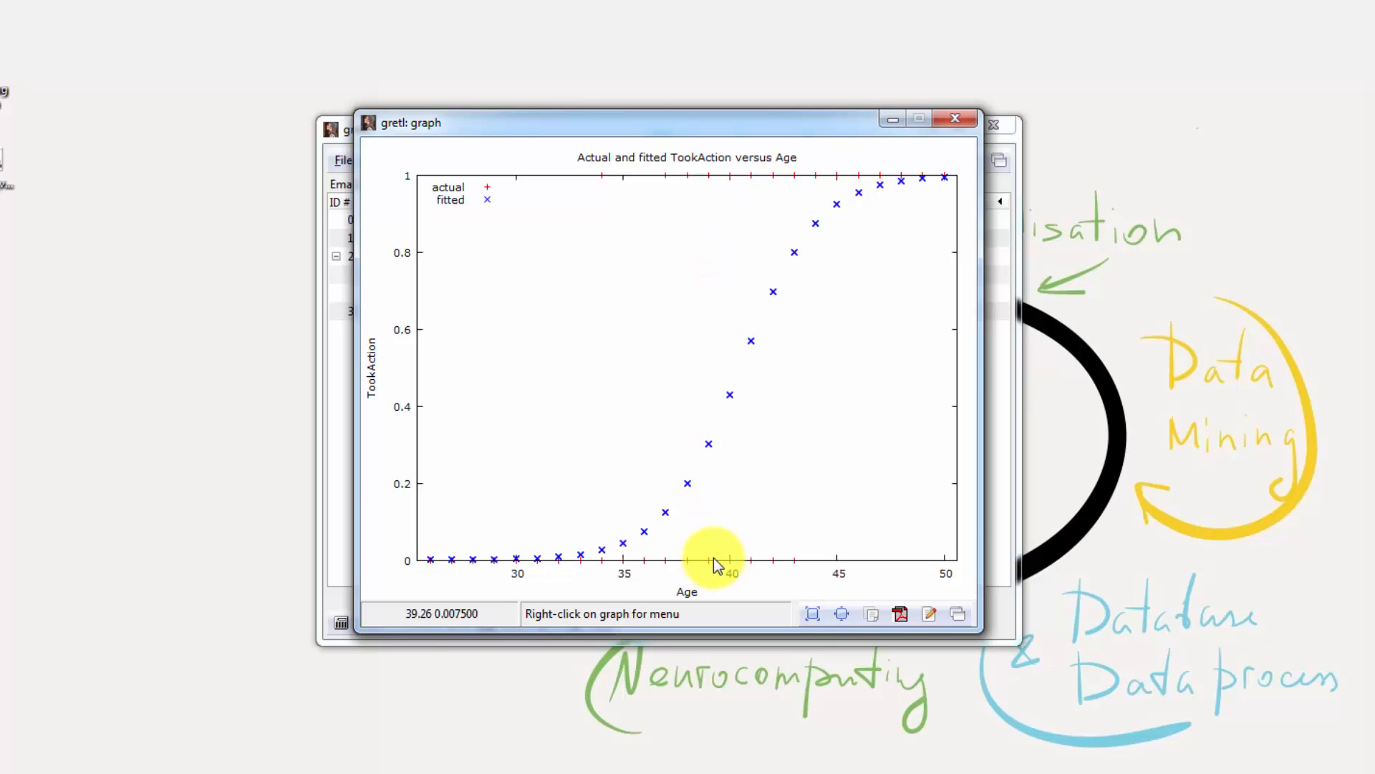
{"action": "mouse_move", "coordinate": [719, 488]}
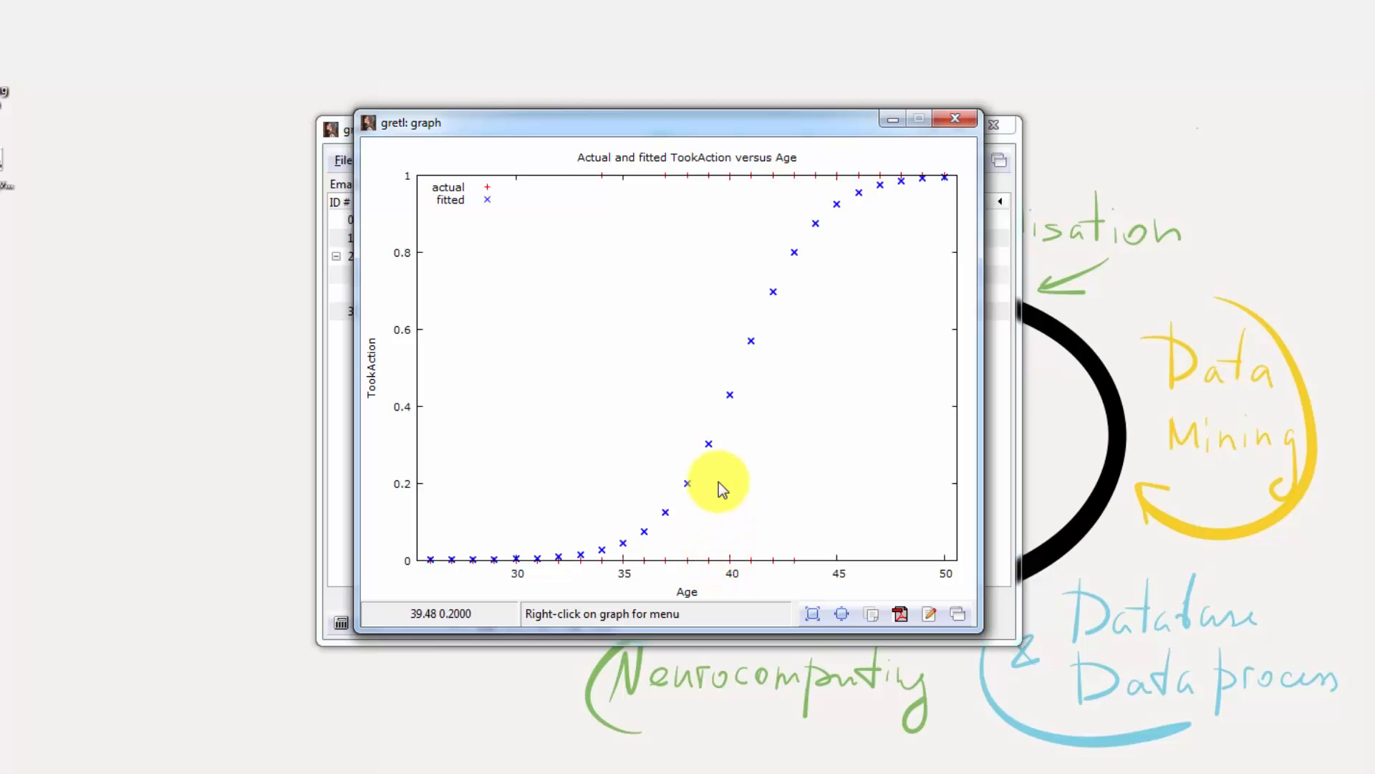
{"action": "mouse_move", "coordinate": [548, 447]}
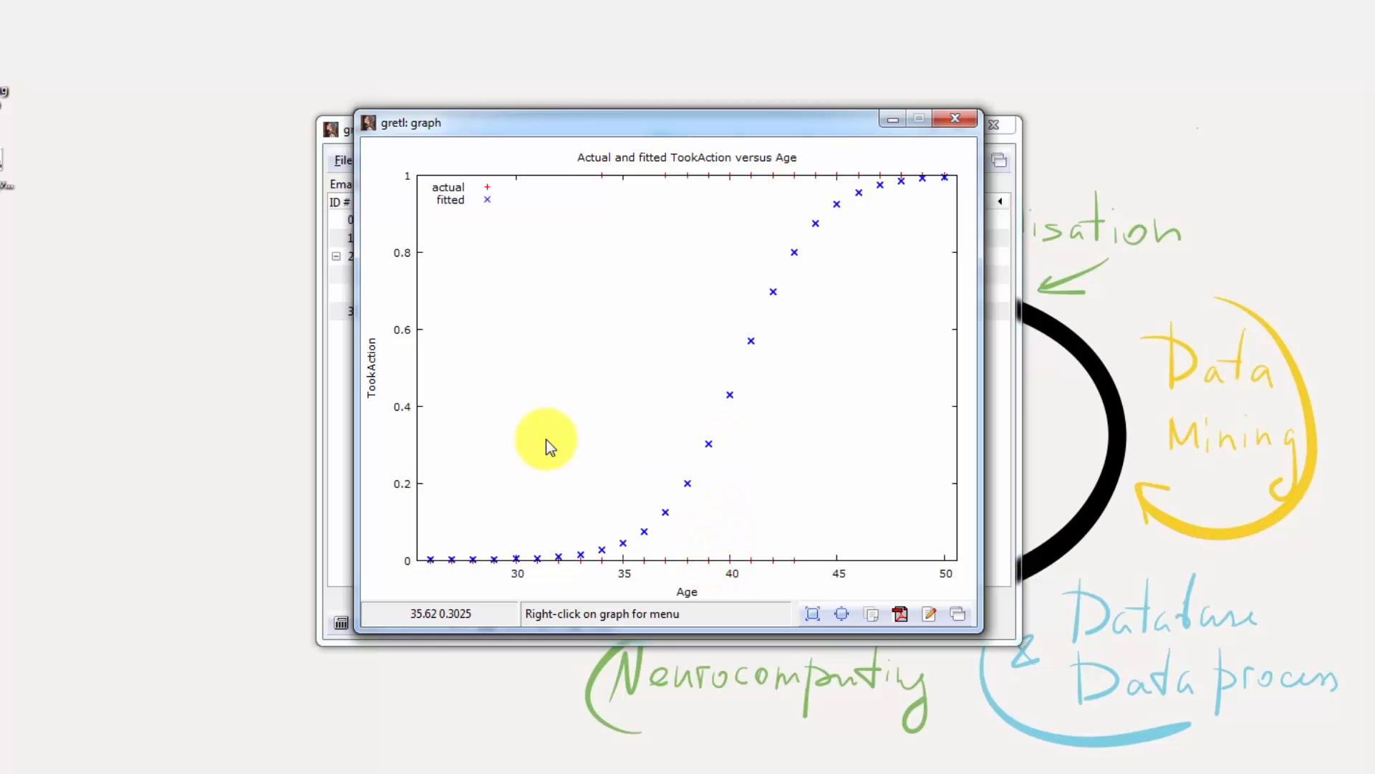
{"action": "mouse_move", "coordinate": [781, 452]}
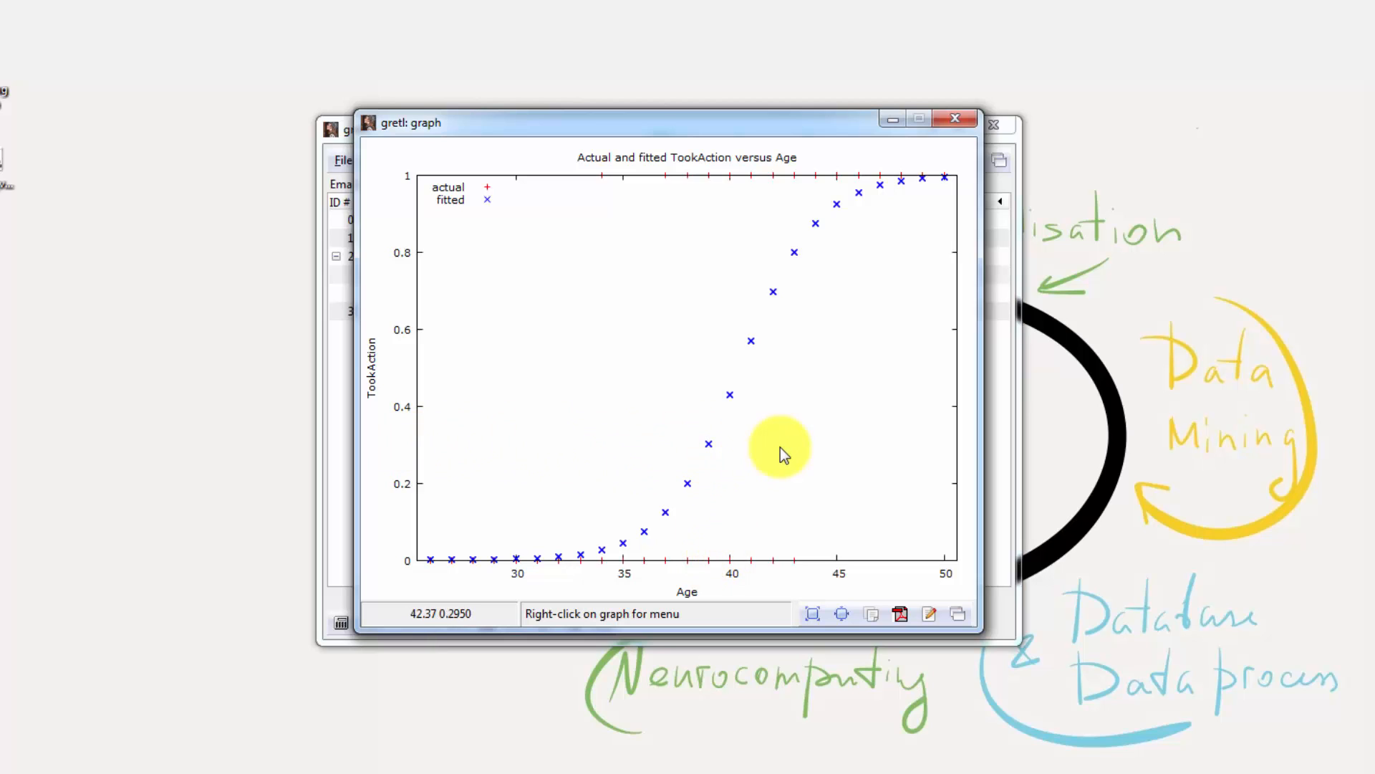
{"action": "mouse_move", "coordinate": [785, 462]}
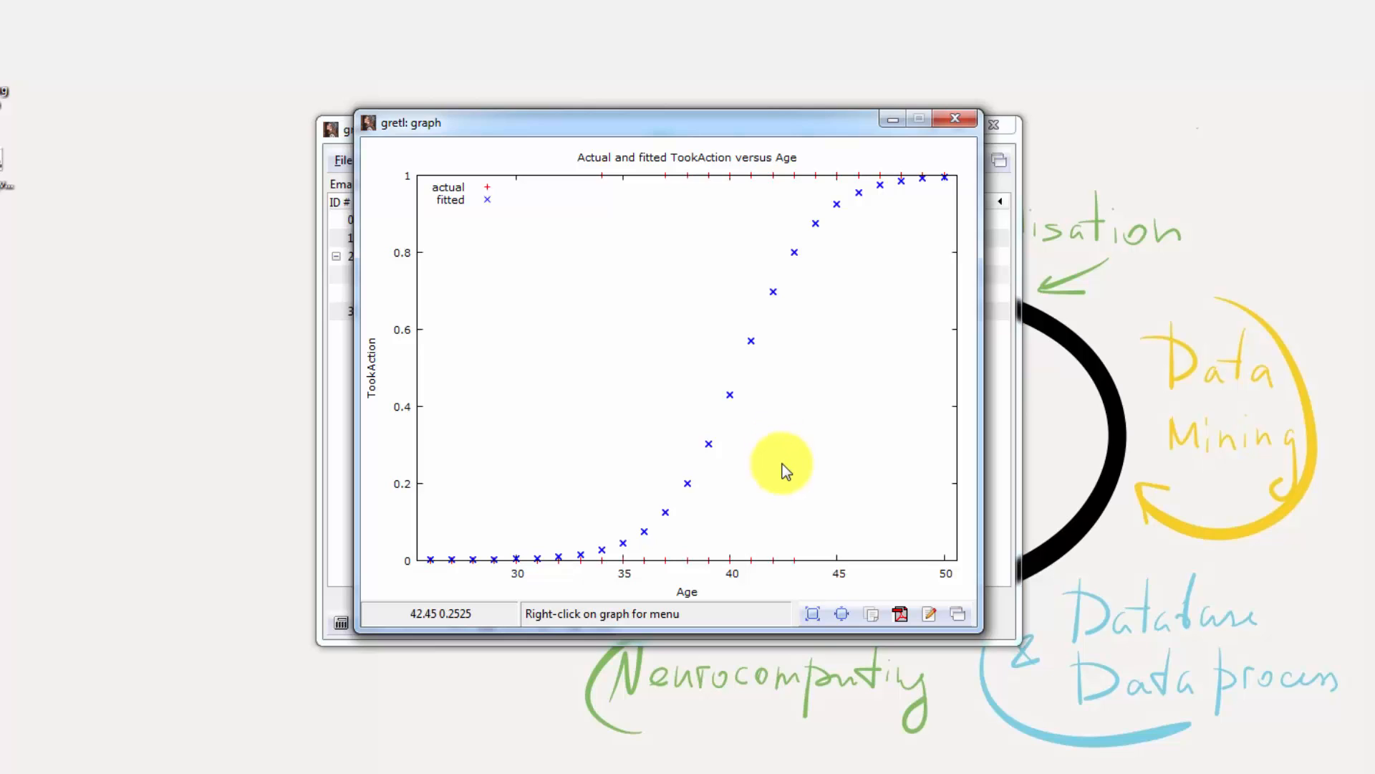
{"action": "mouse_move", "coordinate": [708, 458]}
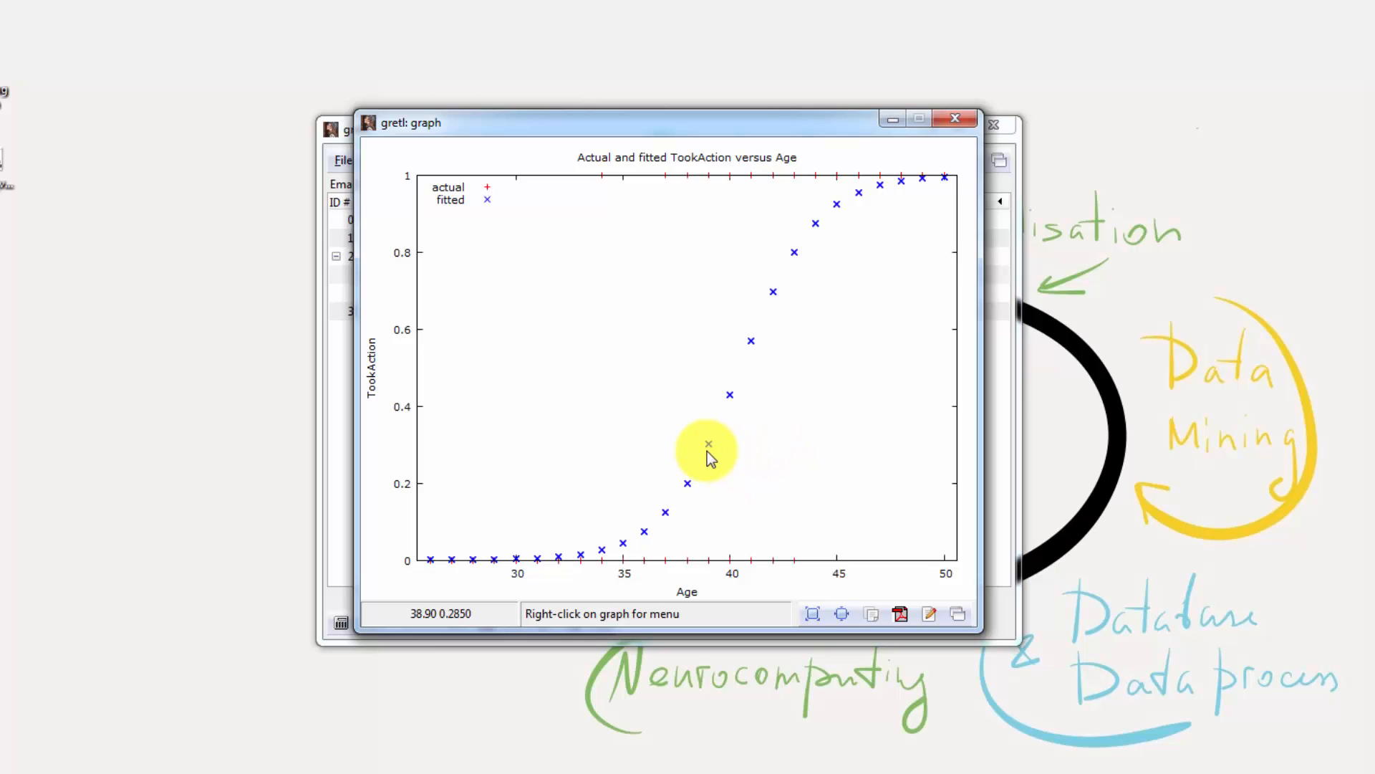
{"action": "mouse_move", "coordinate": [708, 452]}
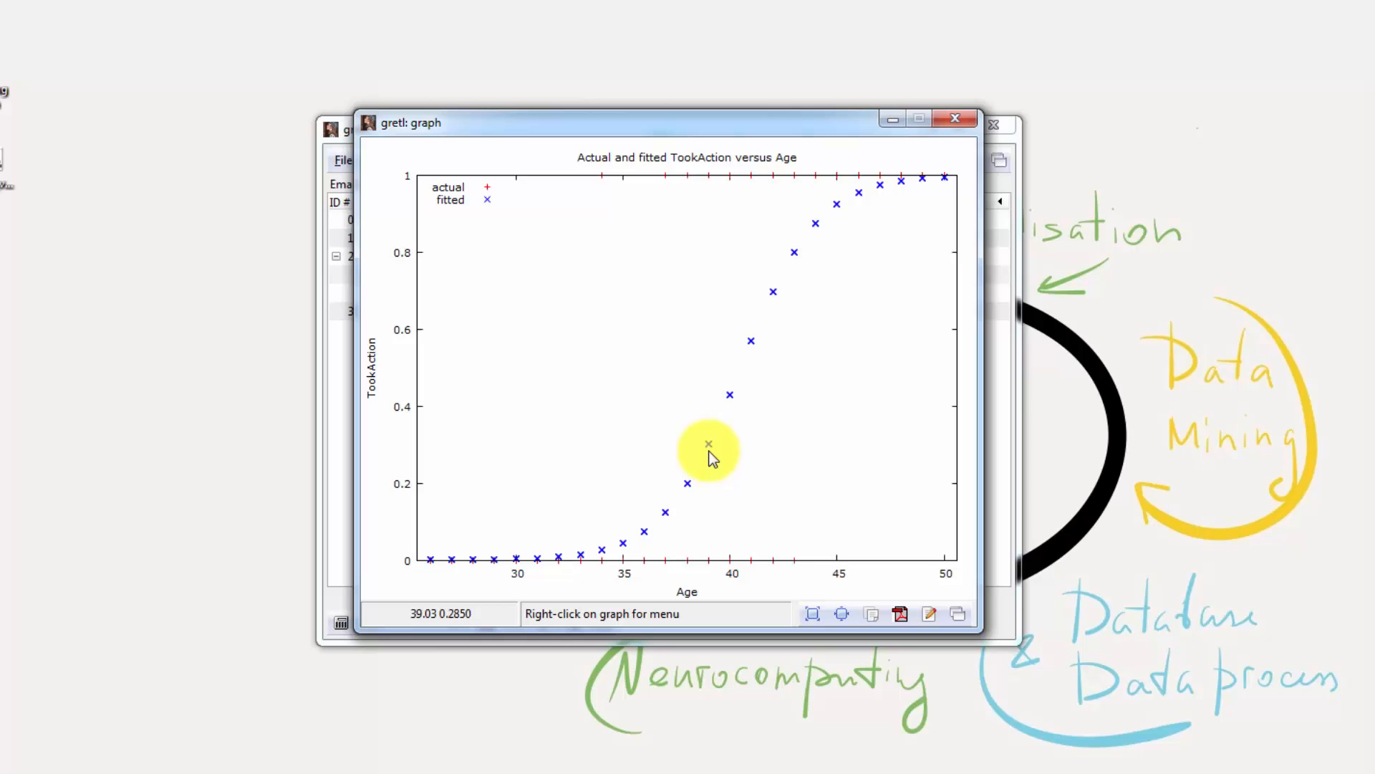
{"action": "mouse_move", "coordinate": [710, 470]}
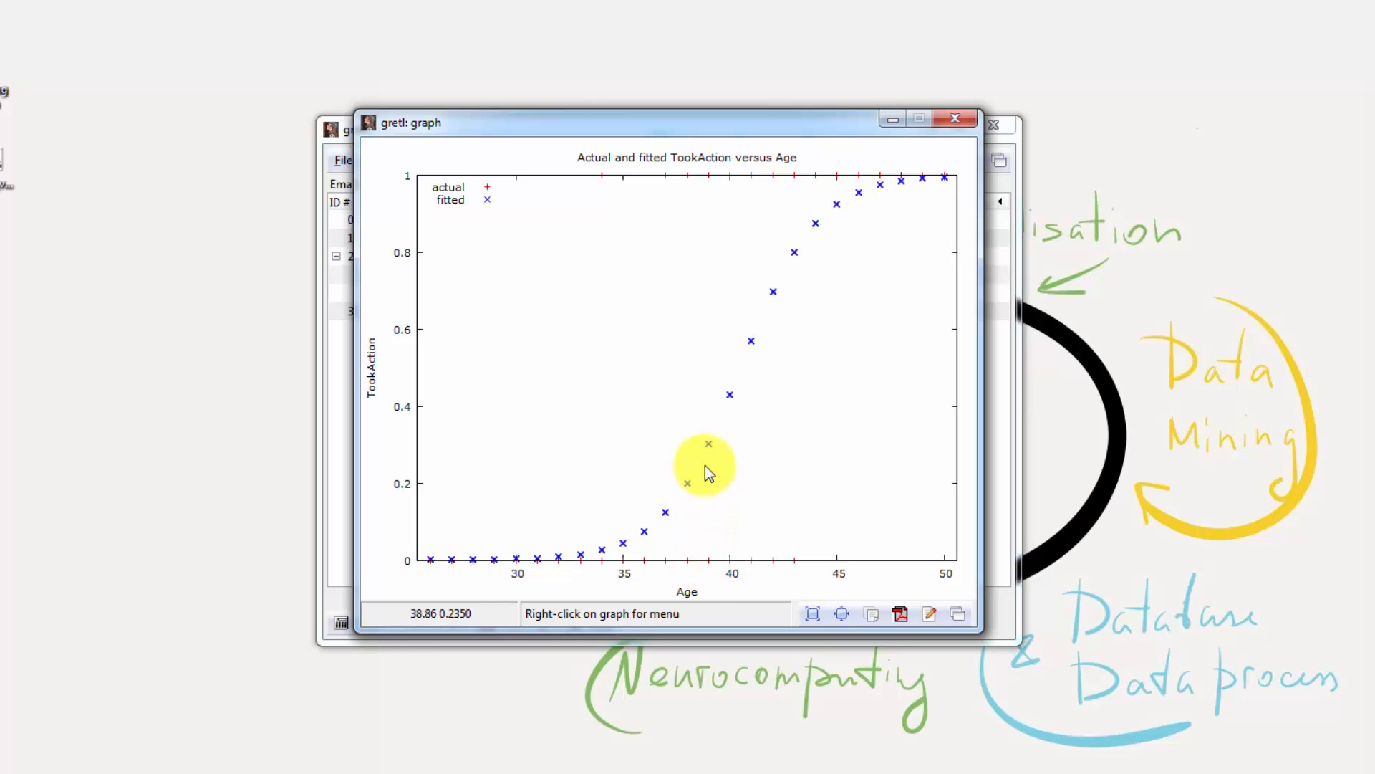
{"action": "mouse_move", "coordinate": [766, 509]}
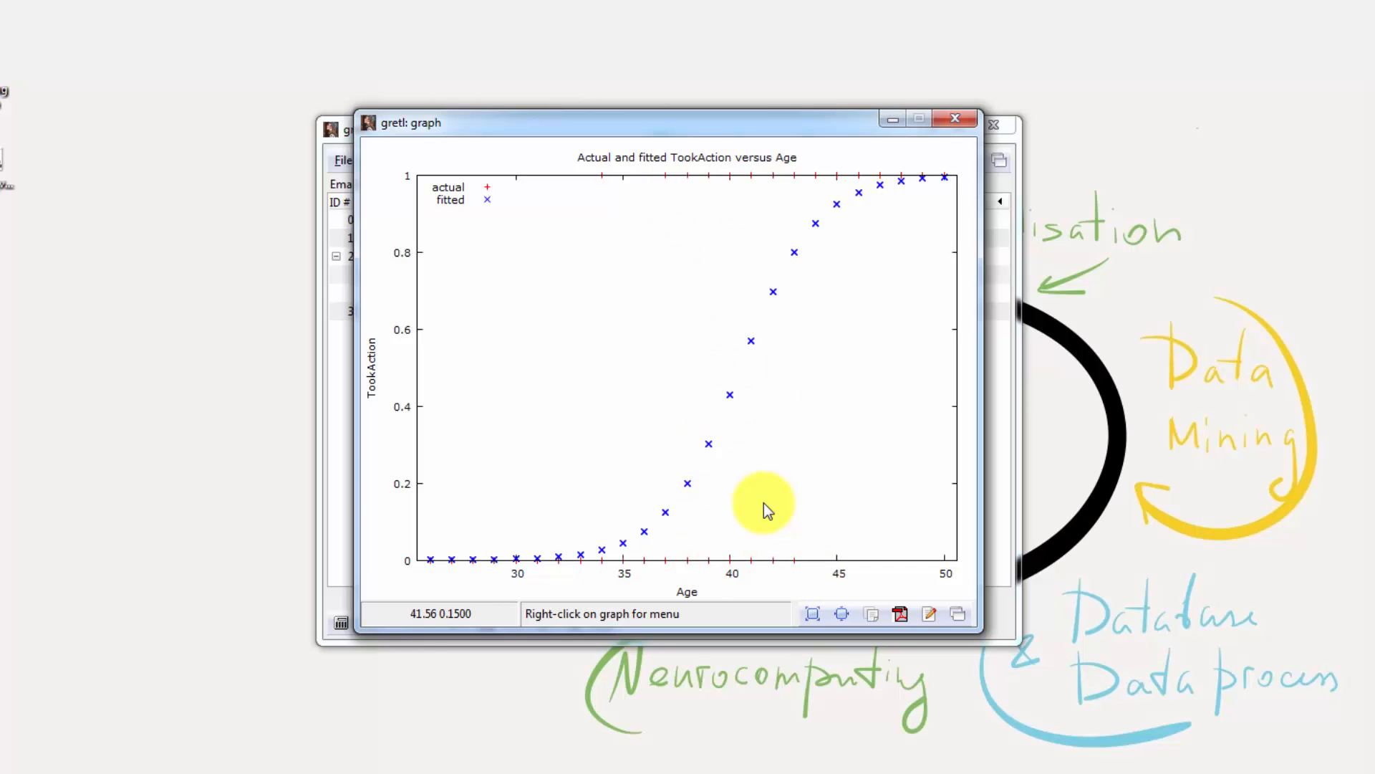
{"action": "mouse_move", "coordinate": [912, 210]}
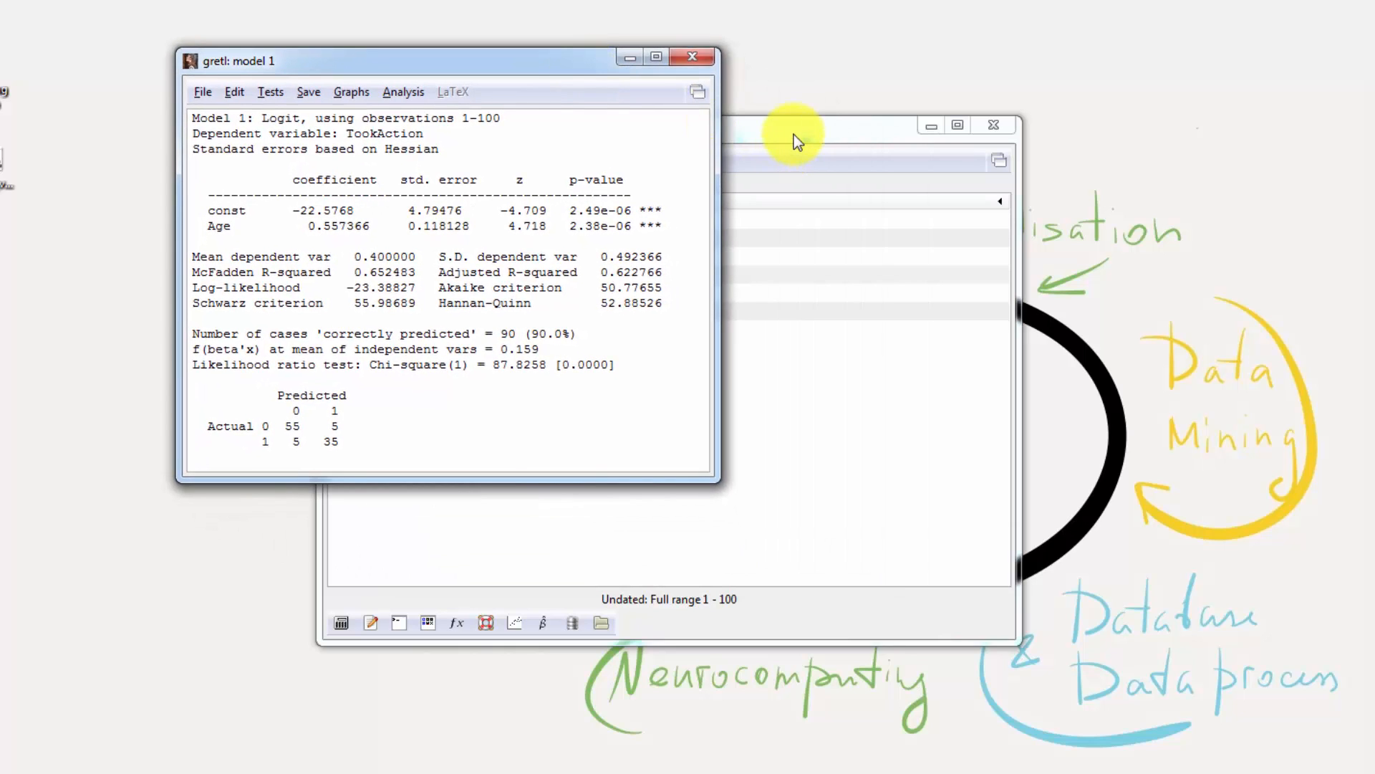
- Estimate a second logit of TookAction adding Male to const and Age as regressors
{"action": "left_click", "coordinate": [785, 136]}
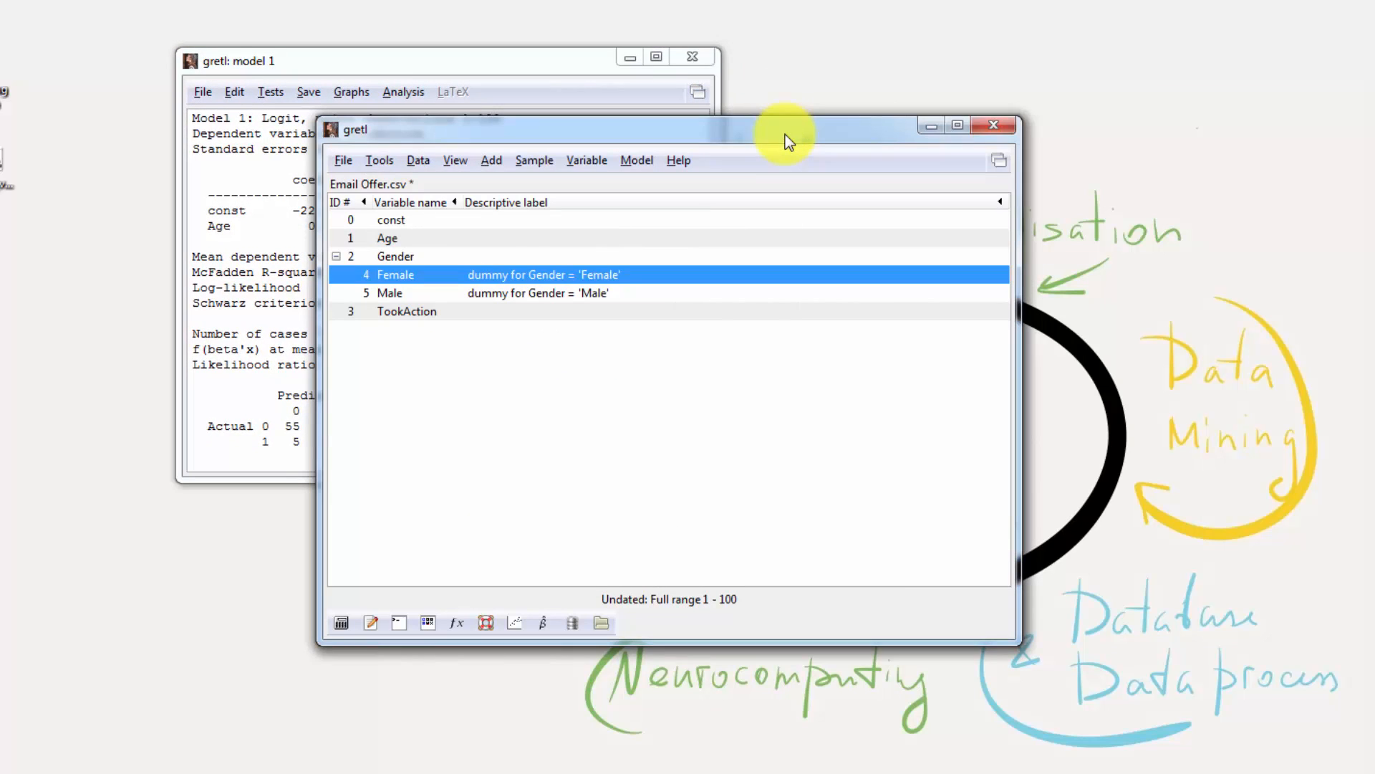
{"action": "left_click", "coordinate": [636, 160]}
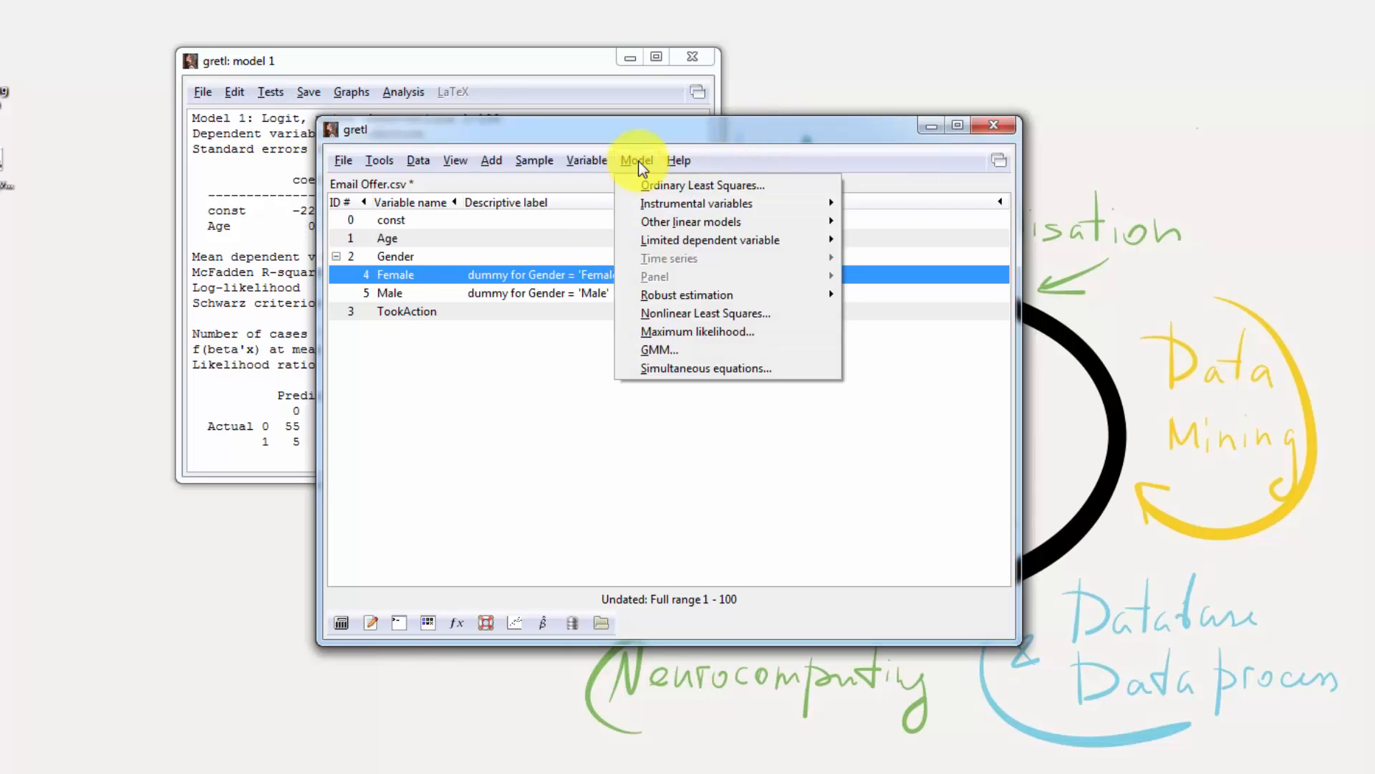
{"action": "mouse_move", "coordinate": [710, 239]}
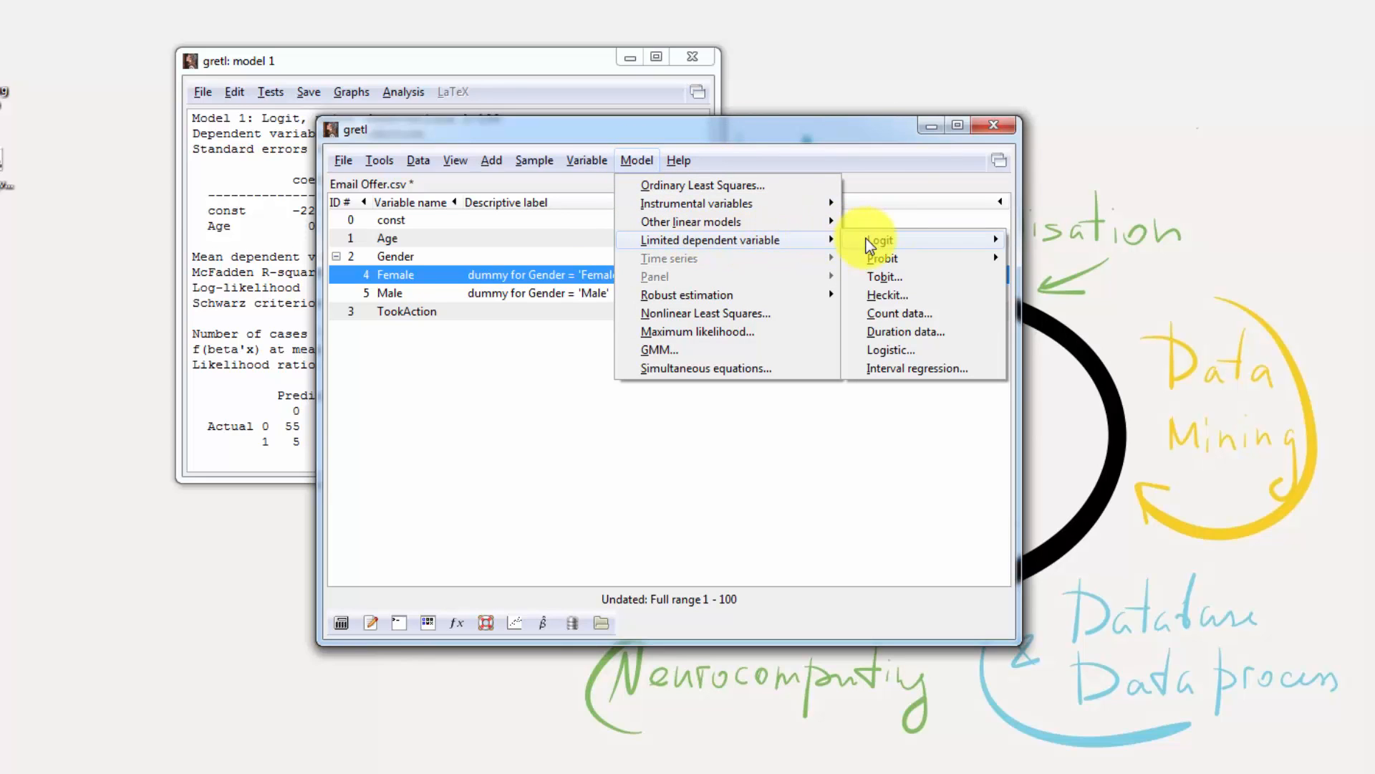
{"action": "left_click", "coordinate": [877, 239]}
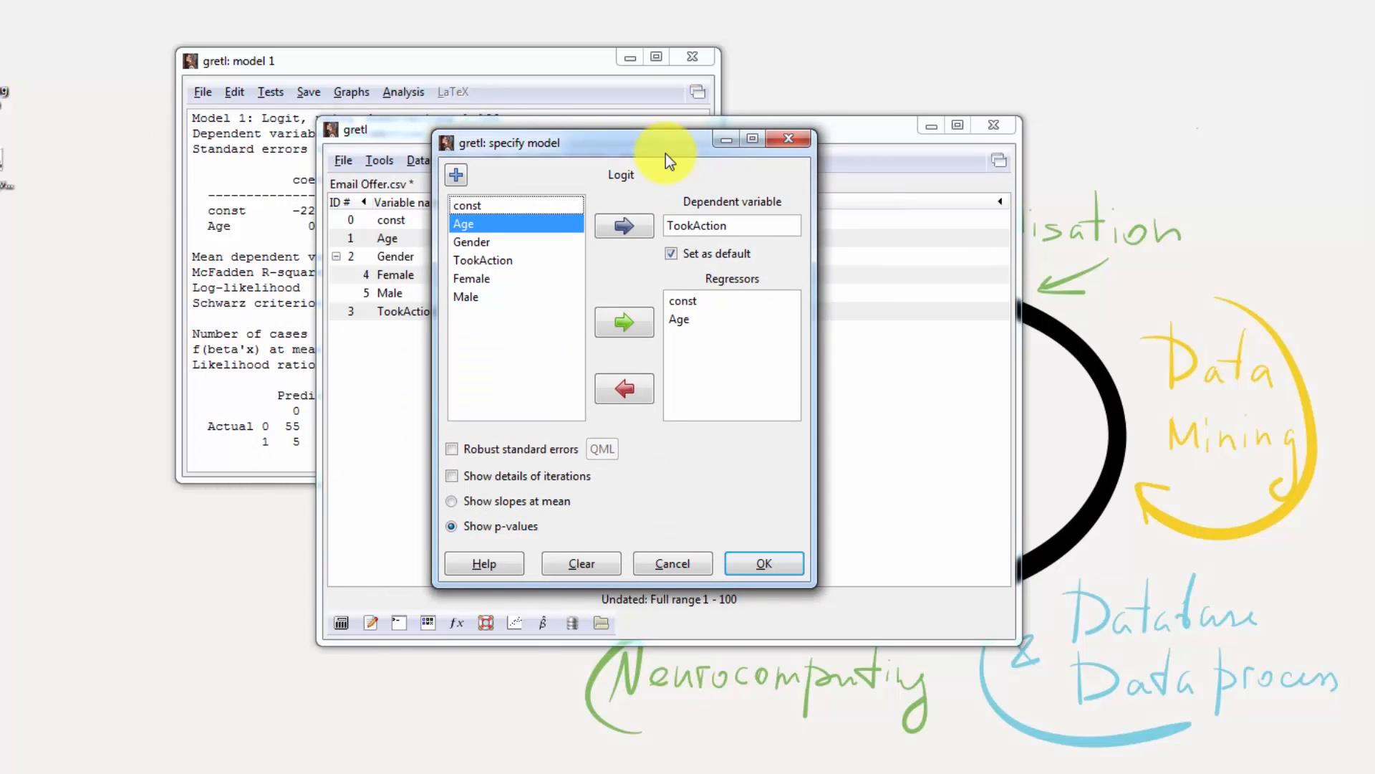
{"action": "mouse_move", "coordinate": [511, 288]}
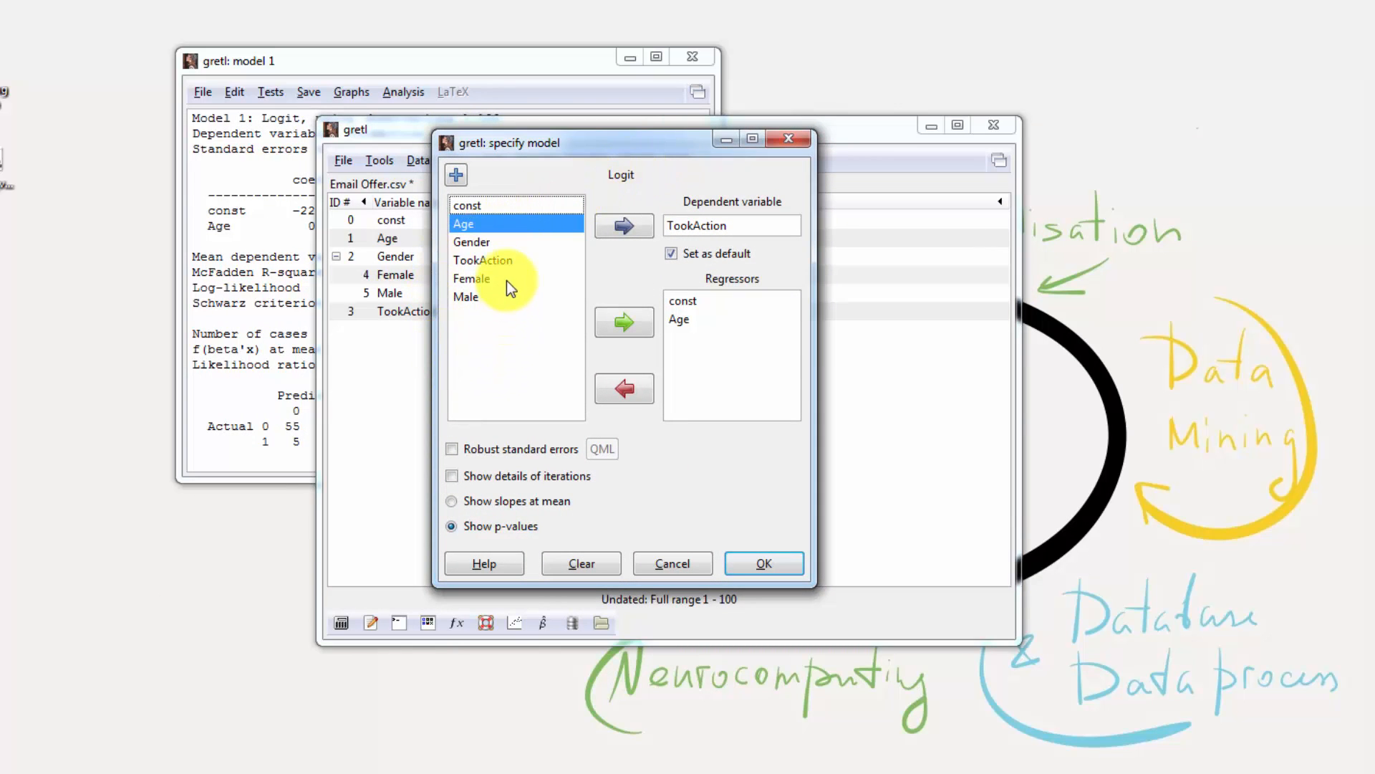
{"action": "left_click", "coordinate": [466, 296]}
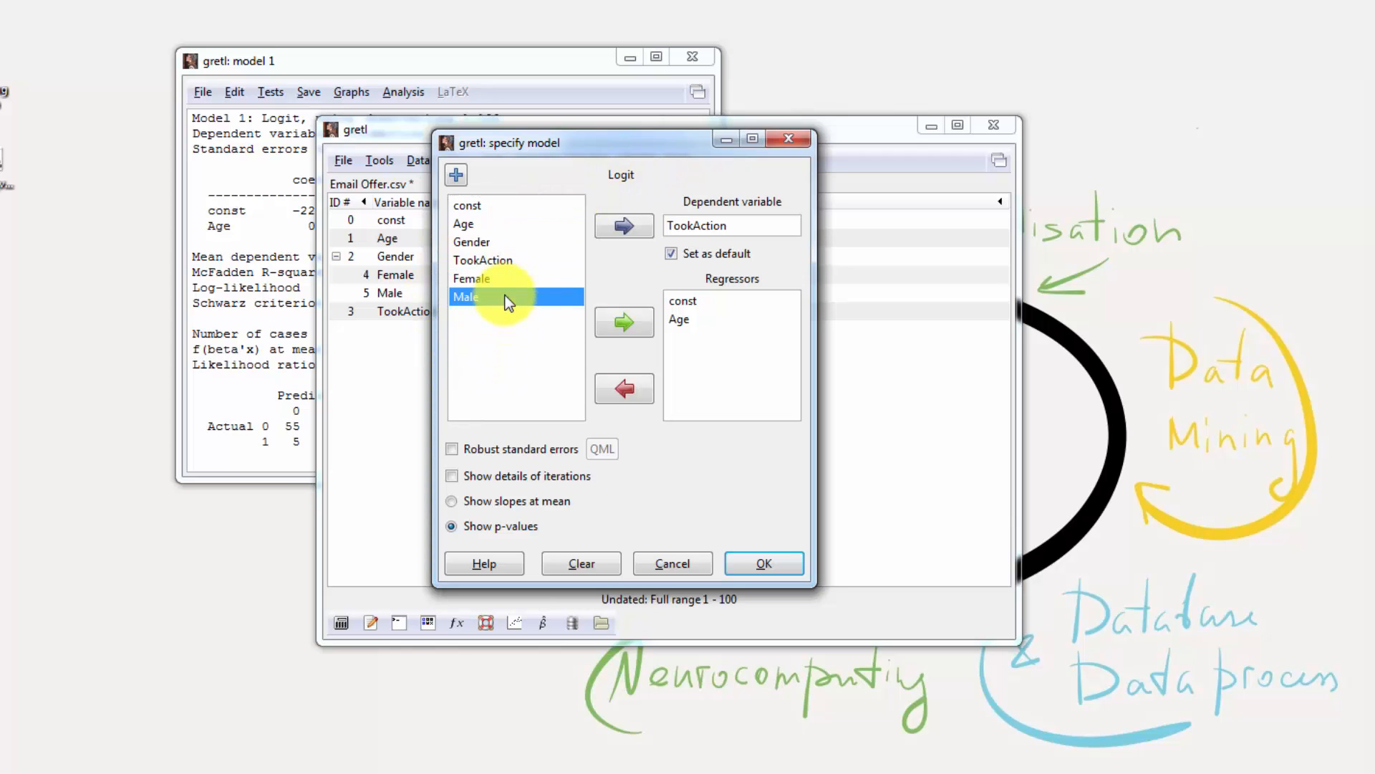
{"action": "left_click", "coordinate": [624, 321]}
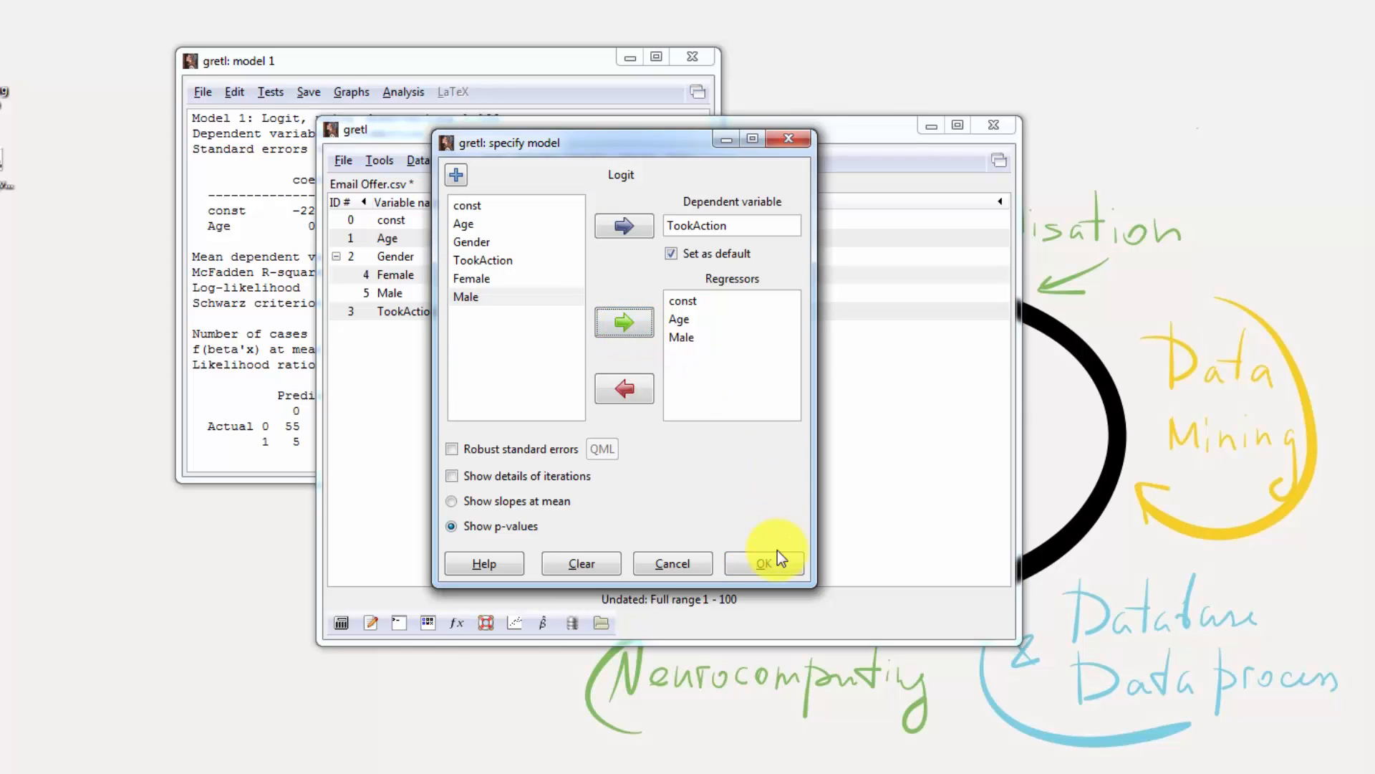
{"action": "left_click", "coordinate": [764, 563]}
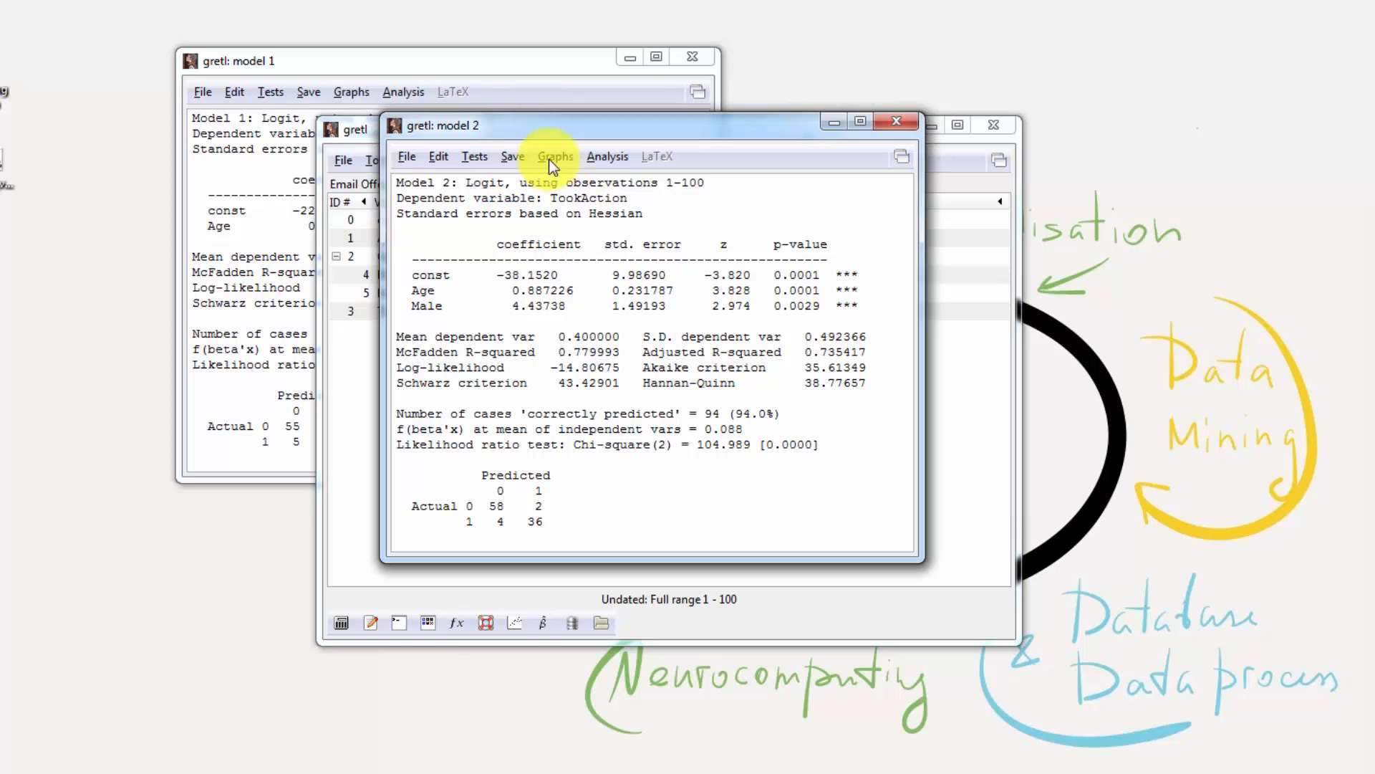
- Generate static forecasts for Model 2 over observations 1–100, listing actual beside predicted probability
{"action": "left_click", "coordinate": [607, 156]}
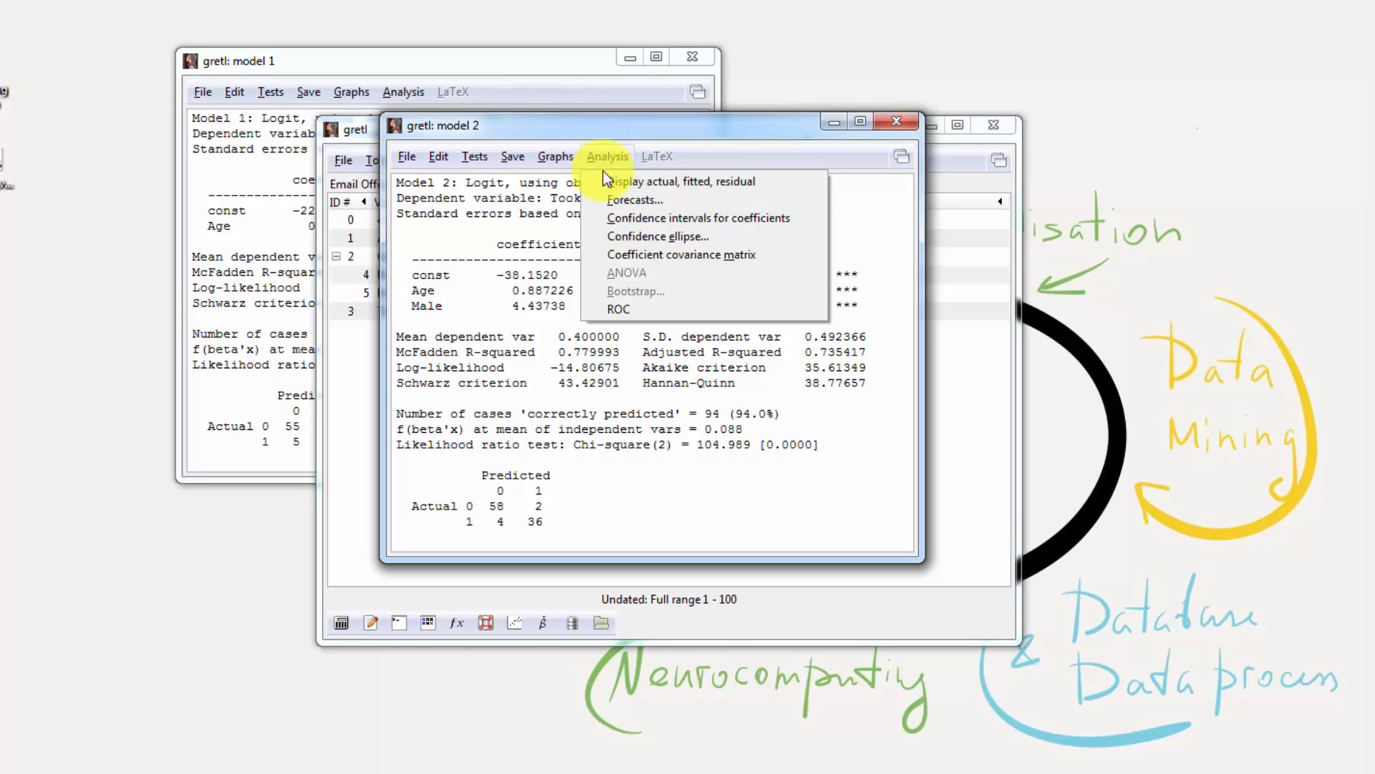
{"action": "left_click", "coordinate": [634, 200]}
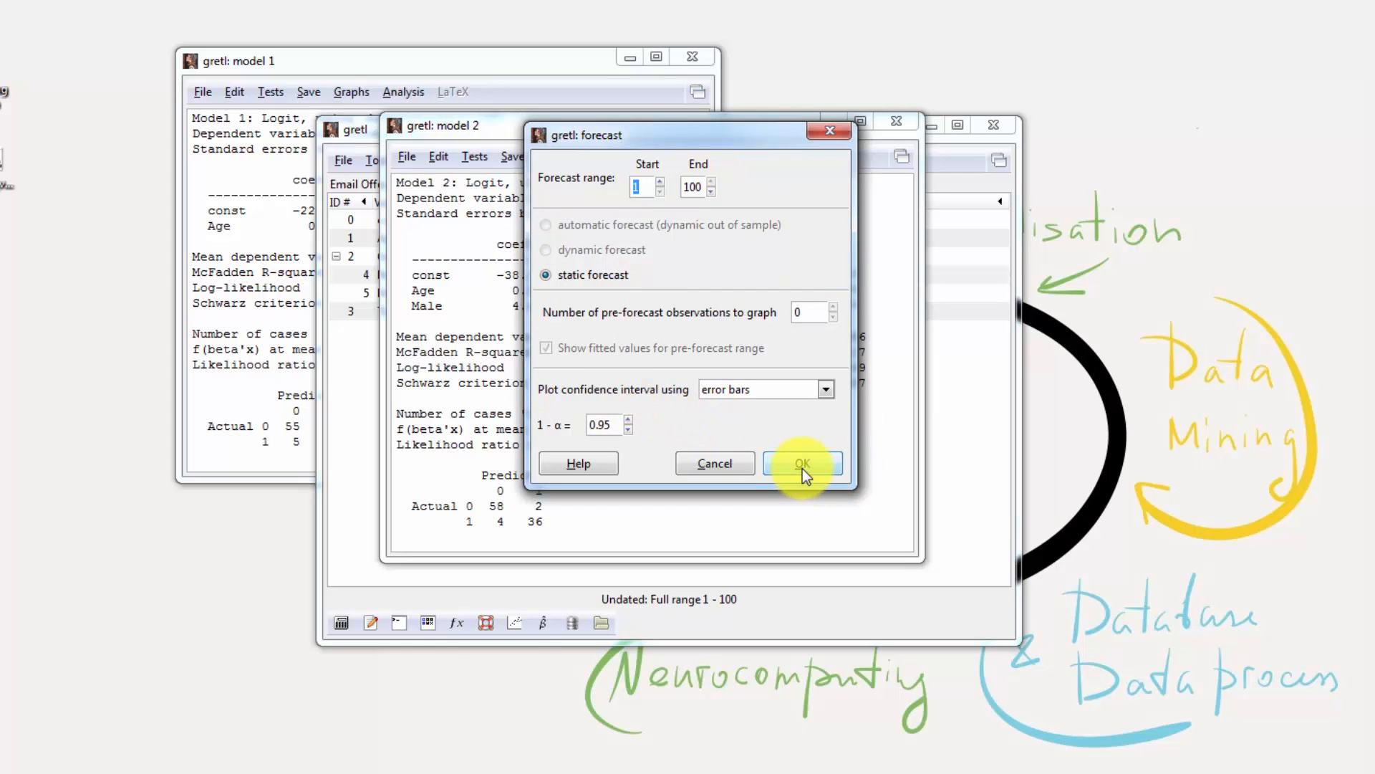
{"action": "left_click", "coordinate": [801, 463]}
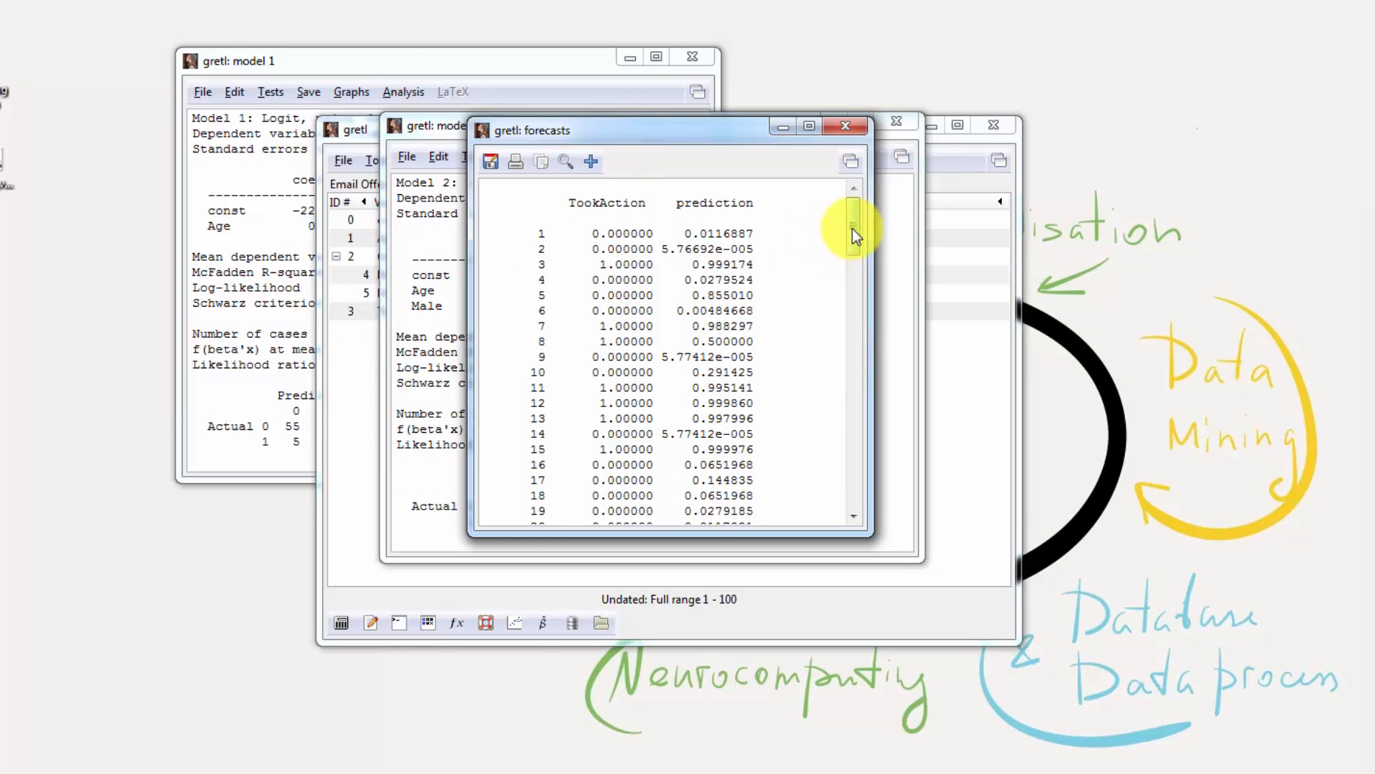
{"action": "double_click", "coordinate": [606, 203]}
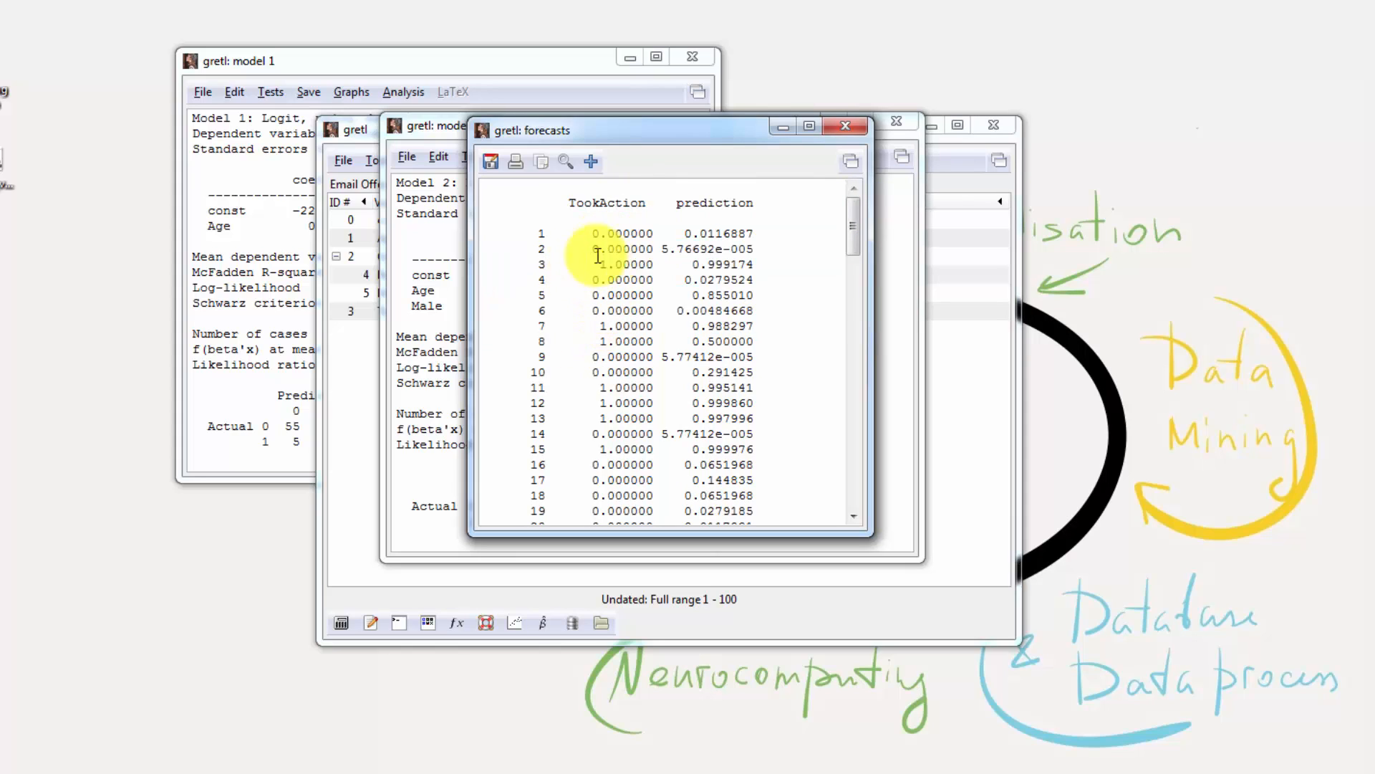
{"action": "mouse_move", "coordinate": [628, 325]}
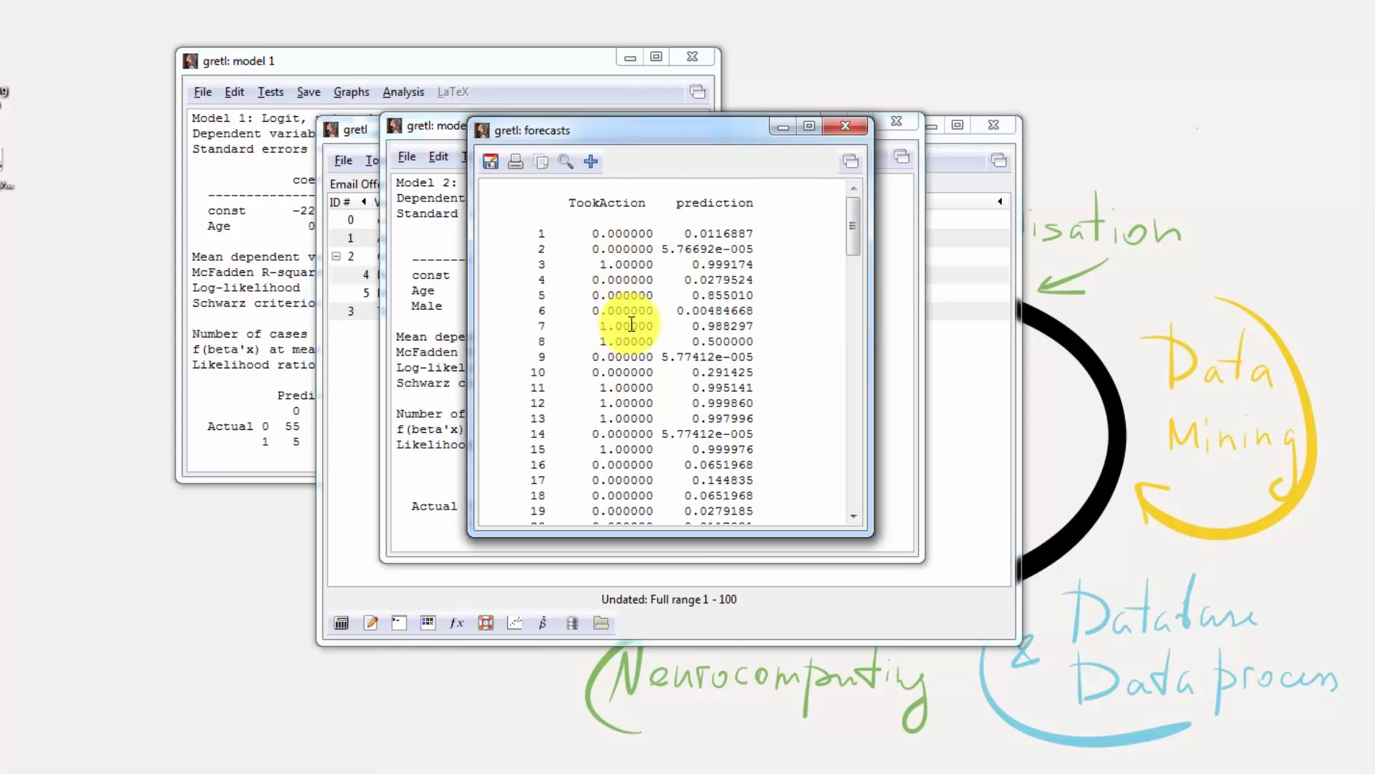
{"action": "mouse_move", "coordinate": [714, 211]}
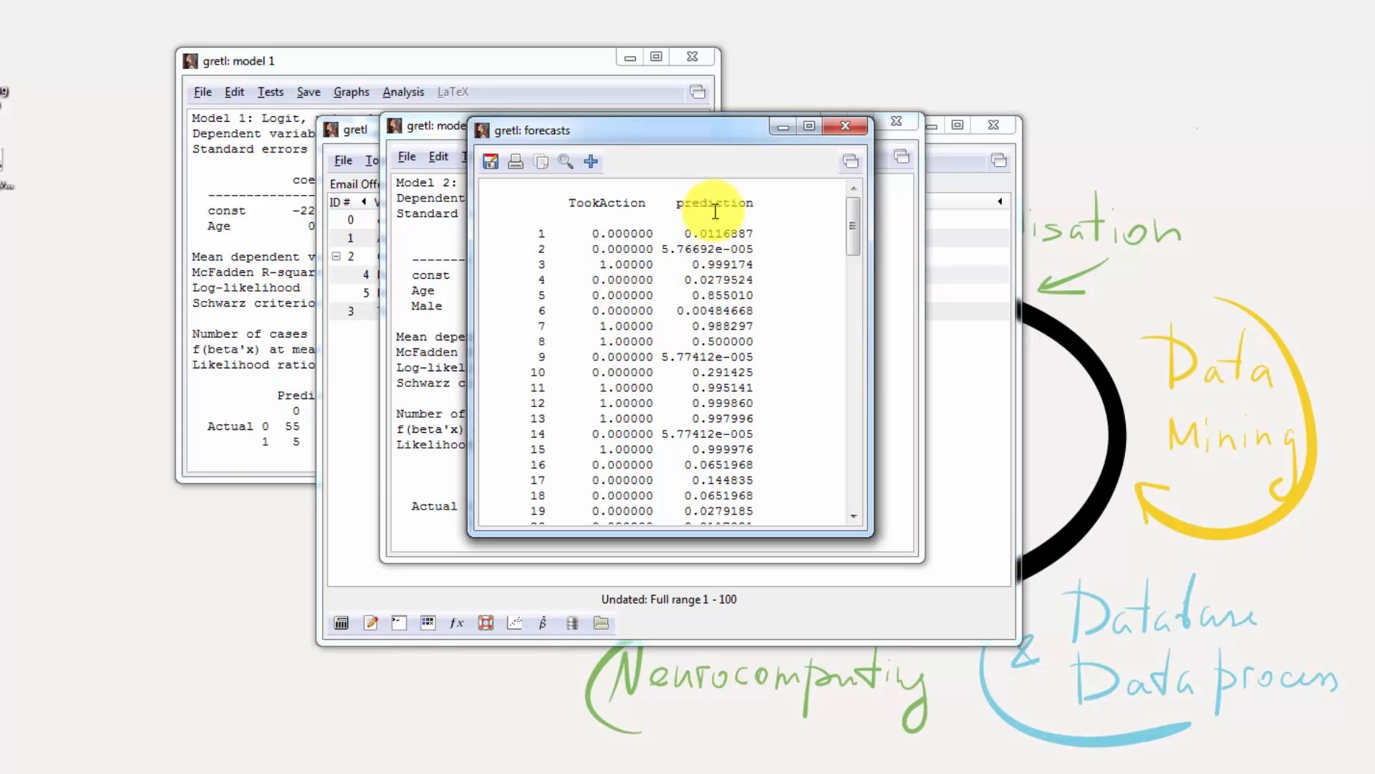
{"action": "mouse_move", "coordinate": [601, 267]}
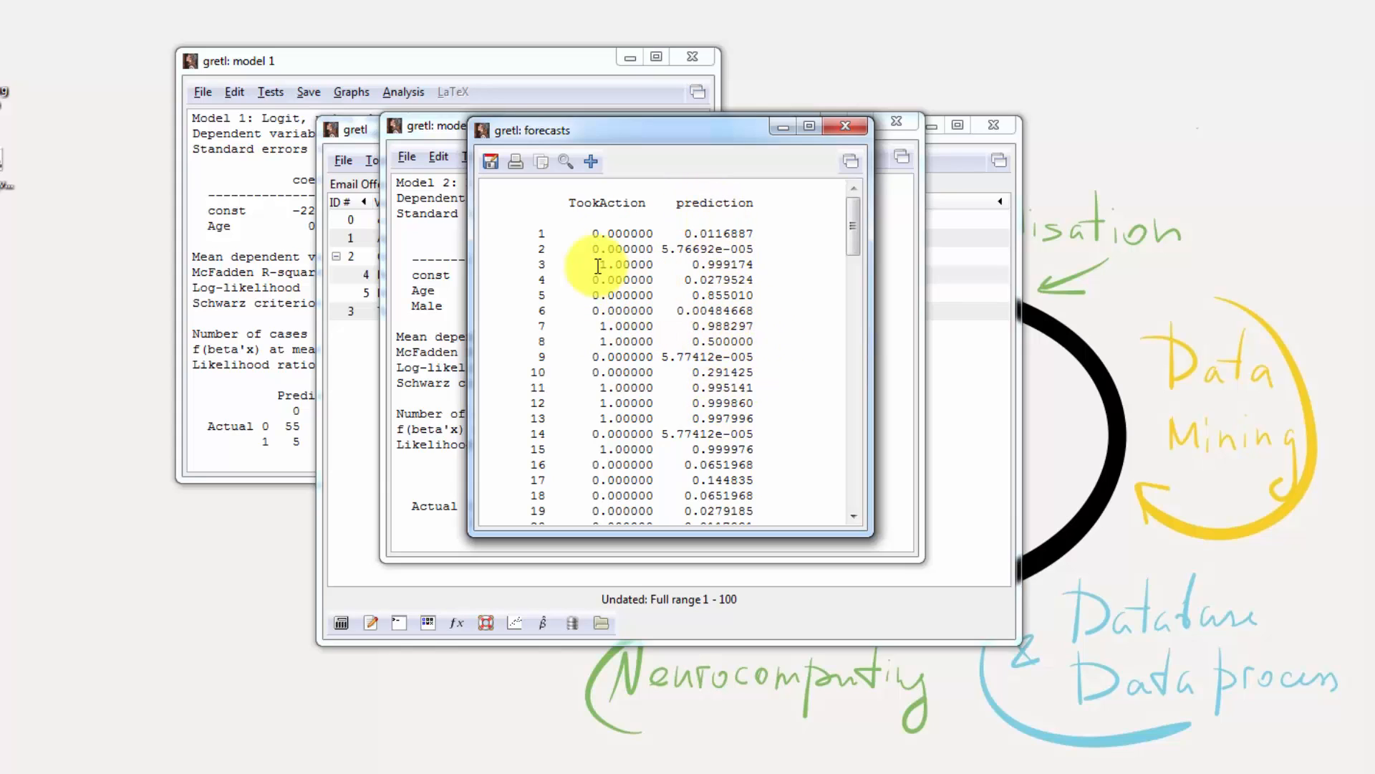
{"action": "mouse_move", "coordinate": [531, 386]}
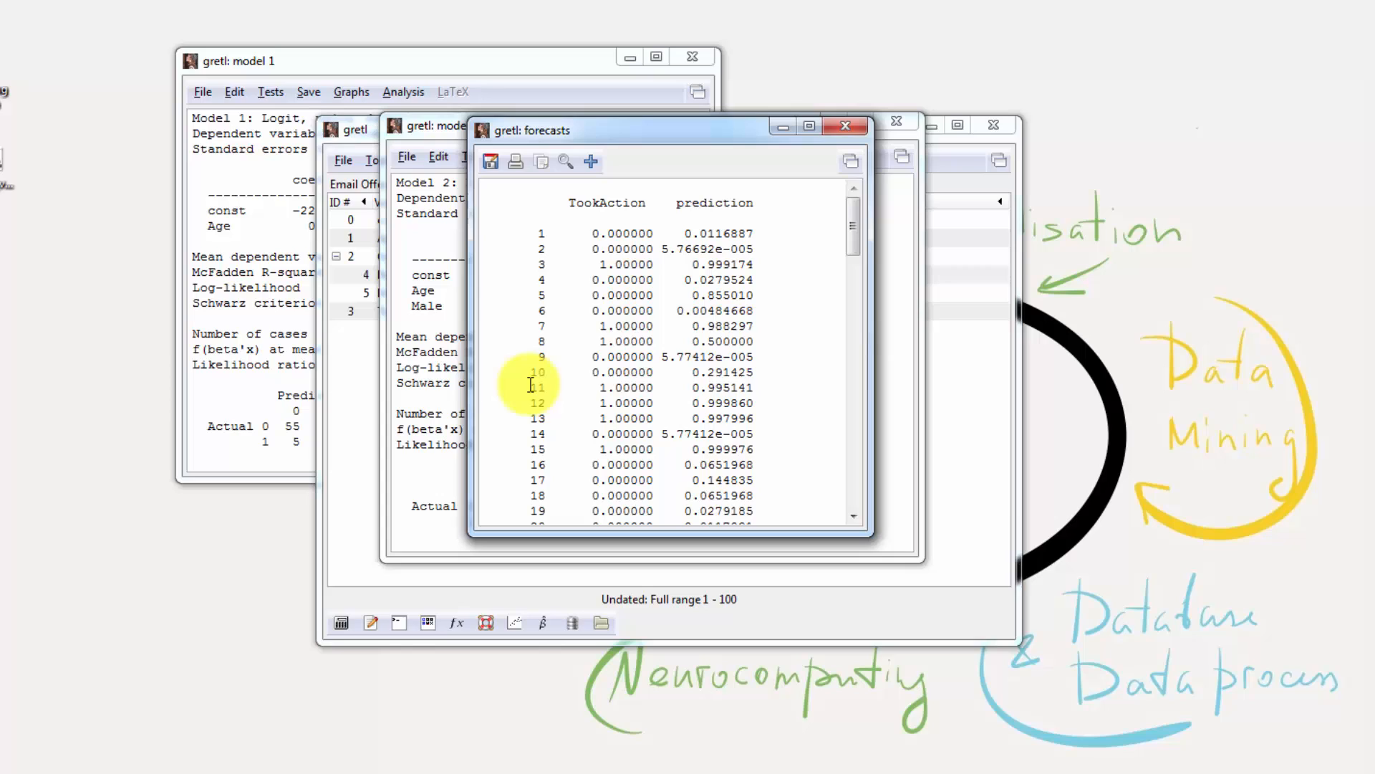
{"action": "mouse_move", "coordinate": [505, 395]}
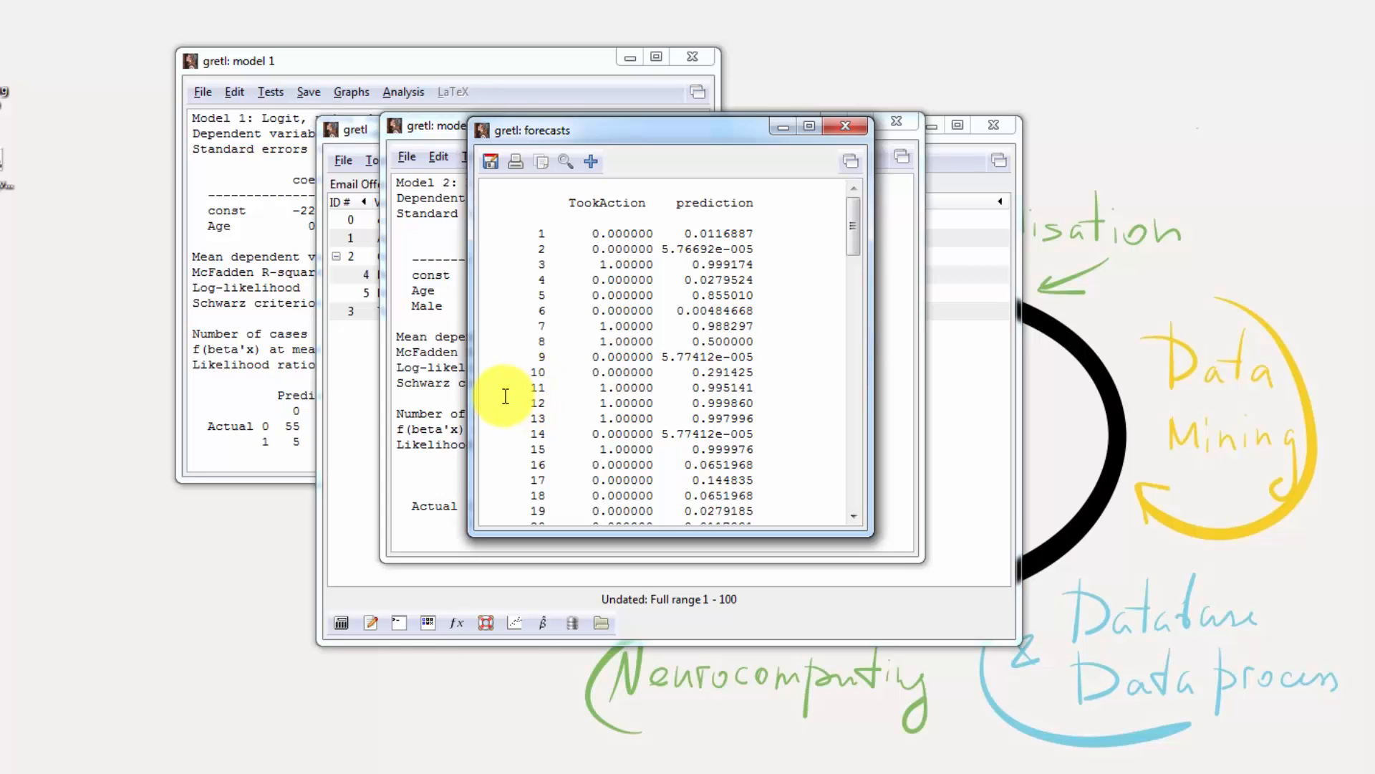
{"action": "mouse_move", "coordinate": [792, 337]}
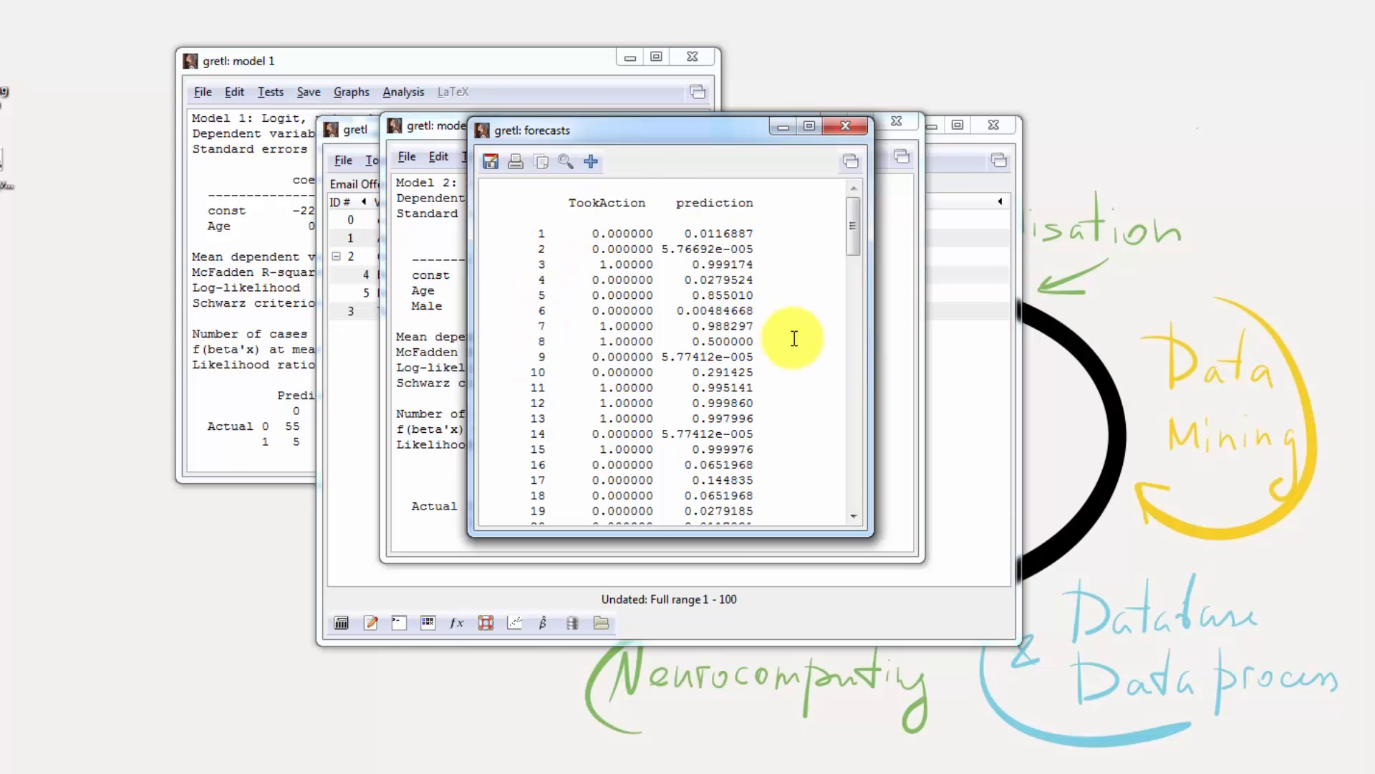
{"action": "mouse_move", "coordinate": [746, 254]}
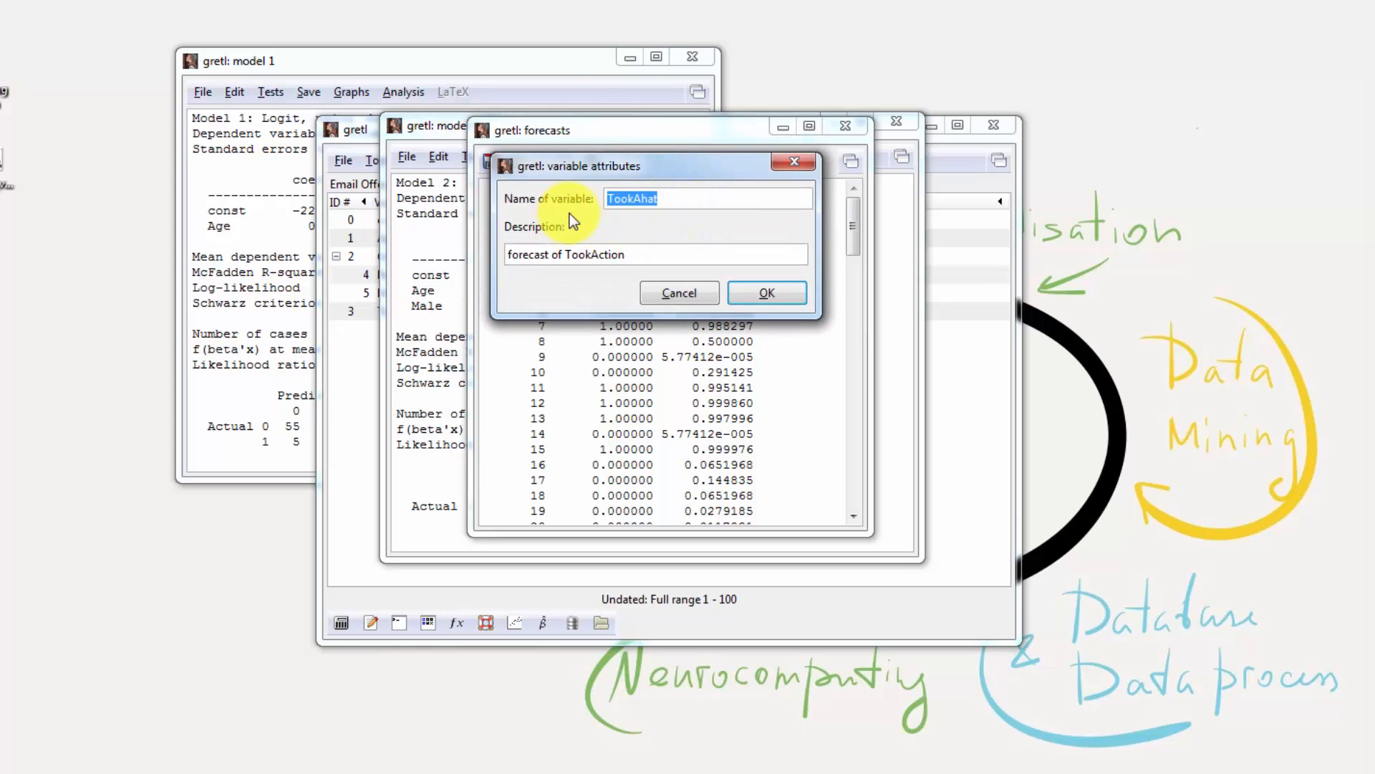
{"action": "mouse_move", "coordinate": [680, 217]}
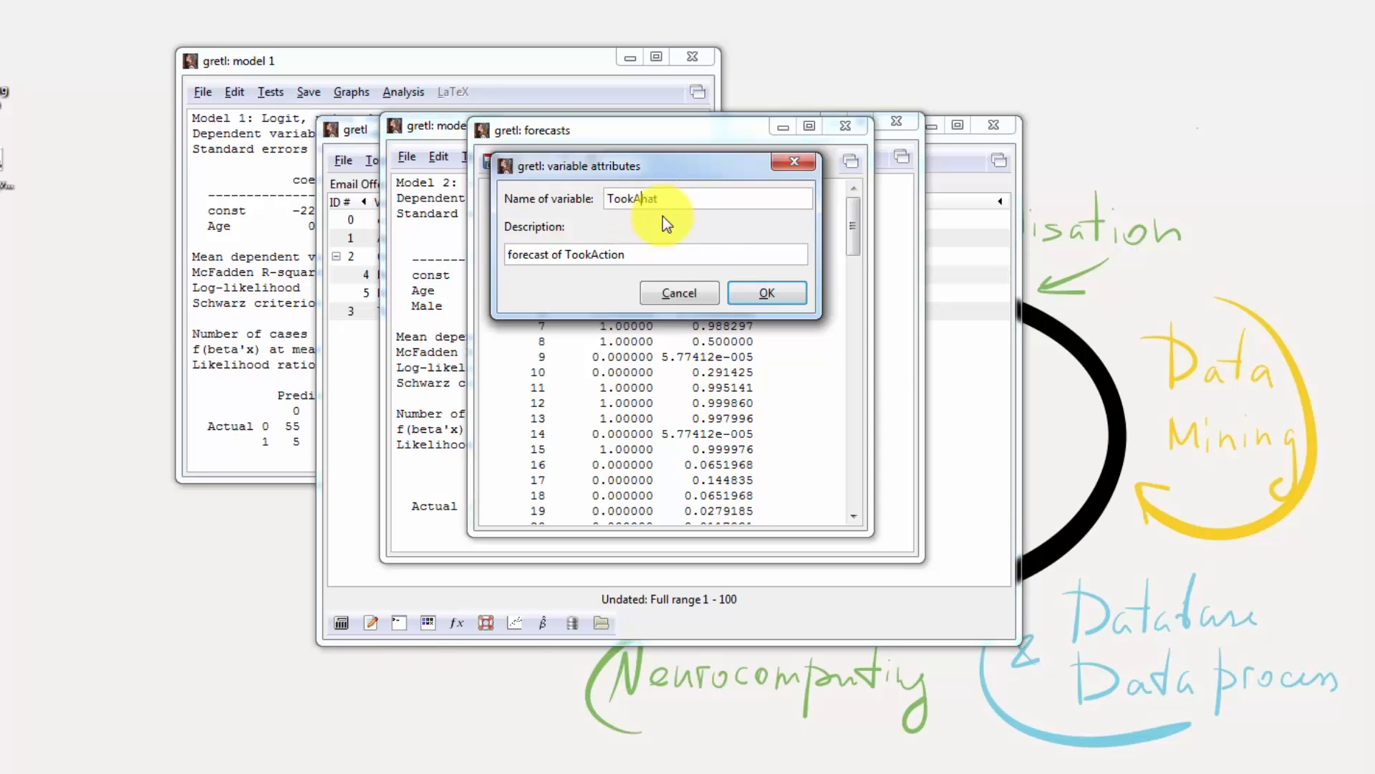
{"action": "mouse_move", "coordinate": [895, 331]}
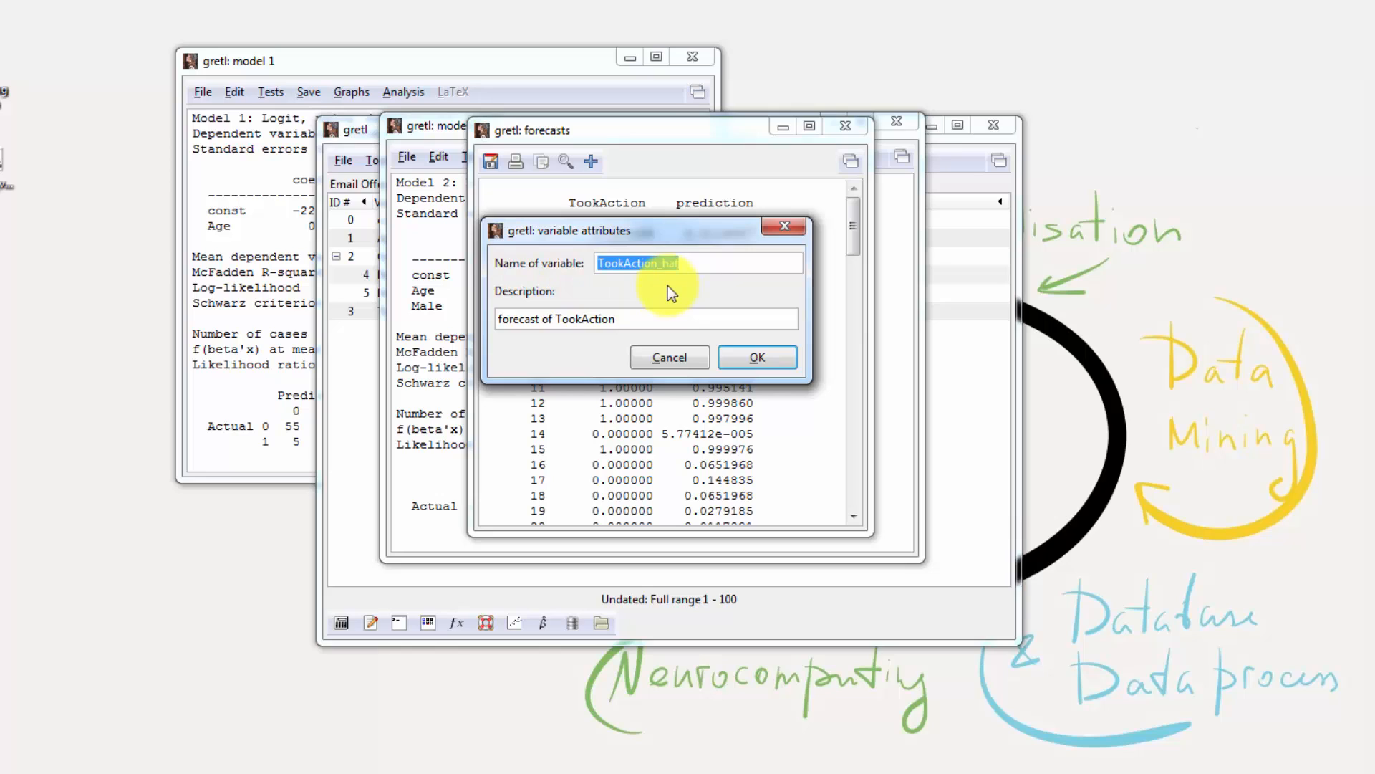
{"action": "mouse_move", "coordinate": [702, 267]}
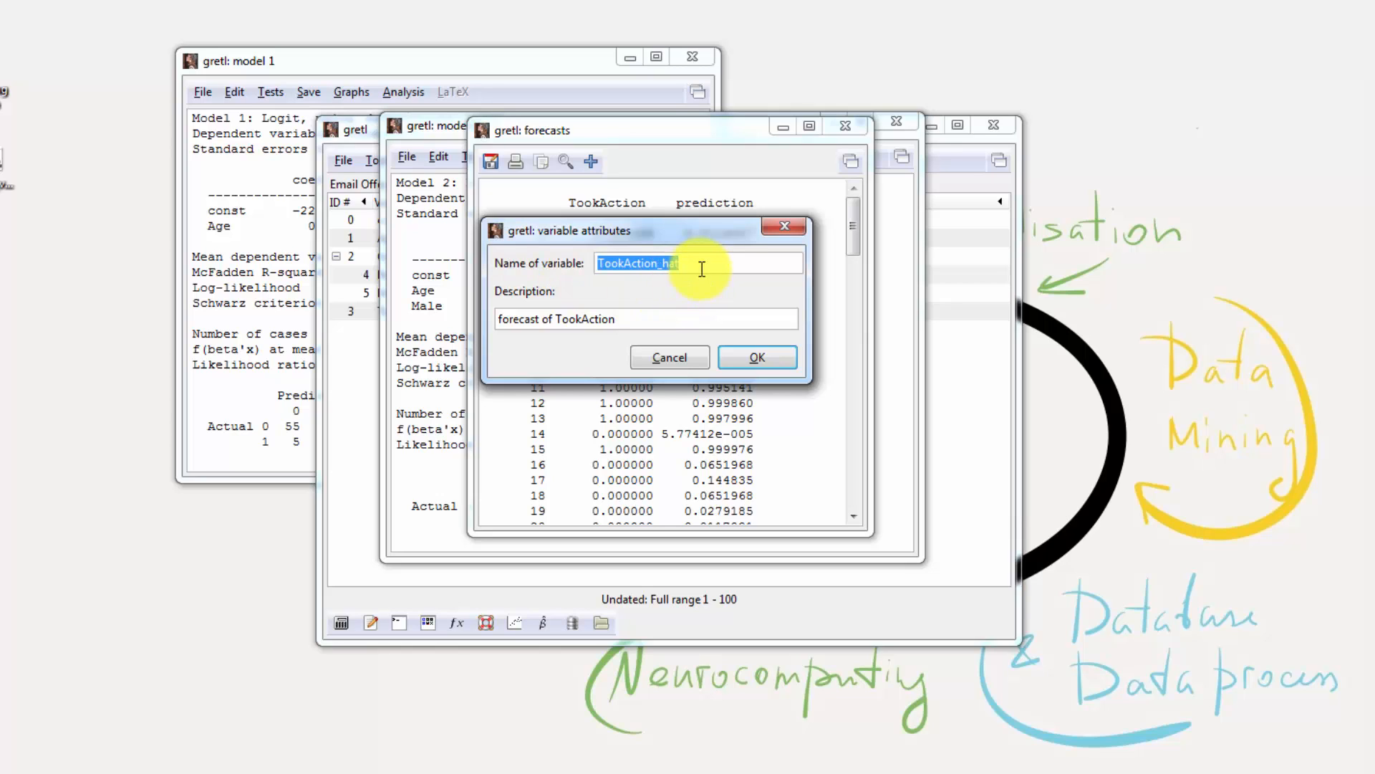
- Save the forecasts as a new series TookAction_hat, described as forecast of TookAction
{"action": "left_click", "coordinate": [697, 263]}
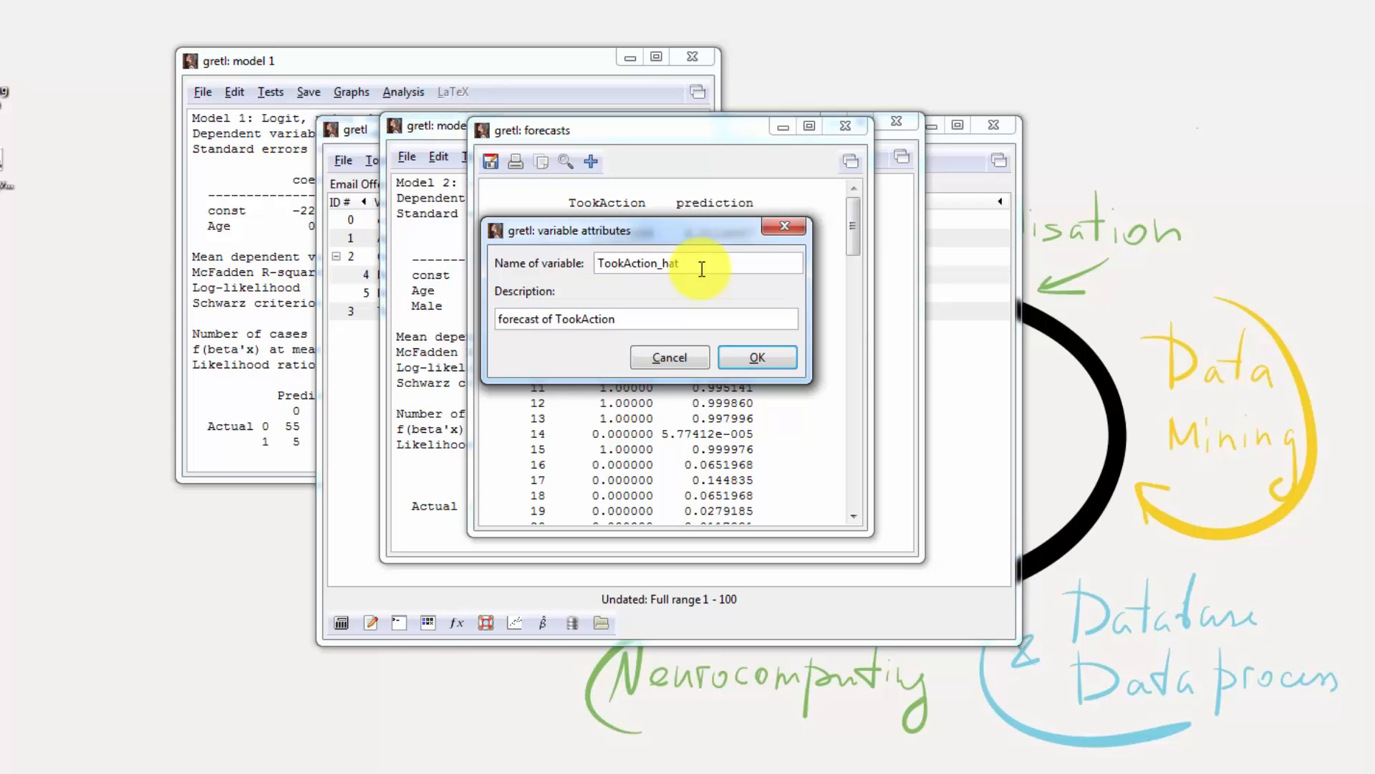
{"action": "left_click", "coordinate": [757, 357]}
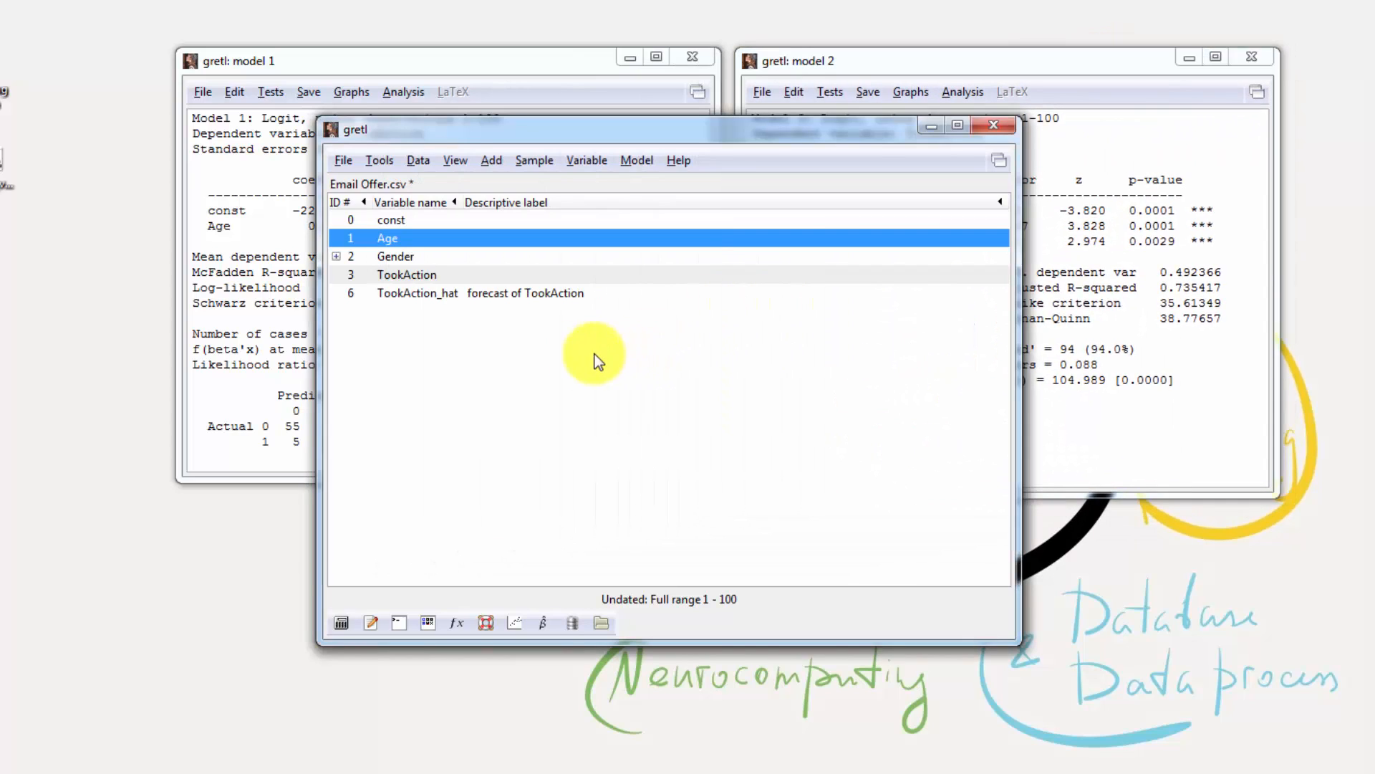
- Select Age, Gender, TookAction and TookAction_hat together, expand Gender, and display their values
{"action": "left_click", "coordinate": [417, 292]}
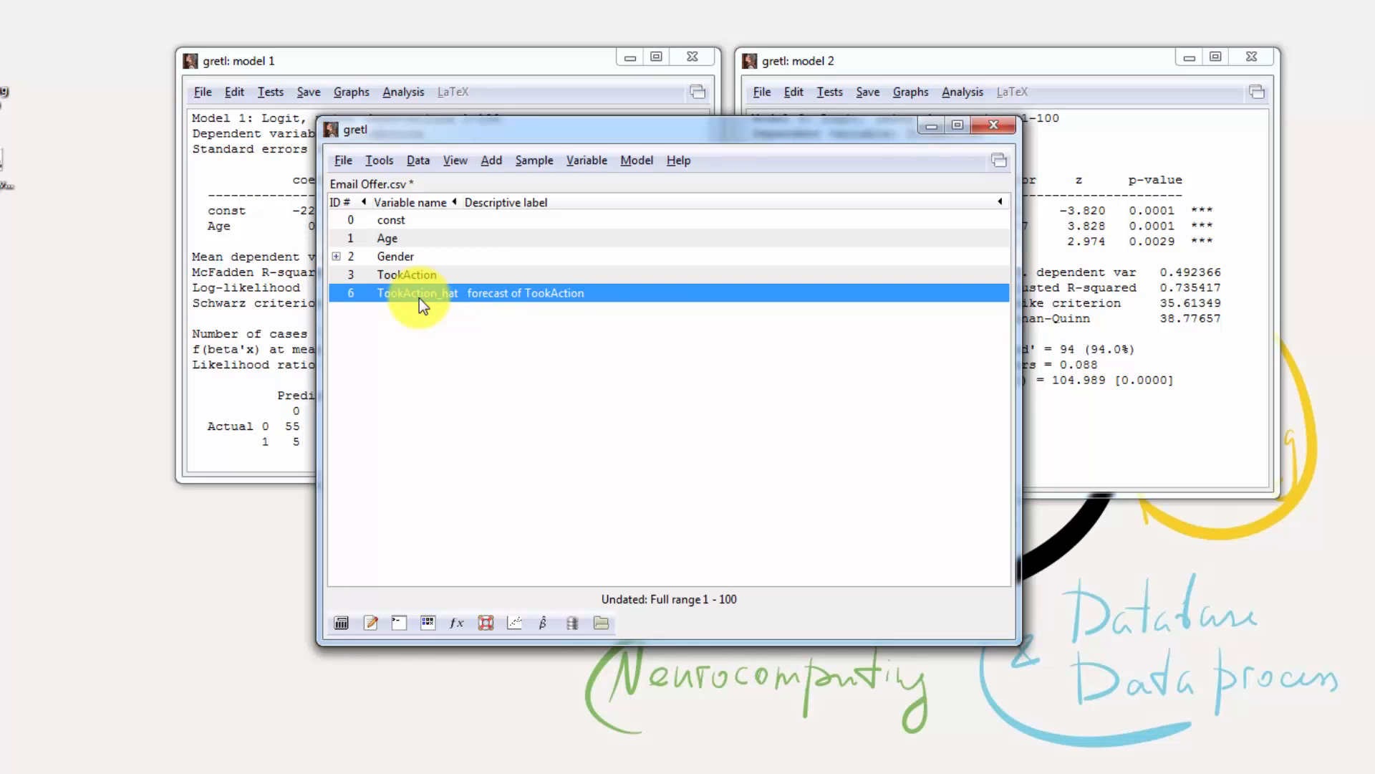
{"action": "mouse_move", "coordinate": [426, 257]}
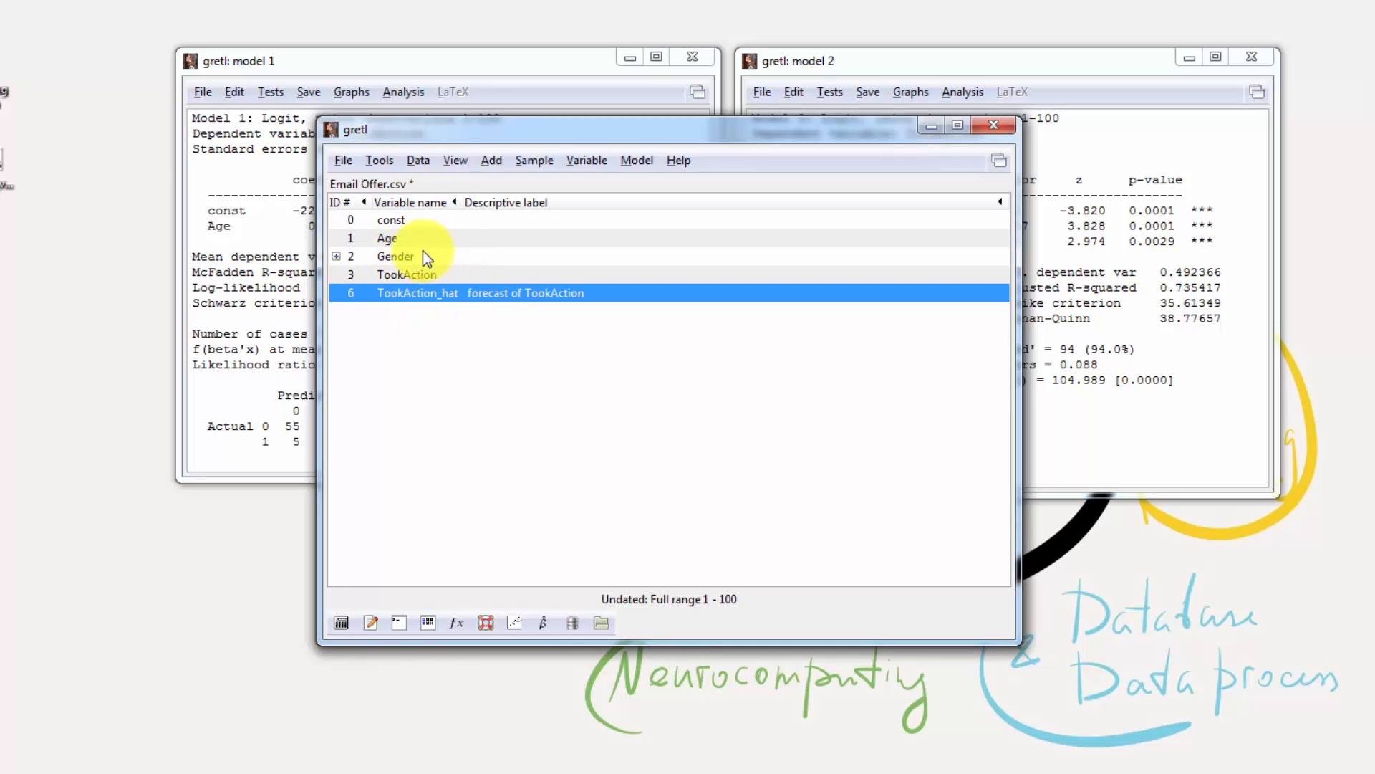
{"action": "left_click", "coordinate": [387, 238]}
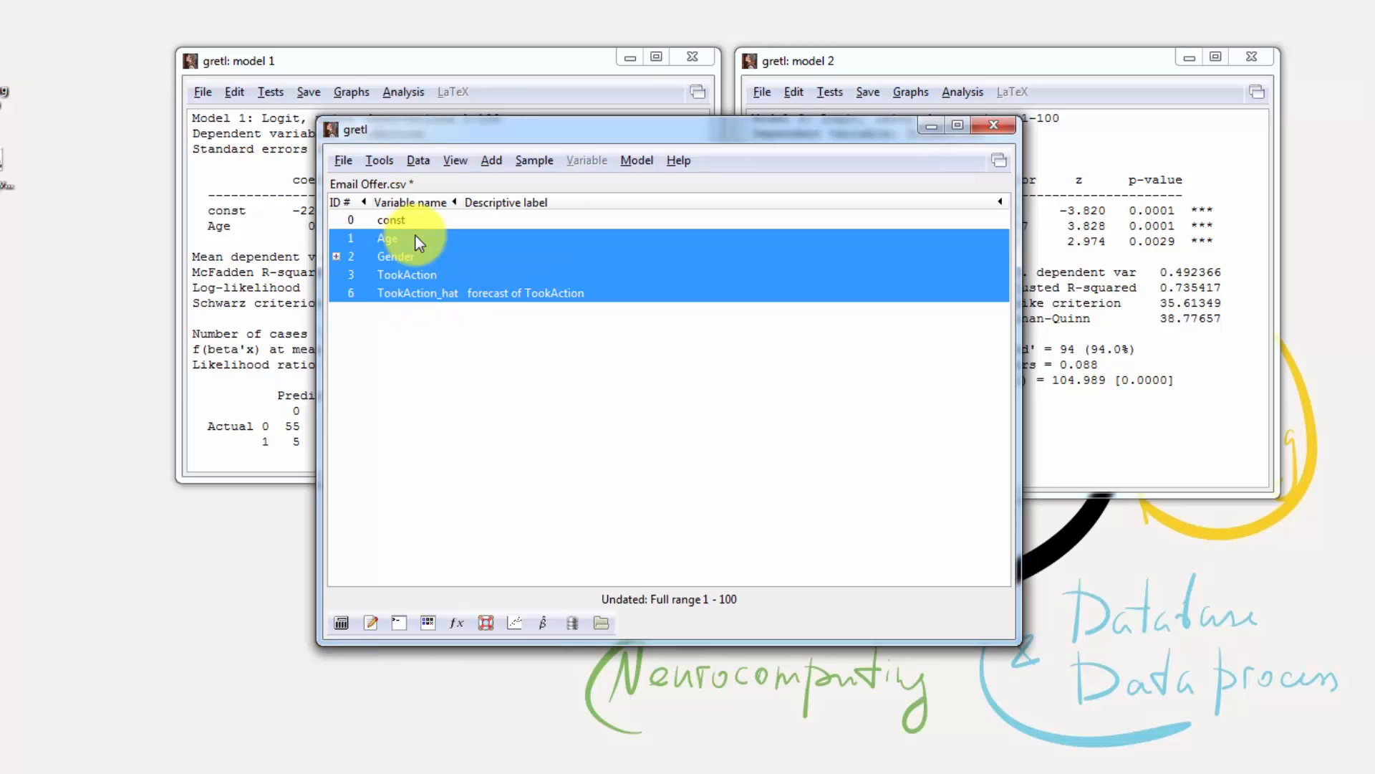
{"action": "left_click", "coordinate": [336, 257]}
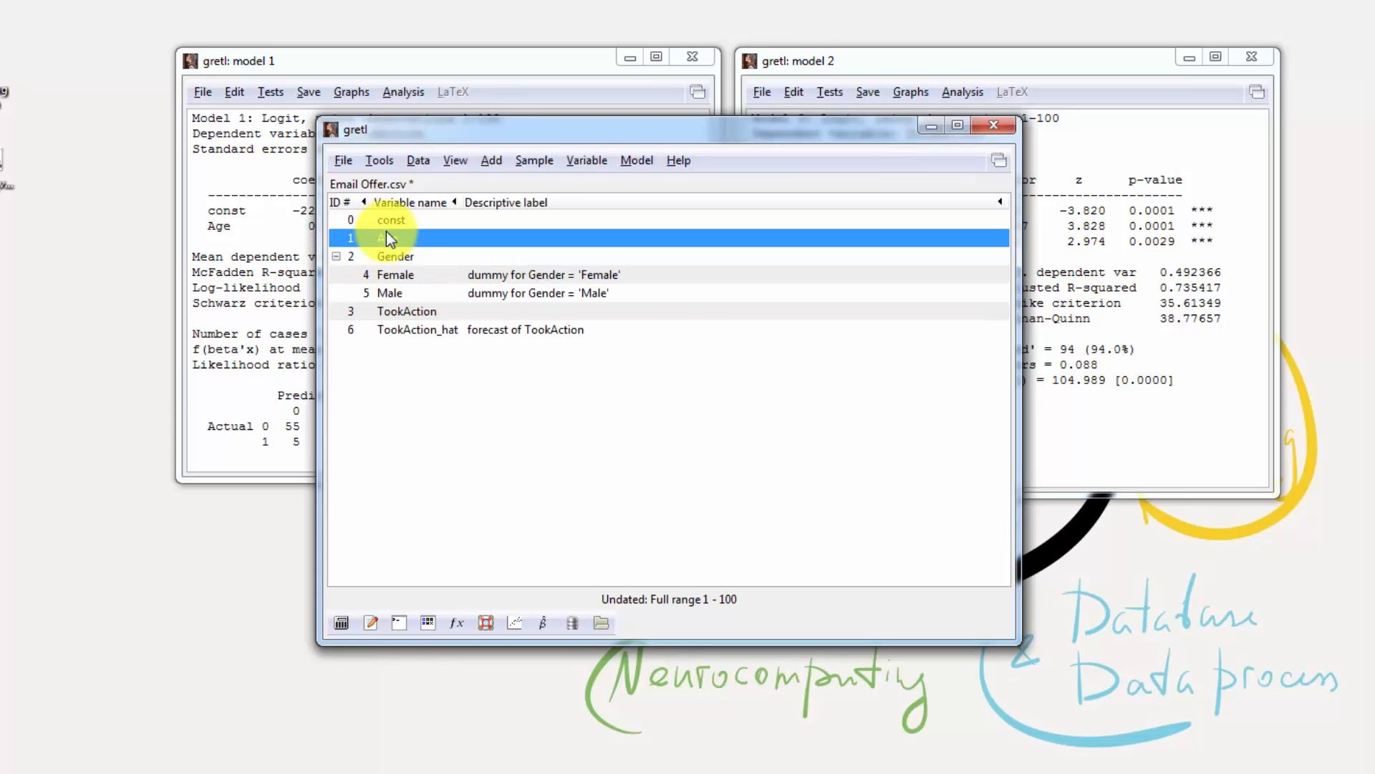
{"action": "left_click", "coordinate": [336, 257]}
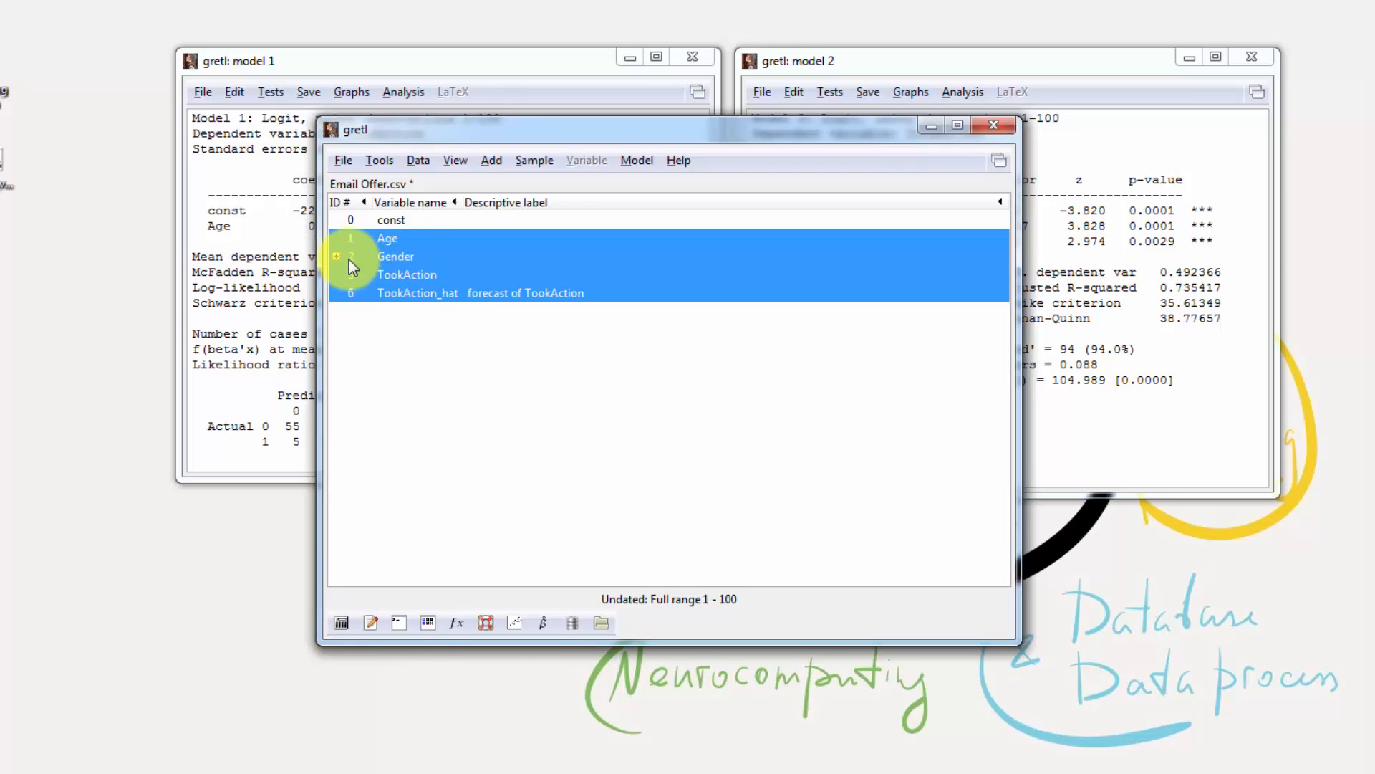
{"action": "left_click", "coordinate": [336, 257]}
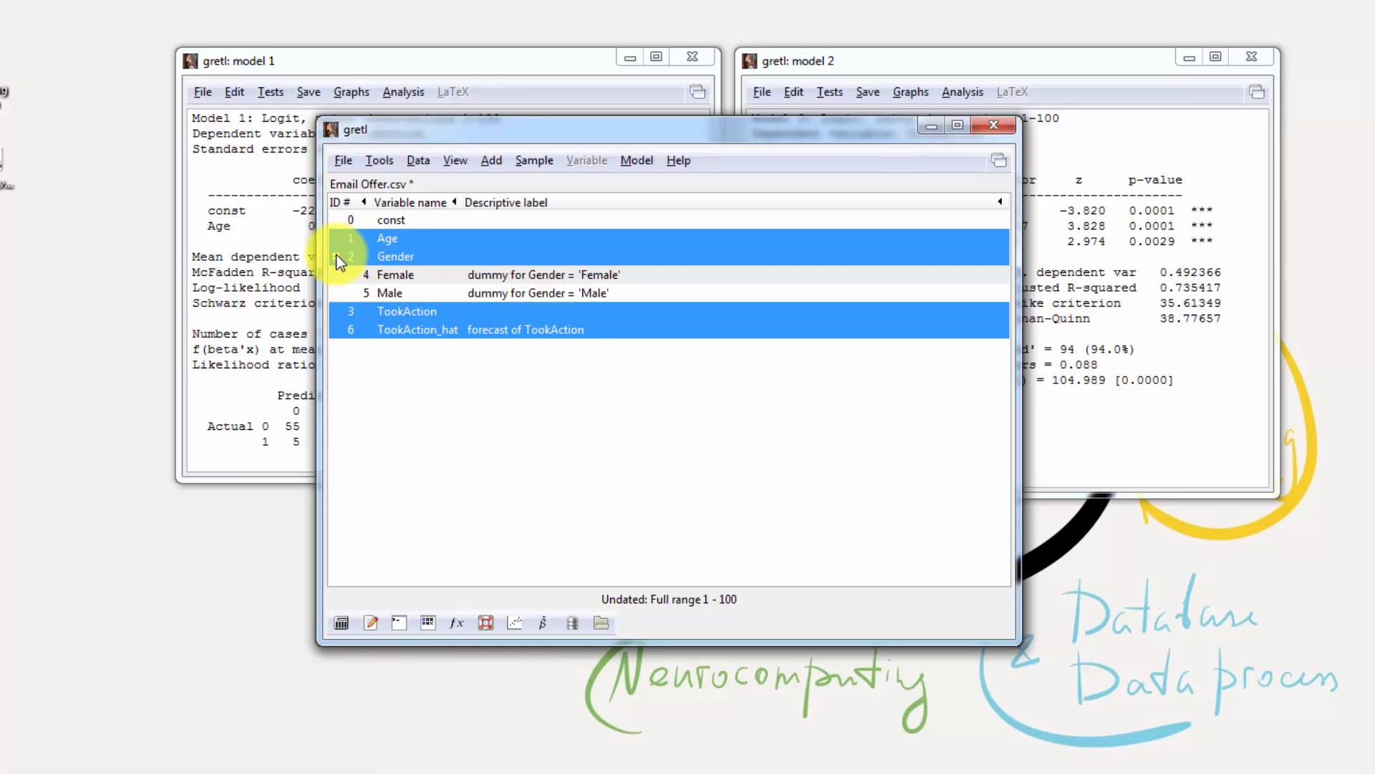
{"action": "left_click", "coordinate": [492, 159]}
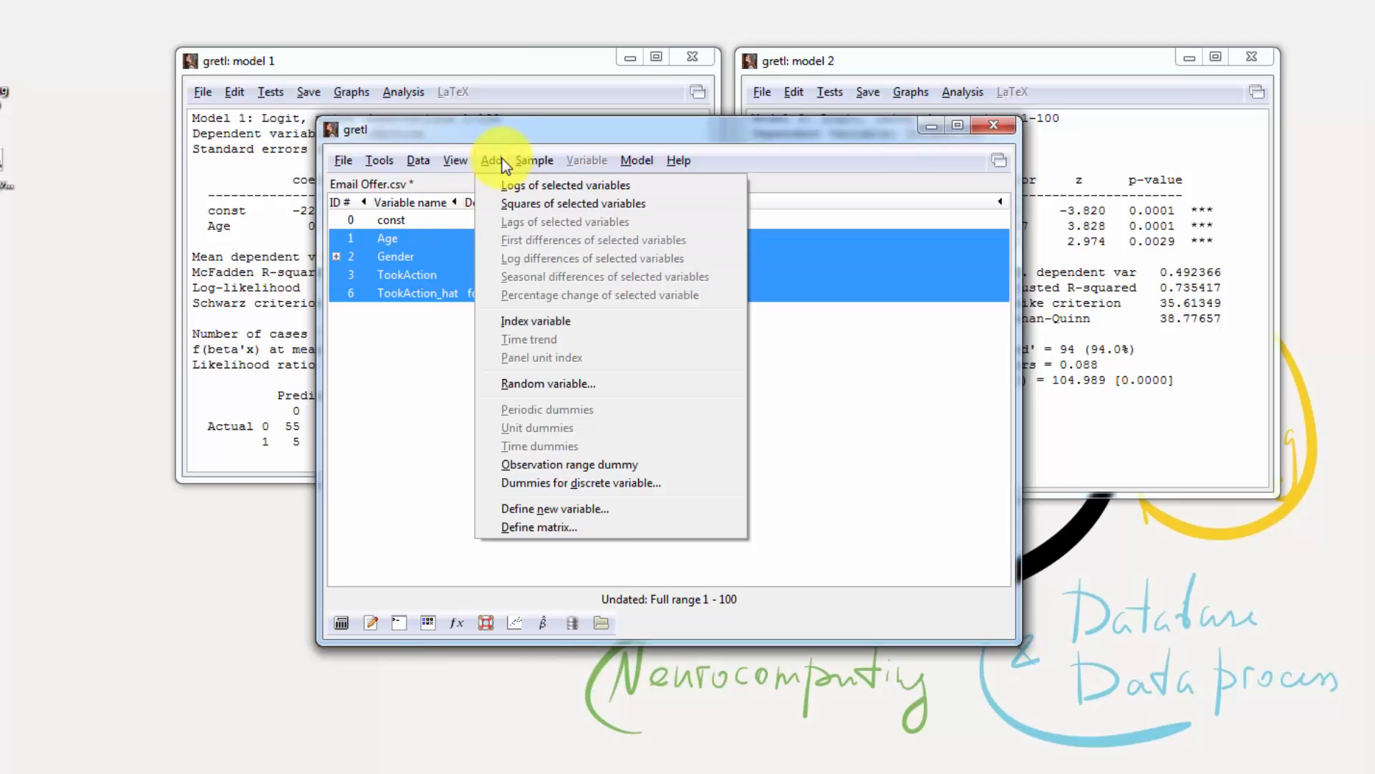
{"action": "left_click", "coordinate": [418, 160]}
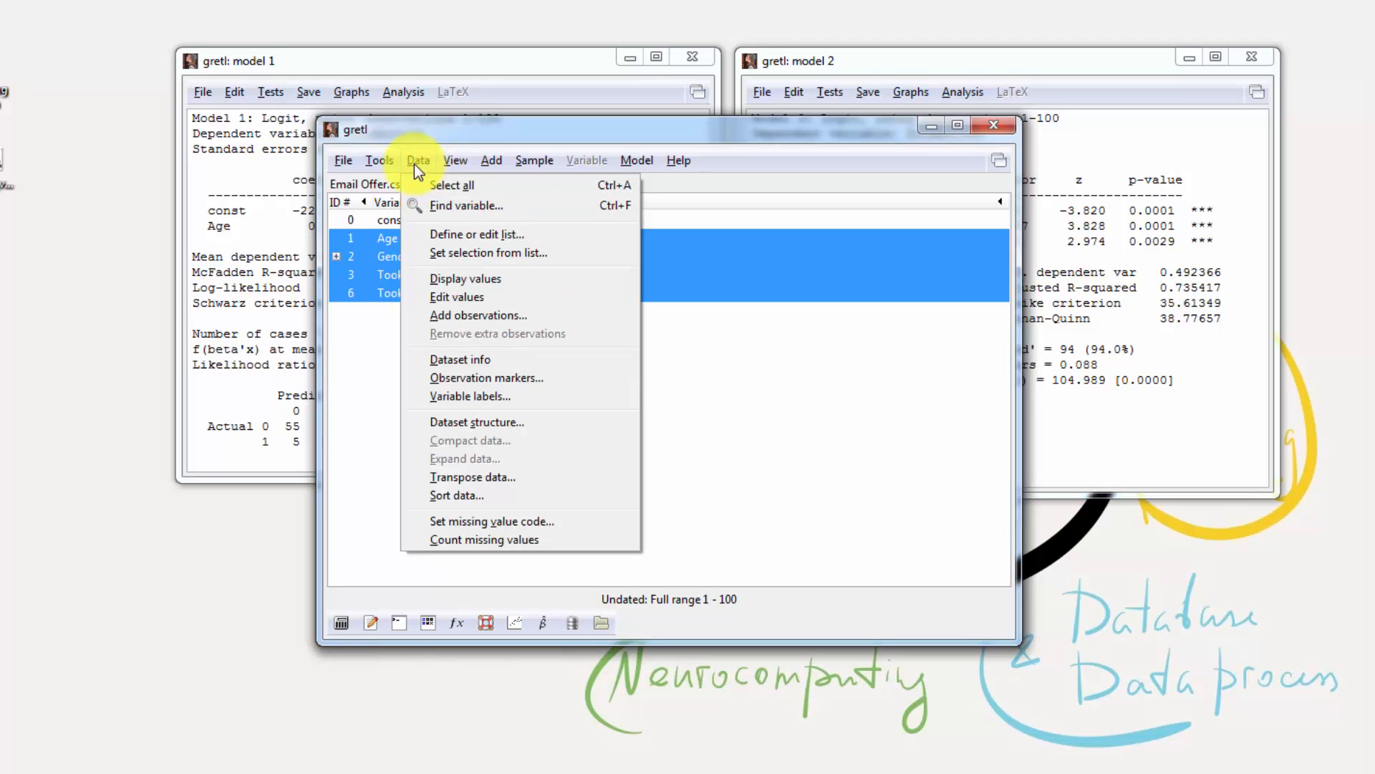
{"action": "left_click", "coordinate": [466, 278]}
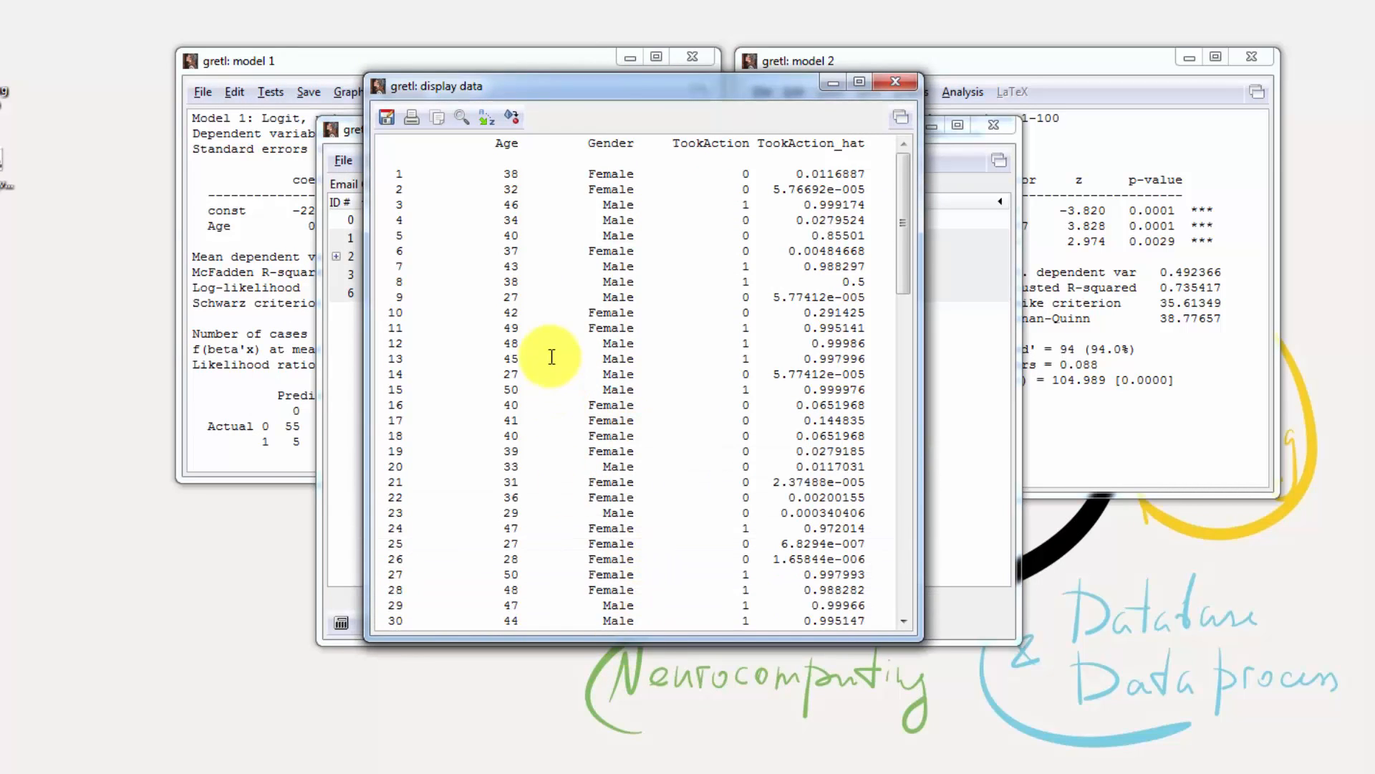
{"action": "mouse_move", "coordinate": [621, 174]}
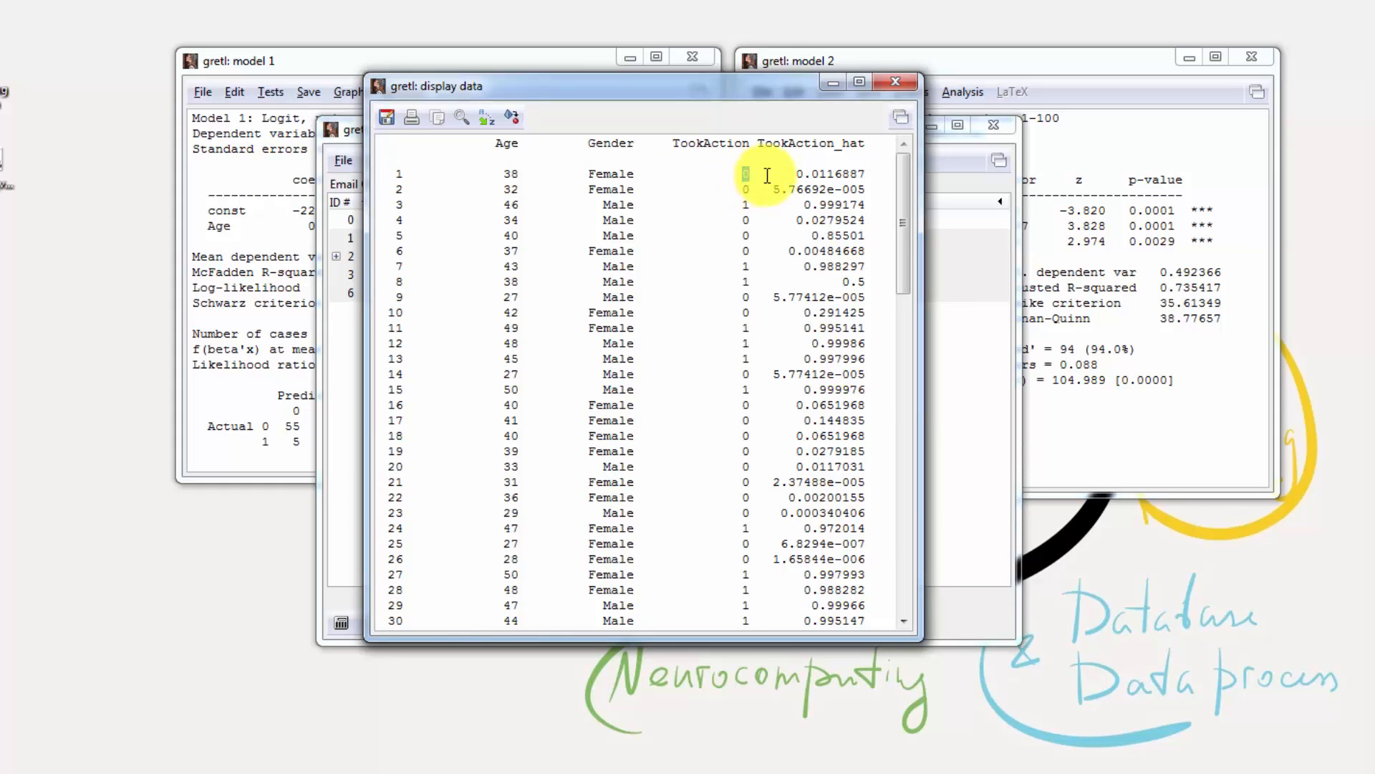
{"action": "mouse_move", "coordinate": [548, 216]}
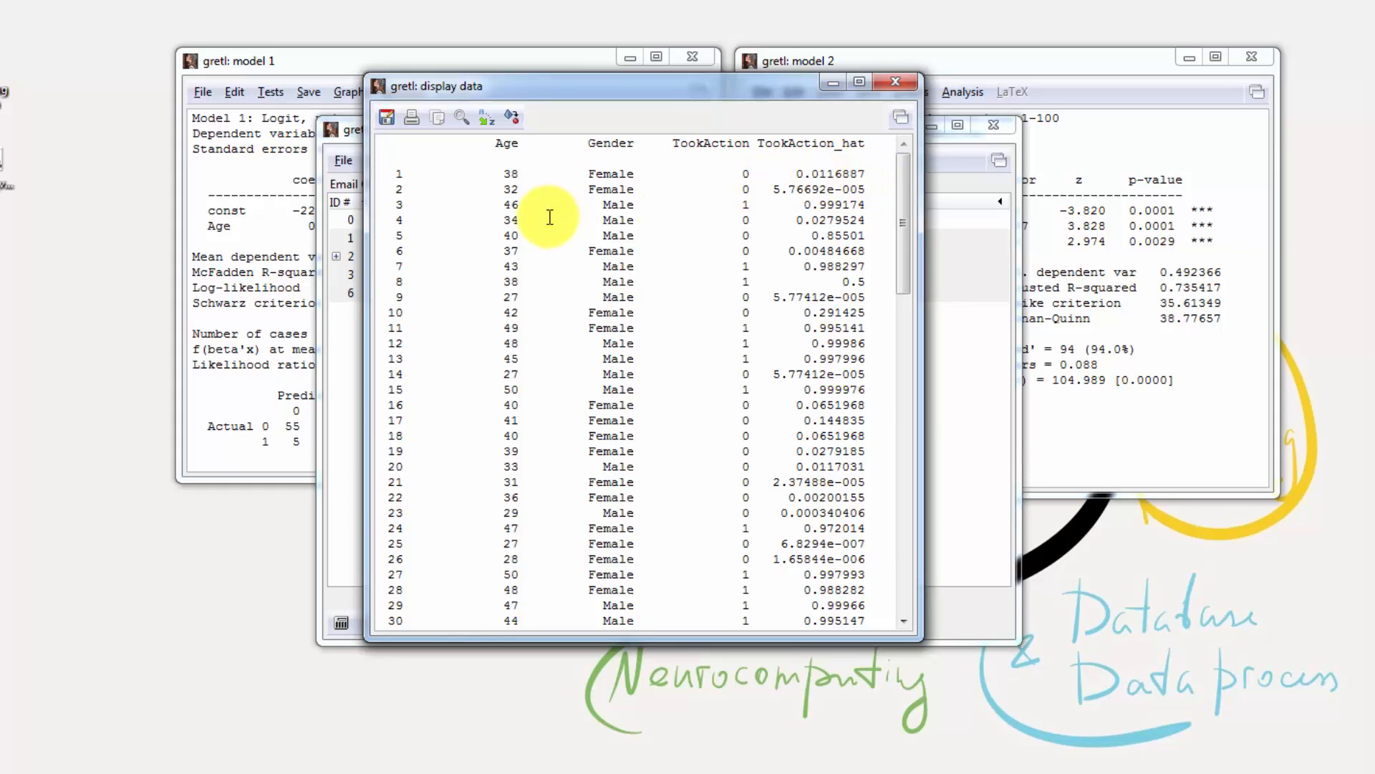
{"action": "mouse_move", "coordinate": [546, 192]}
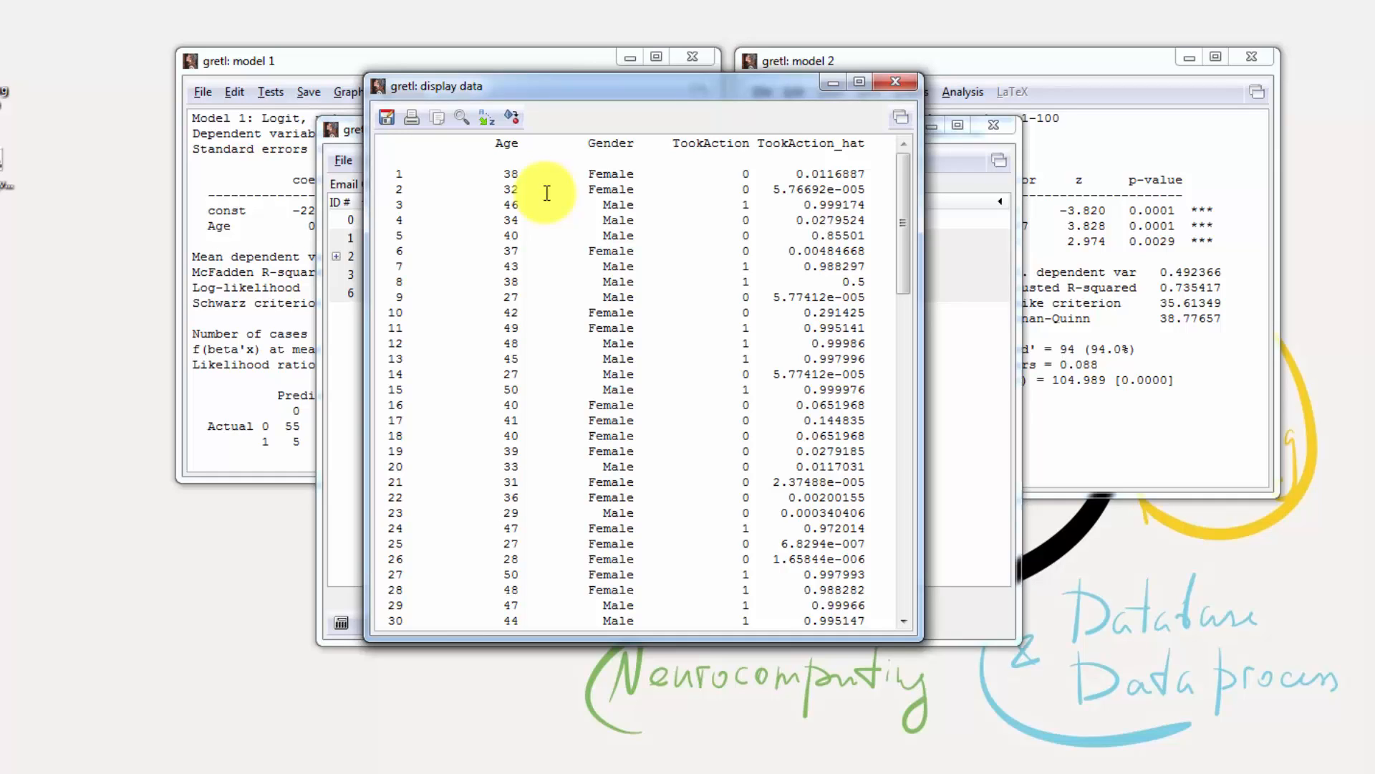
{"action": "mouse_move", "coordinate": [575, 180]}
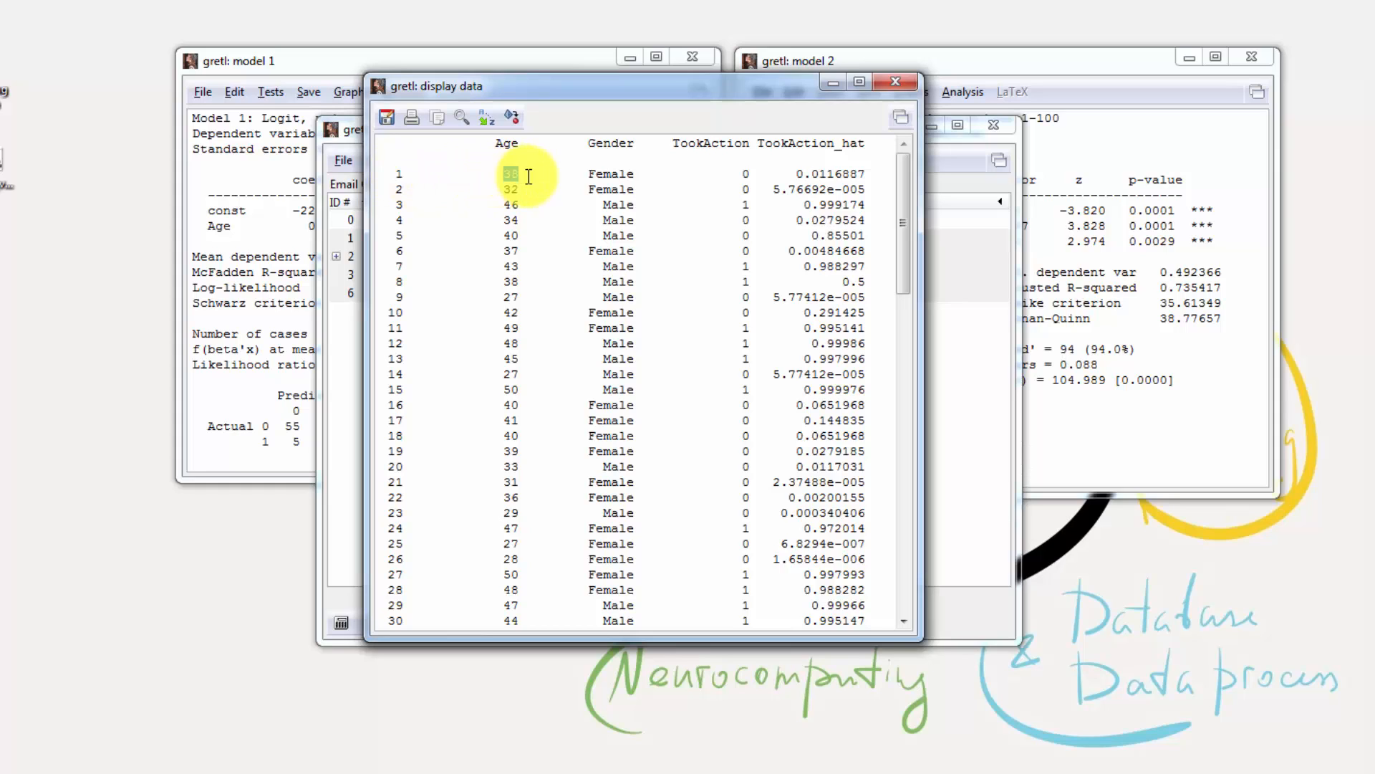
{"action": "left_click", "coordinate": [611, 173]}
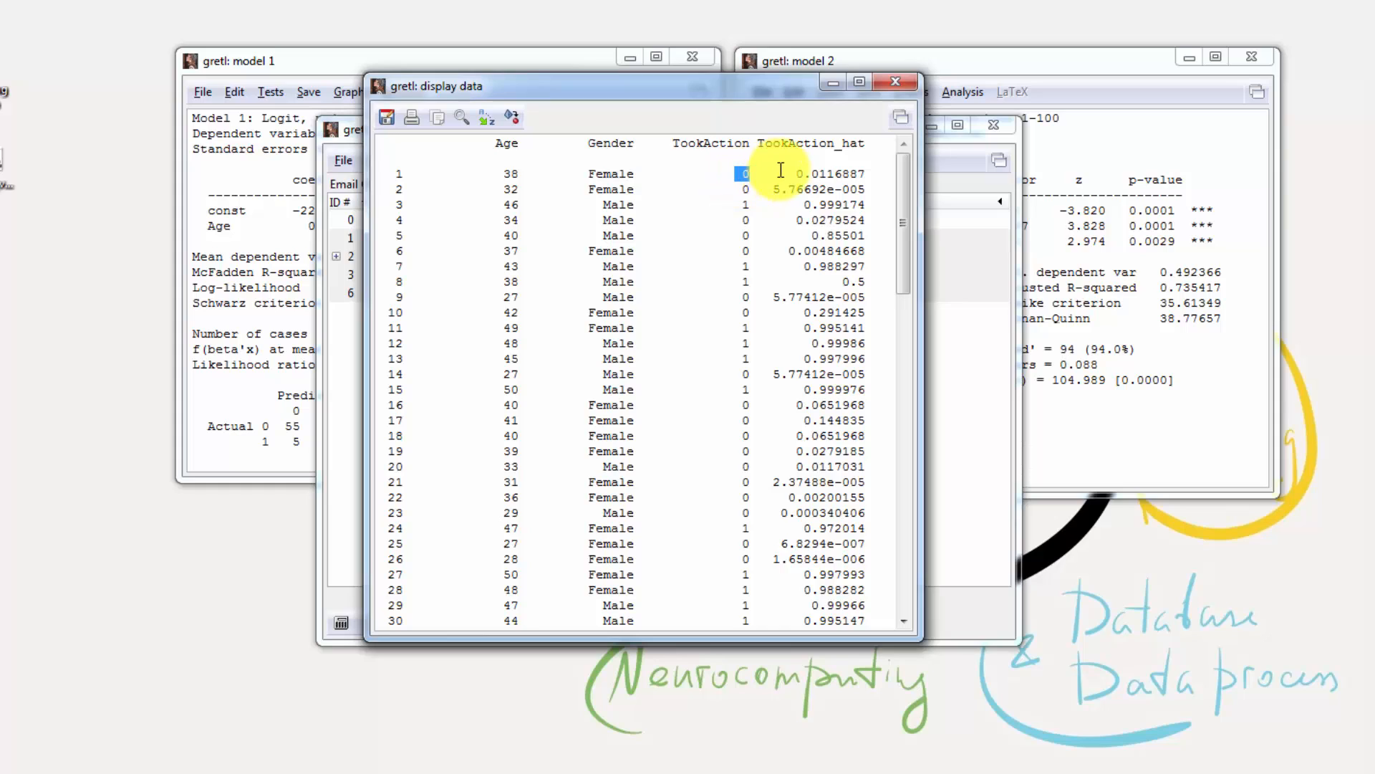
{"action": "double_click", "coordinate": [828, 173]}
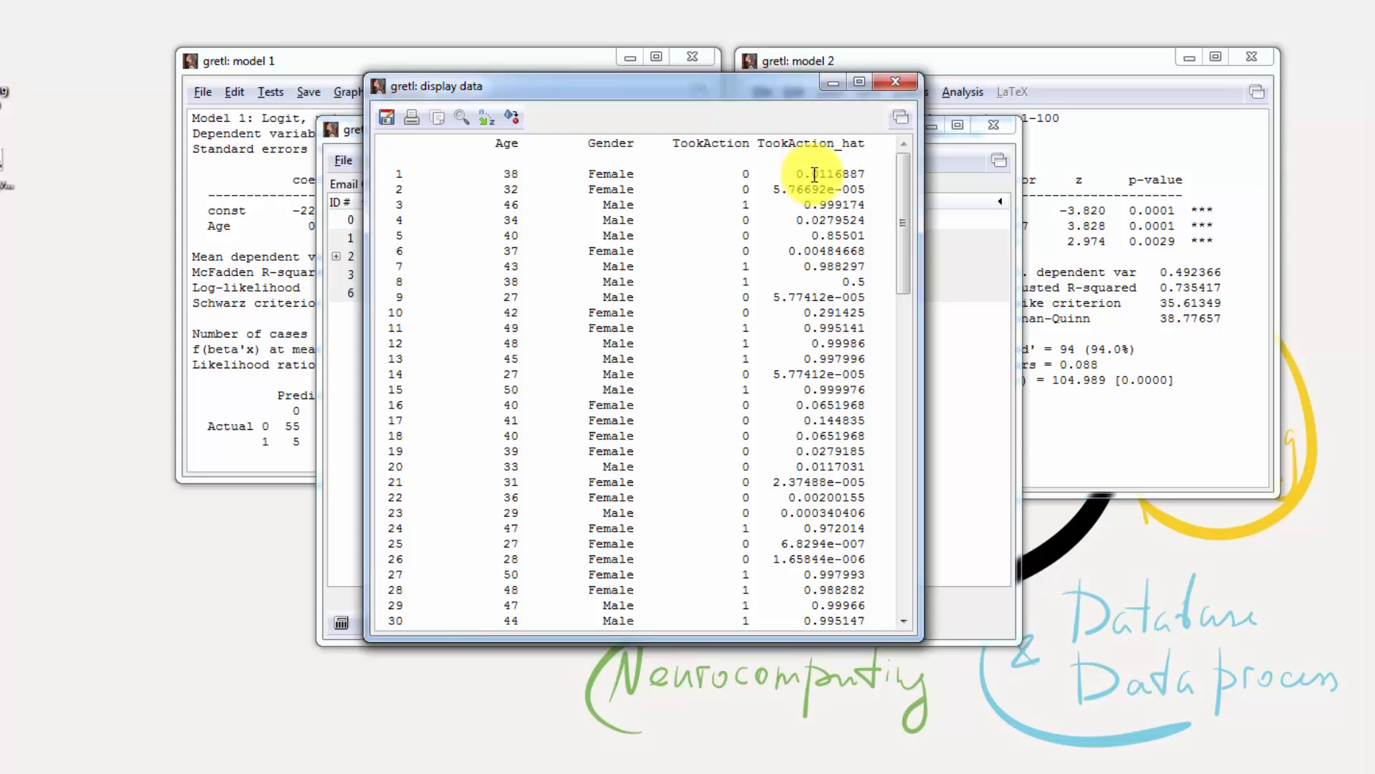
{"action": "mouse_move", "coordinate": [579, 205]}
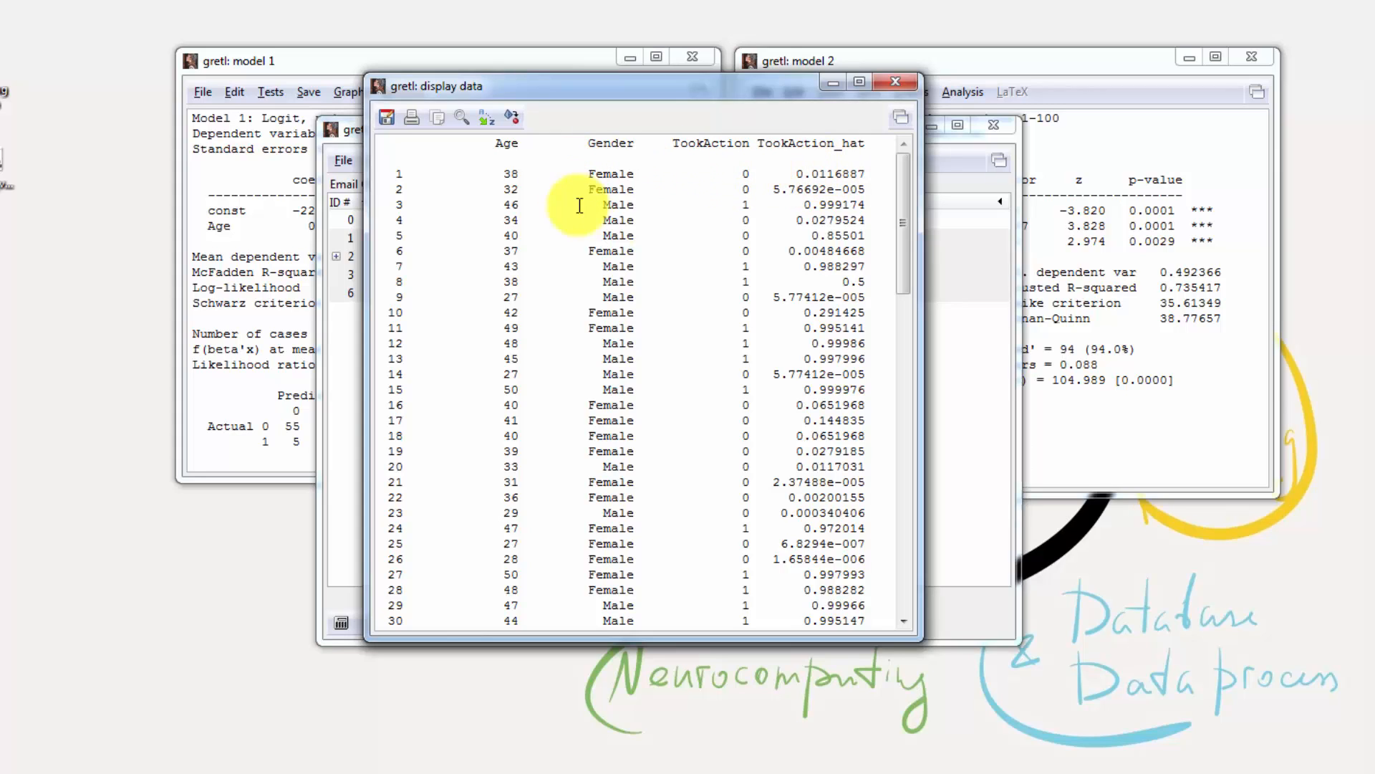
{"action": "mouse_move", "coordinate": [567, 192]}
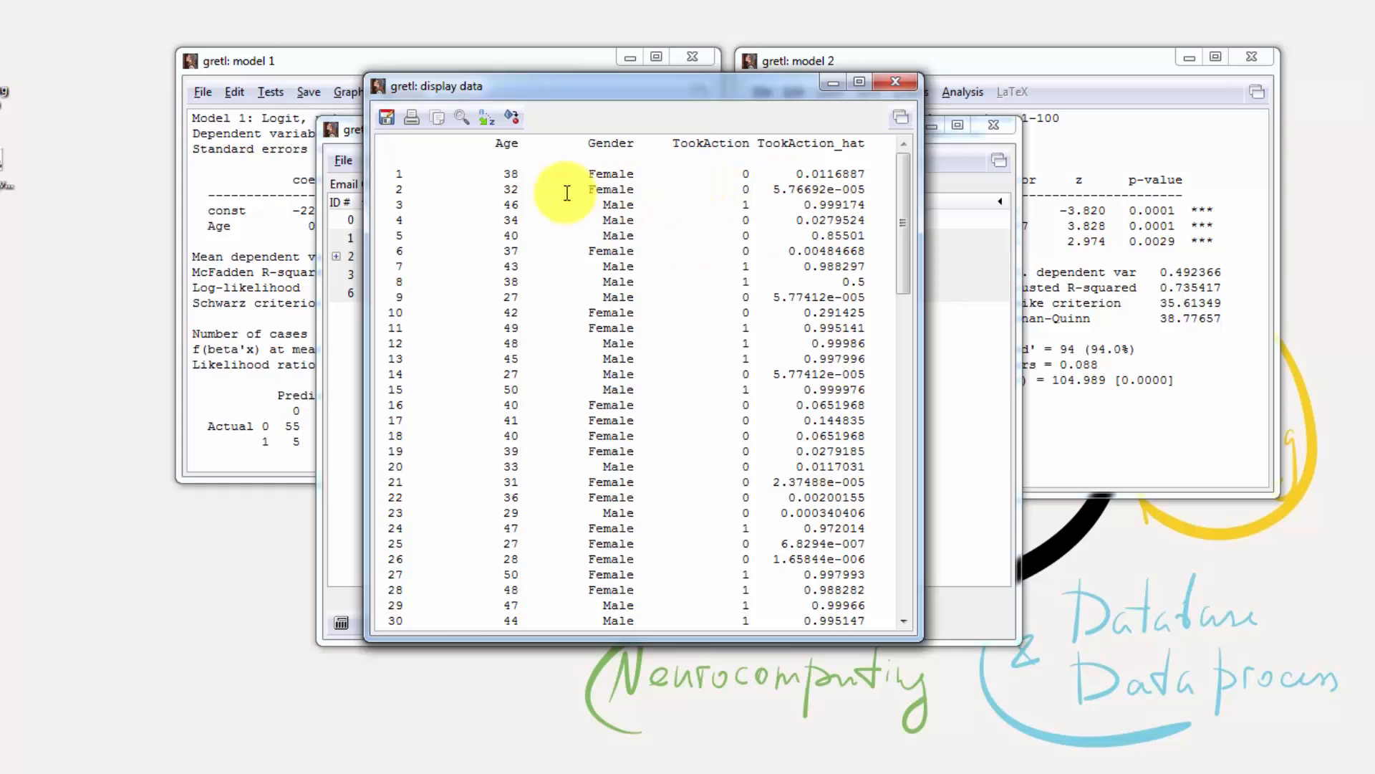
{"action": "left_click", "coordinate": [610, 189]}
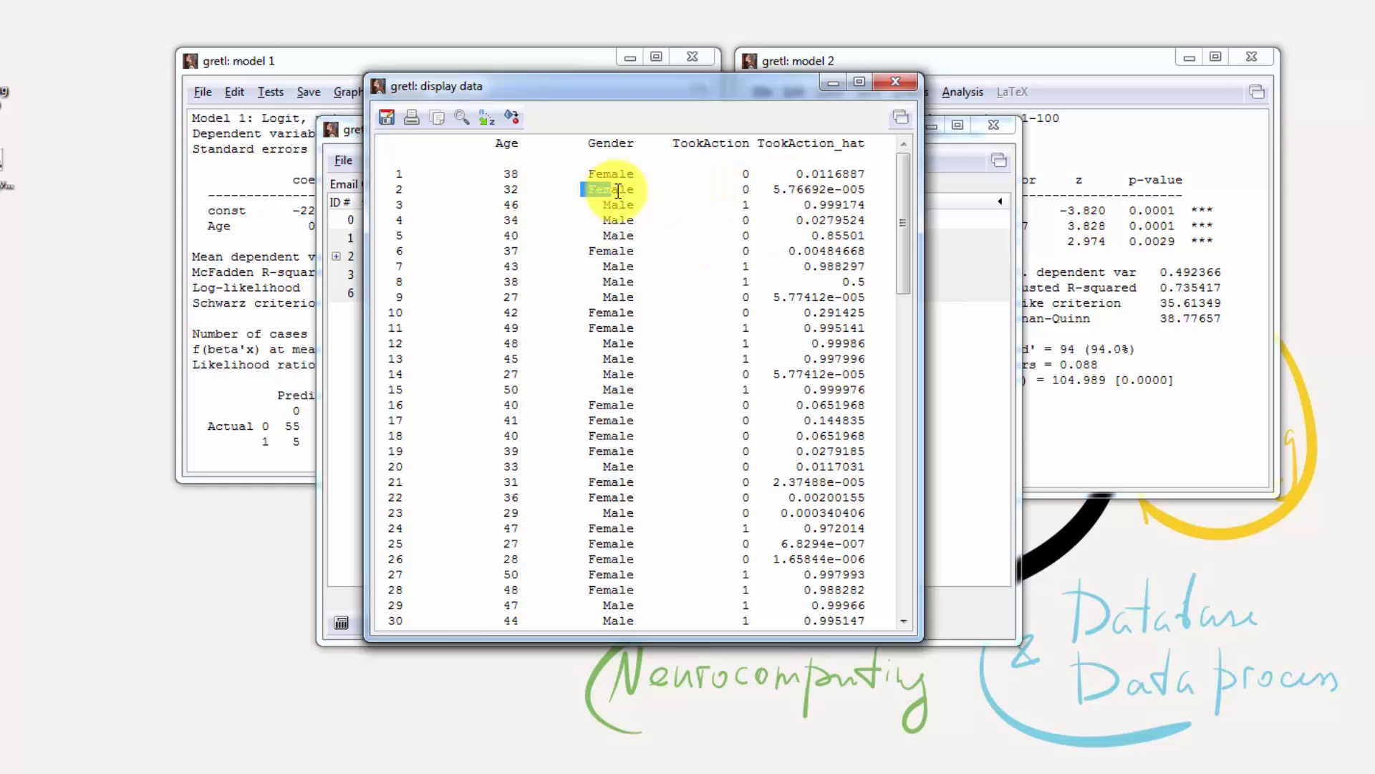
{"action": "left_click", "coordinate": [785, 188]}
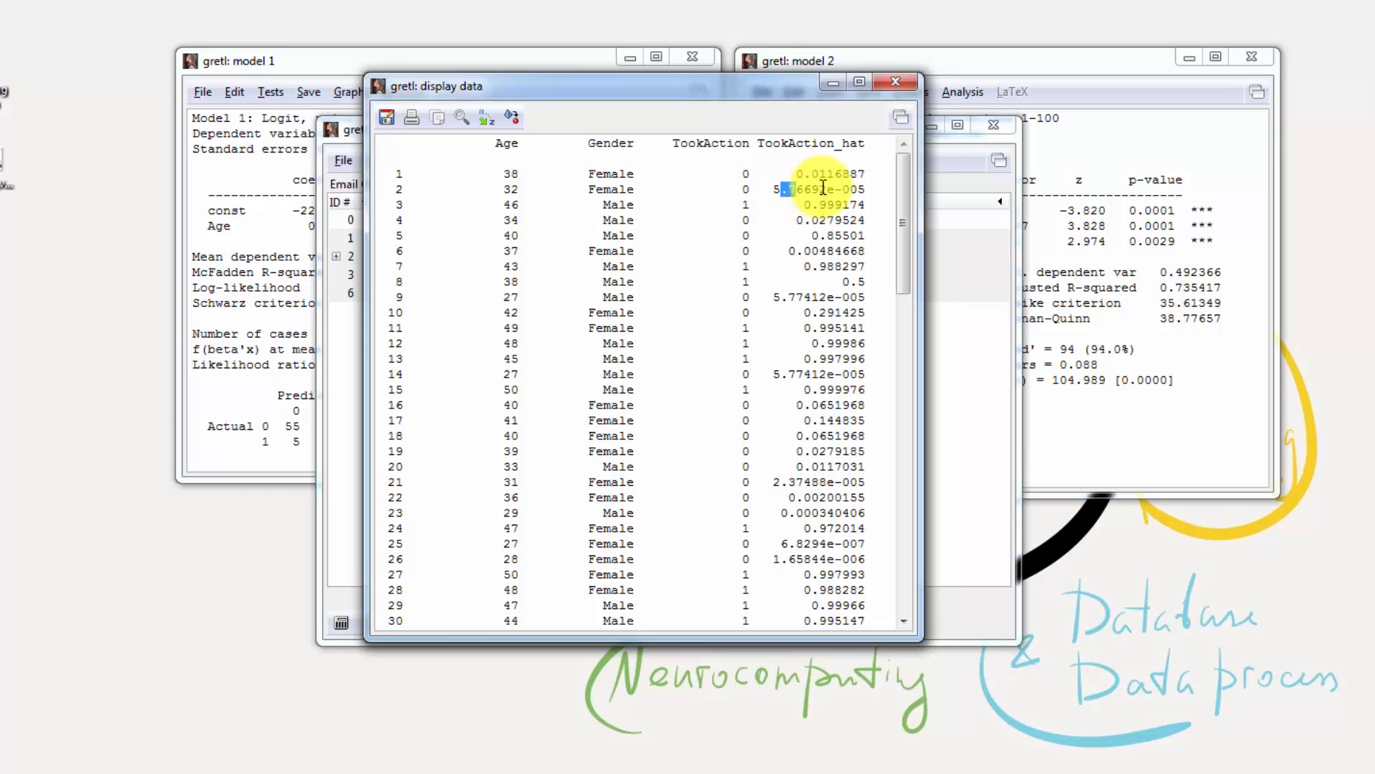
{"action": "double_click", "coordinate": [825, 190]}
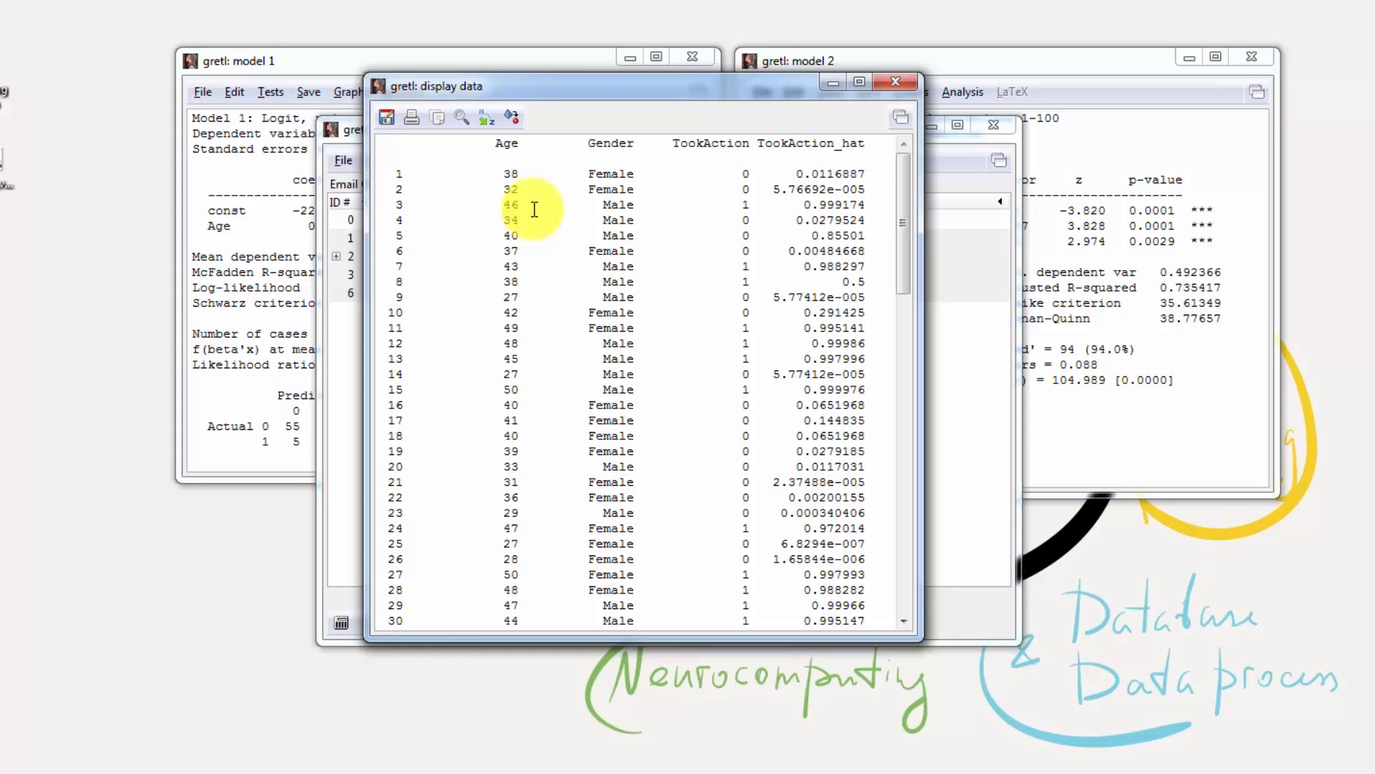
{"action": "mouse_move", "coordinate": [676, 208]}
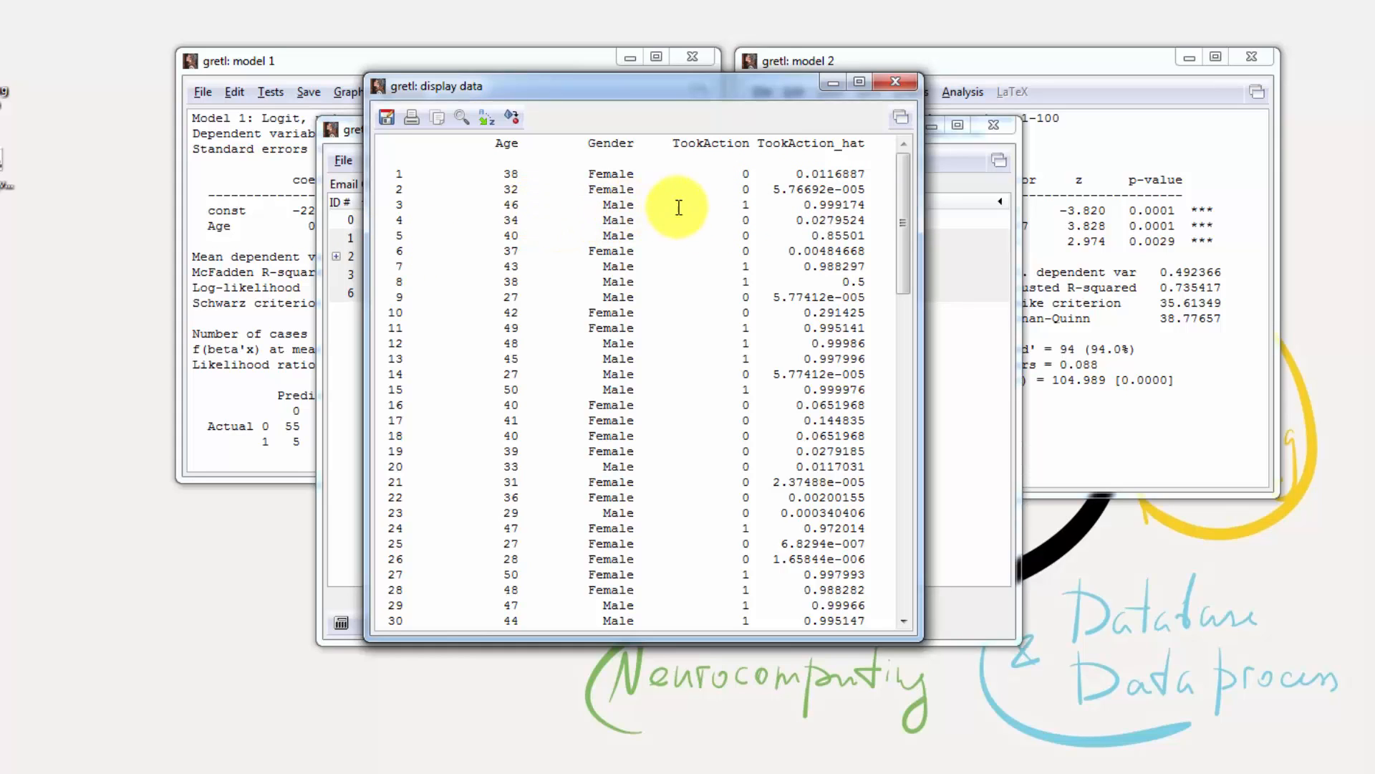
{"action": "mouse_move", "coordinate": [780, 208]}
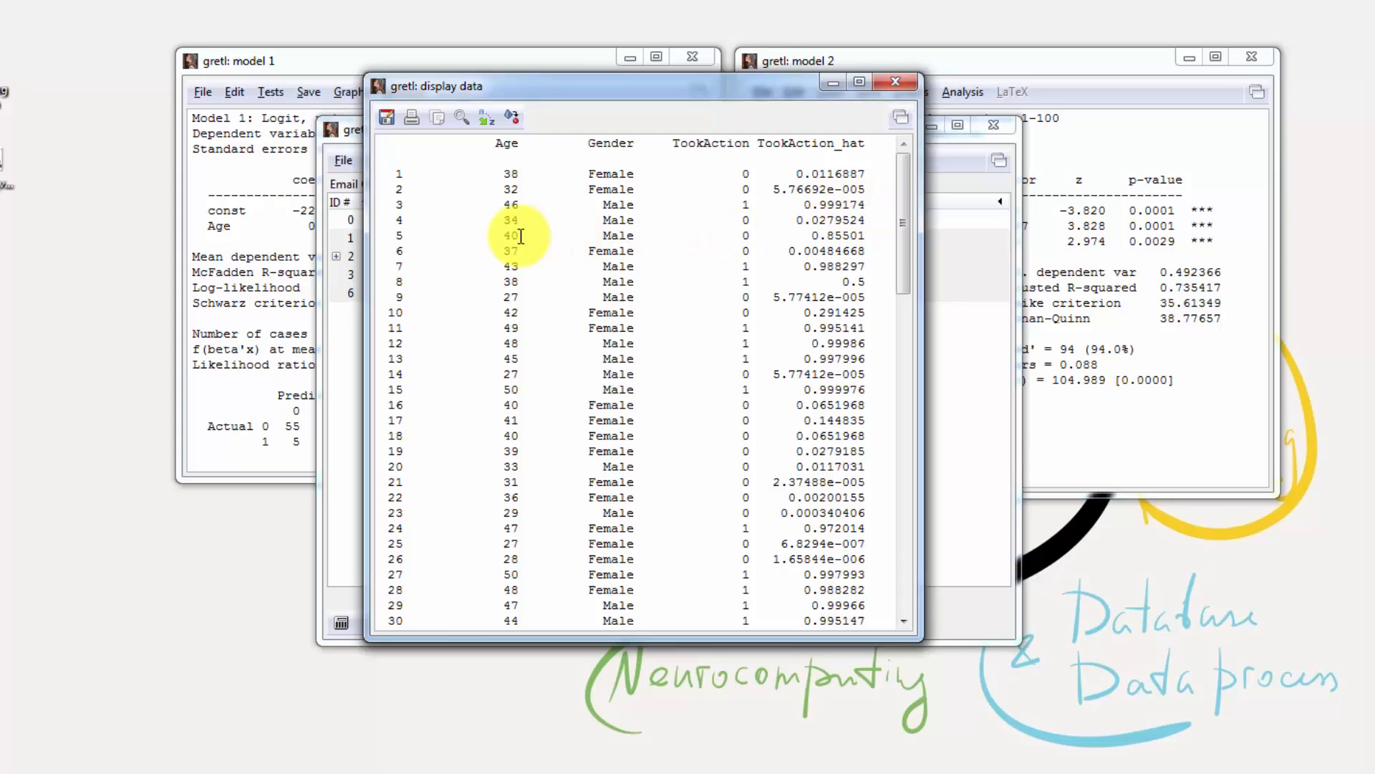
{"action": "mouse_move", "coordinate": [643, 219]}
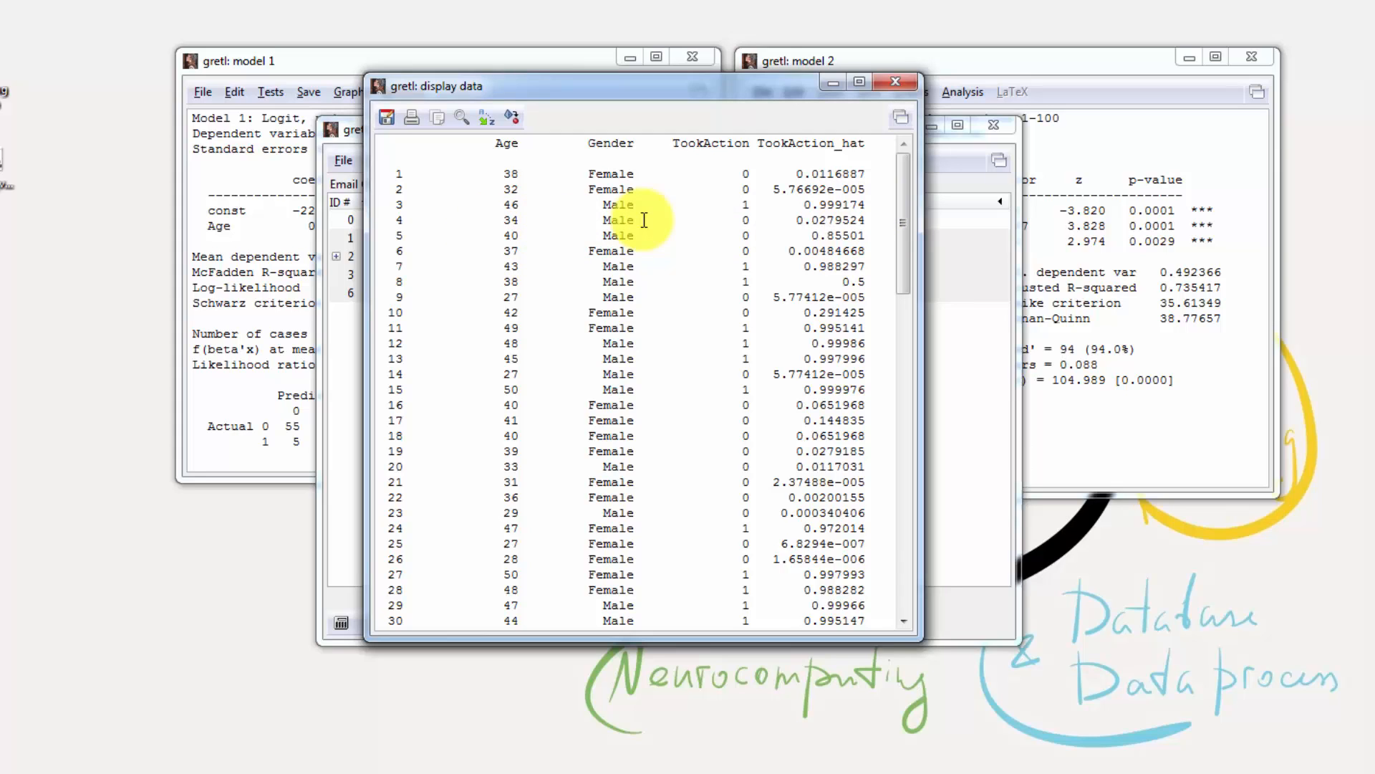
{"action": "mouse_move", "coordinate": [803, 222]}
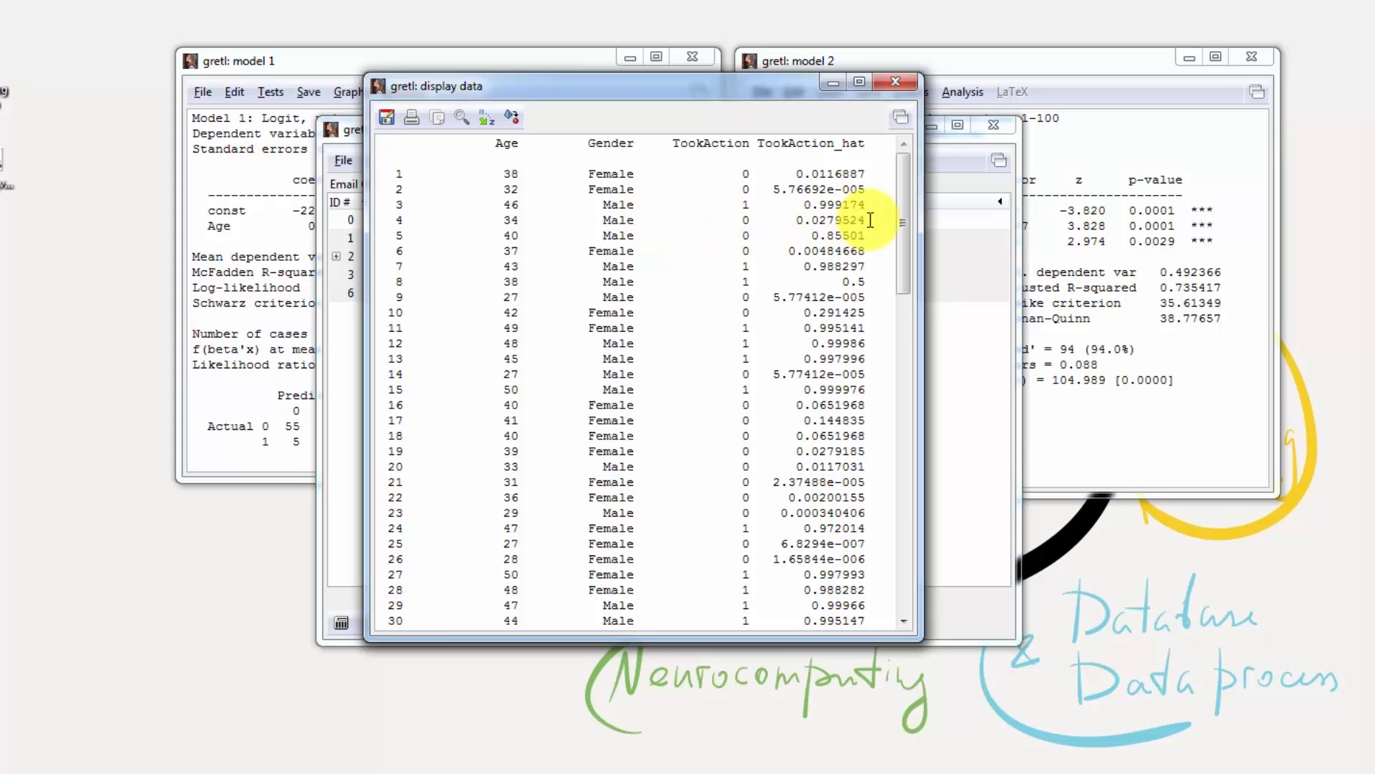
{"action": "mouse_move", "coordinate": [577, 230]}
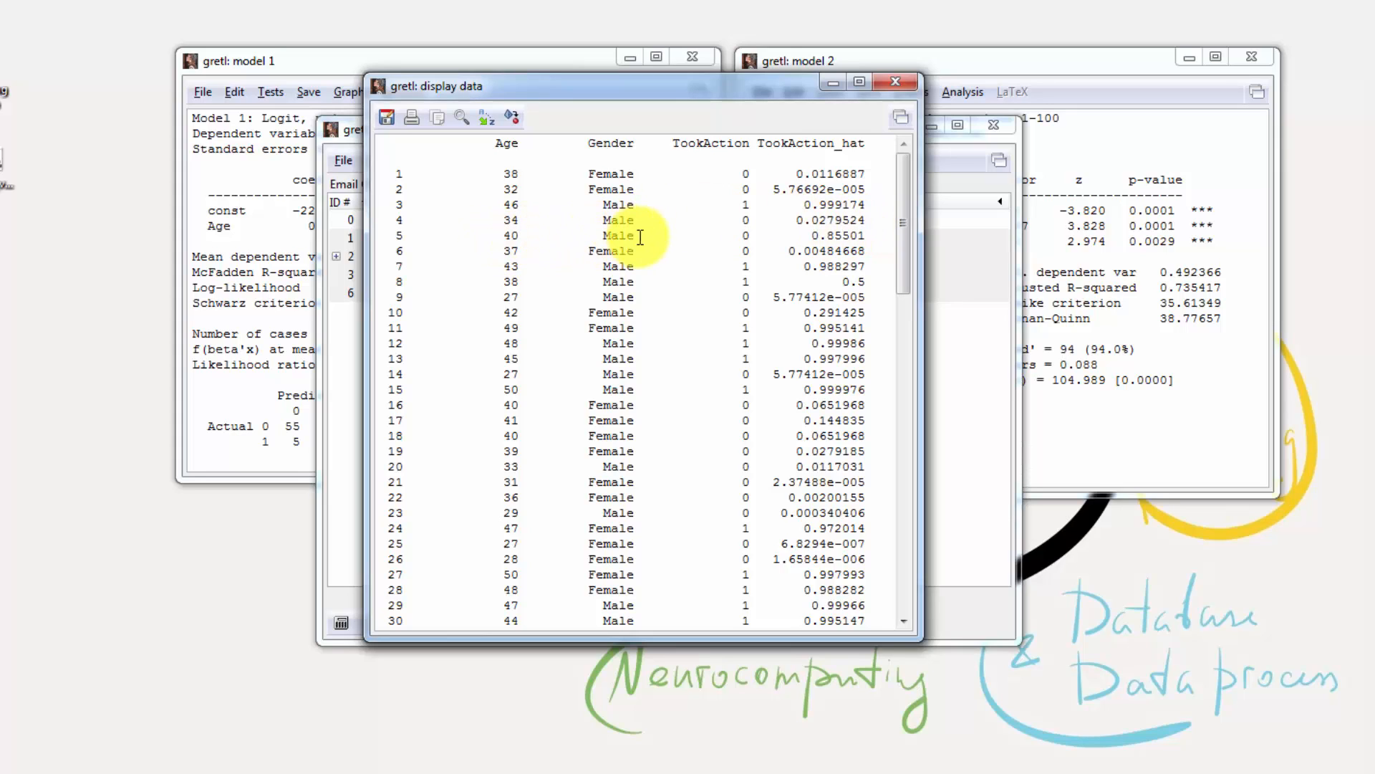
{"action": "mouse_move", "coordinate": [792, 239]}
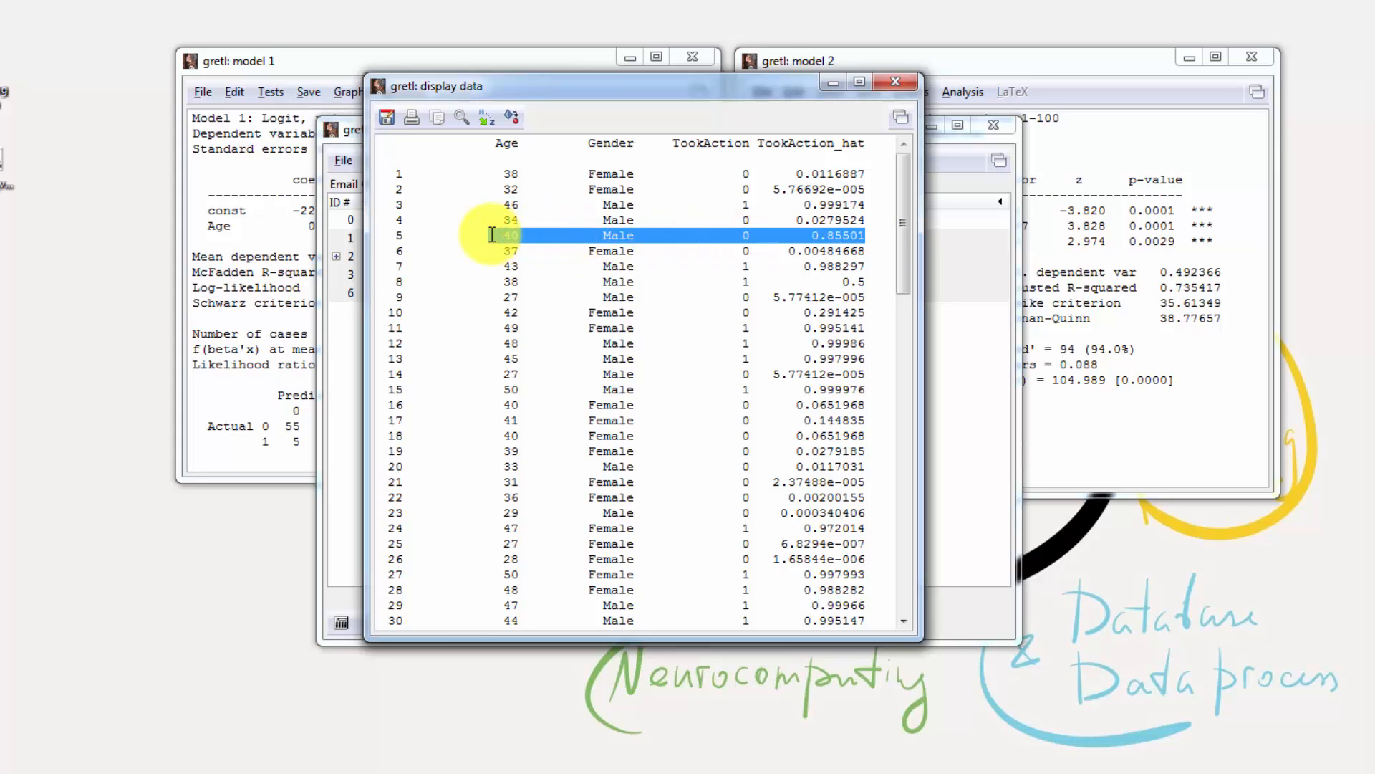
{"action": "mouse_move", "coordinate": [816, 235]}
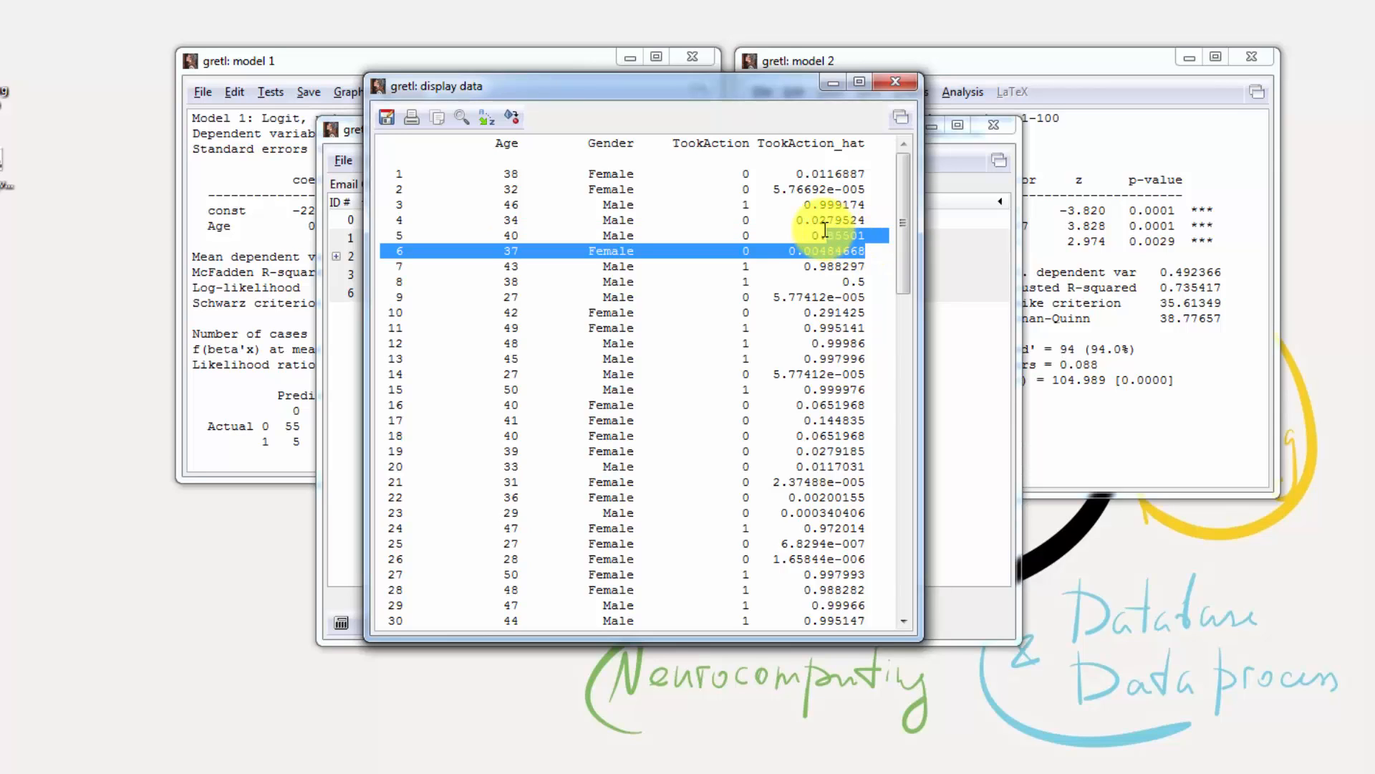
{"action": "left_click", "coordinate": [838, 235]}
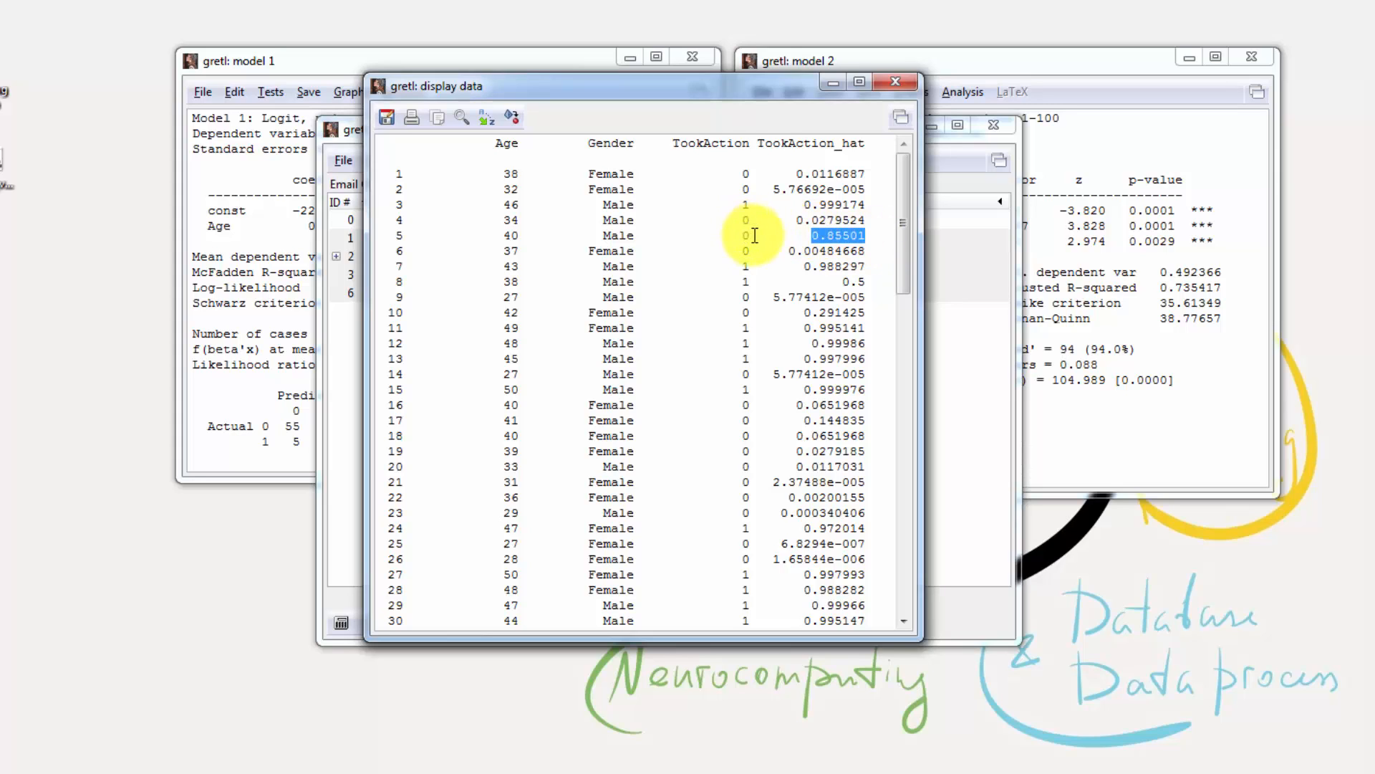
{"action": "left_click", "coordinate": [745, 235]}
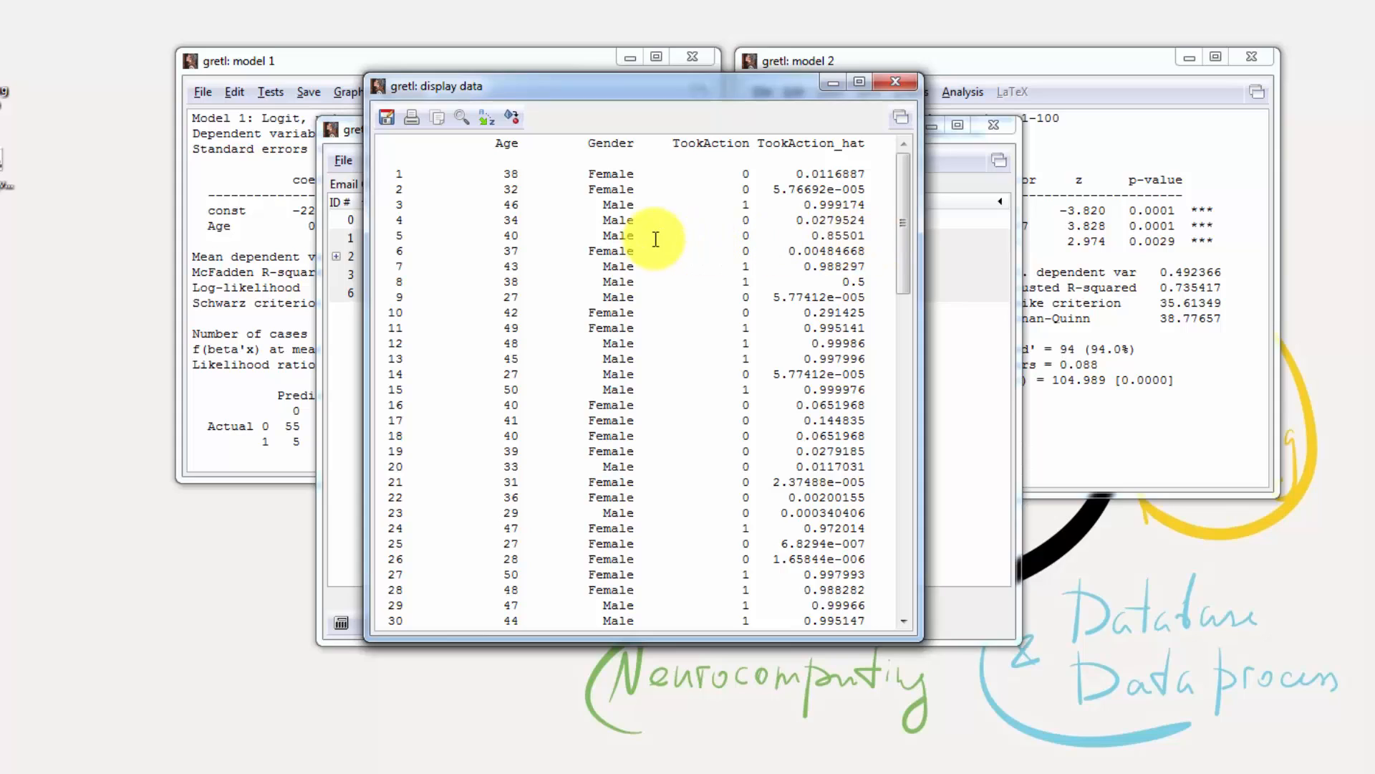
{"action": "mouse_move", "coordinate": [879, 246]}
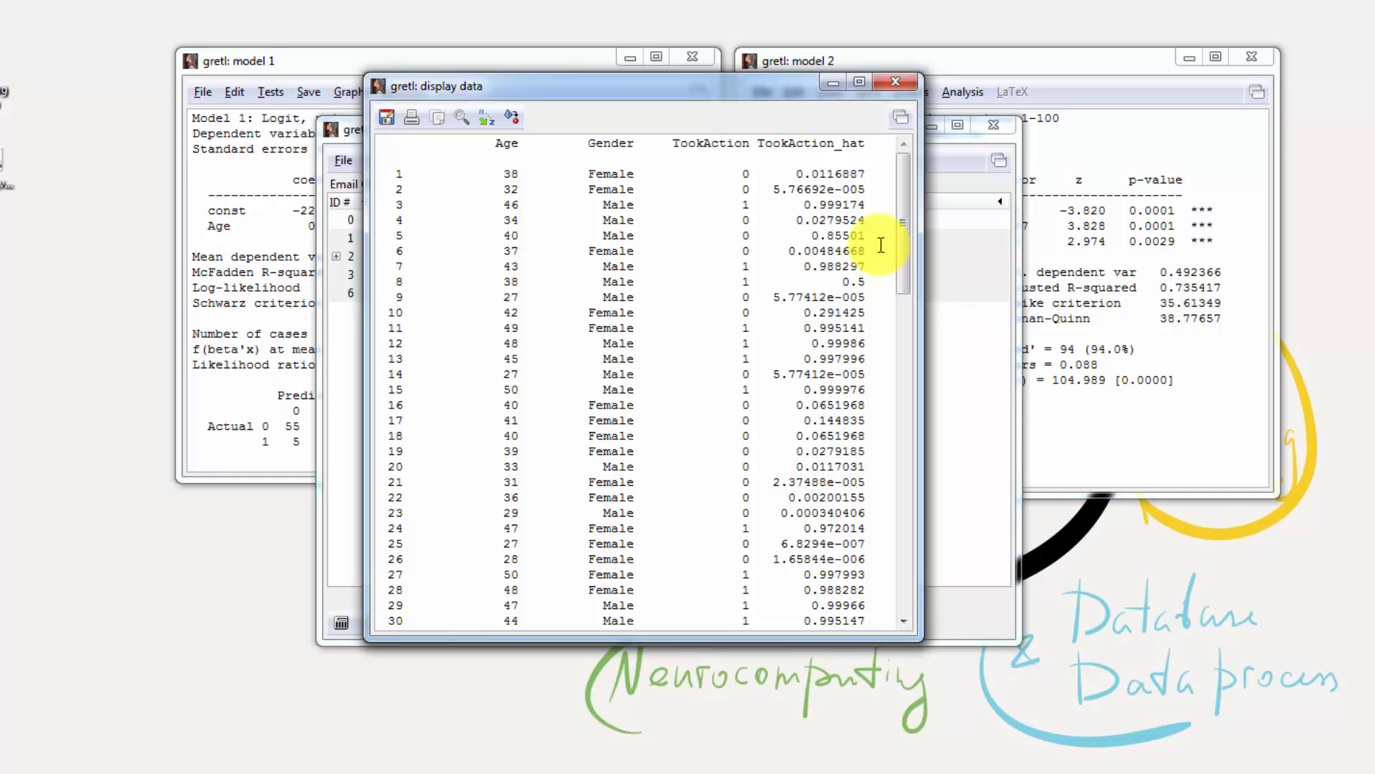
{"action": "mouse_move", "coordinate": [890, 118]}
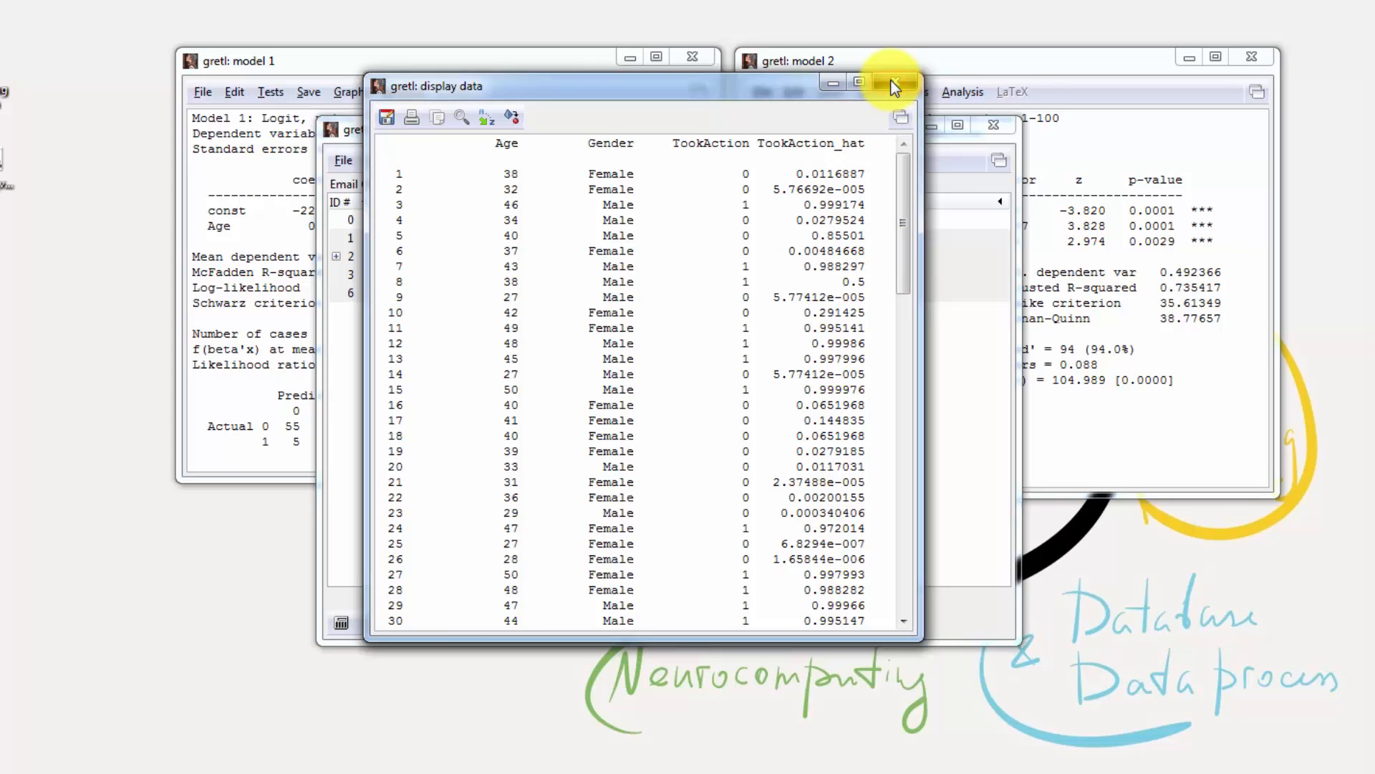
- Close the data listing and expand Gender into its Female and Male dummies
{"action": "left_click", "coordinate": [892, 86]}
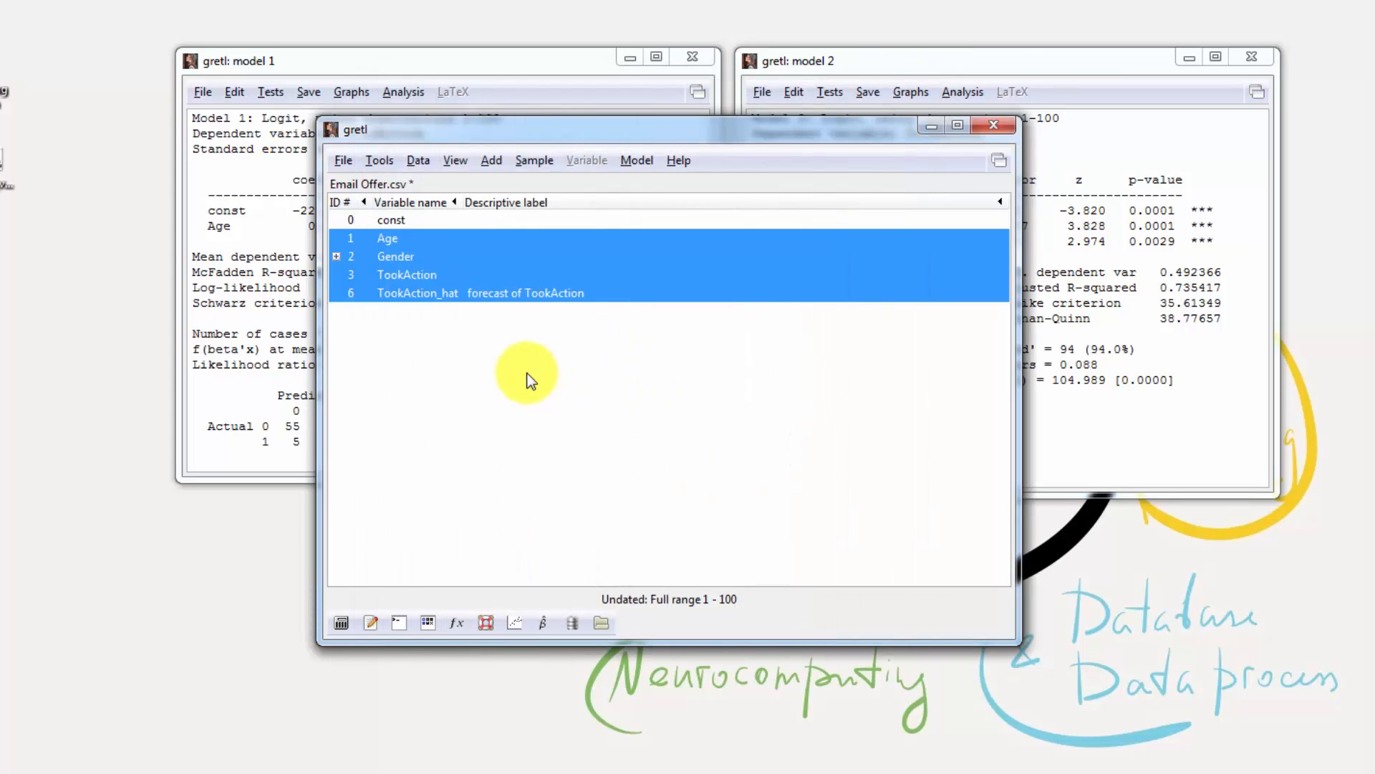
{"action": "left_click", "coordinate": [337, 257]}
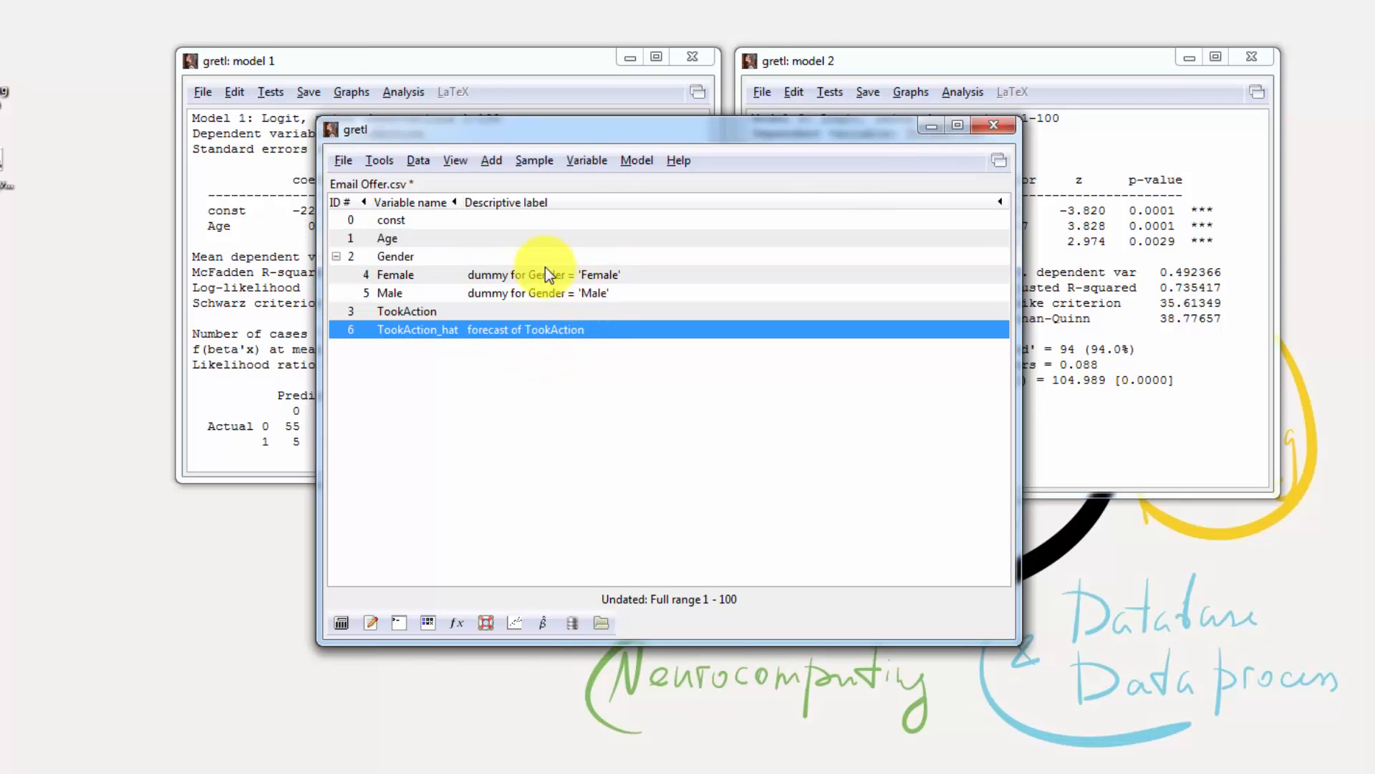
{"action": "left_click", "coordinate": [395, 257]}
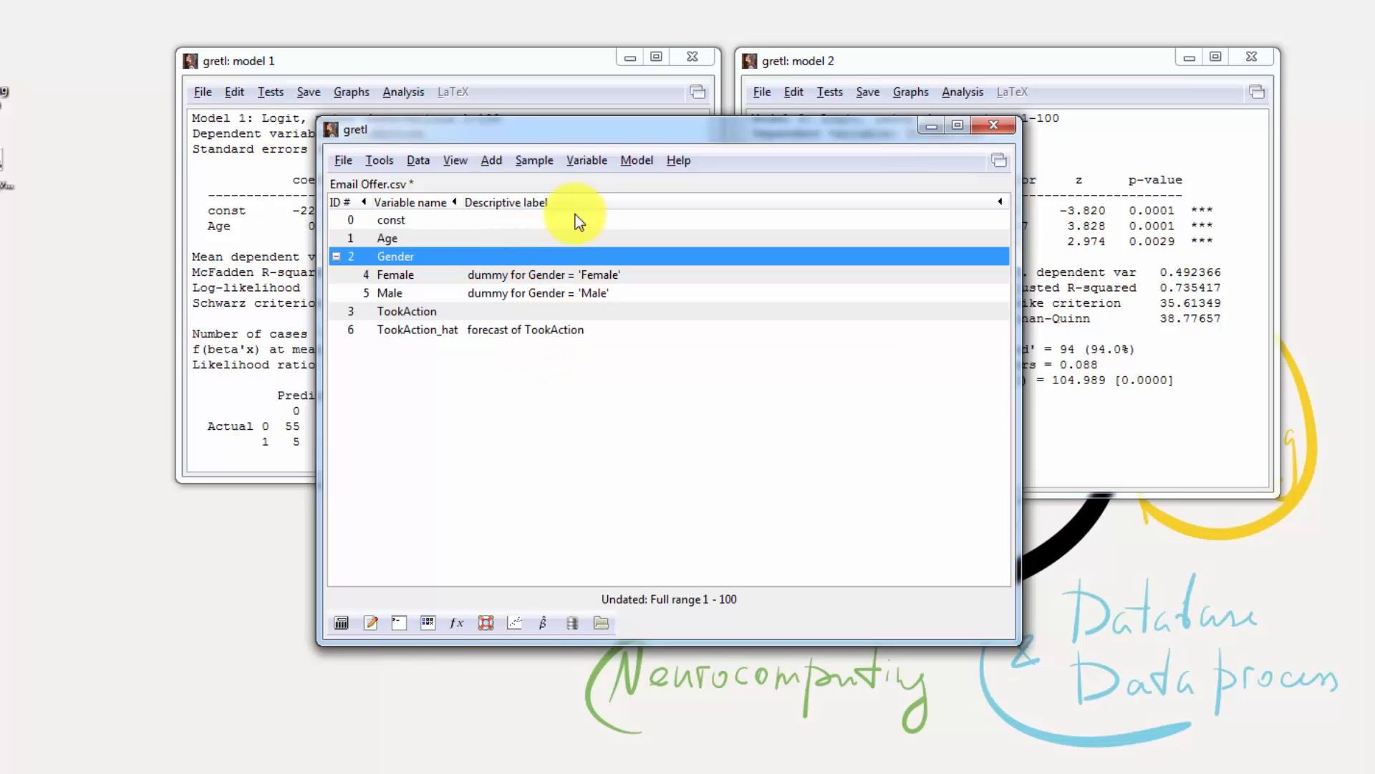
{"action": "mouse_move", "coordinate": [862, 437]}
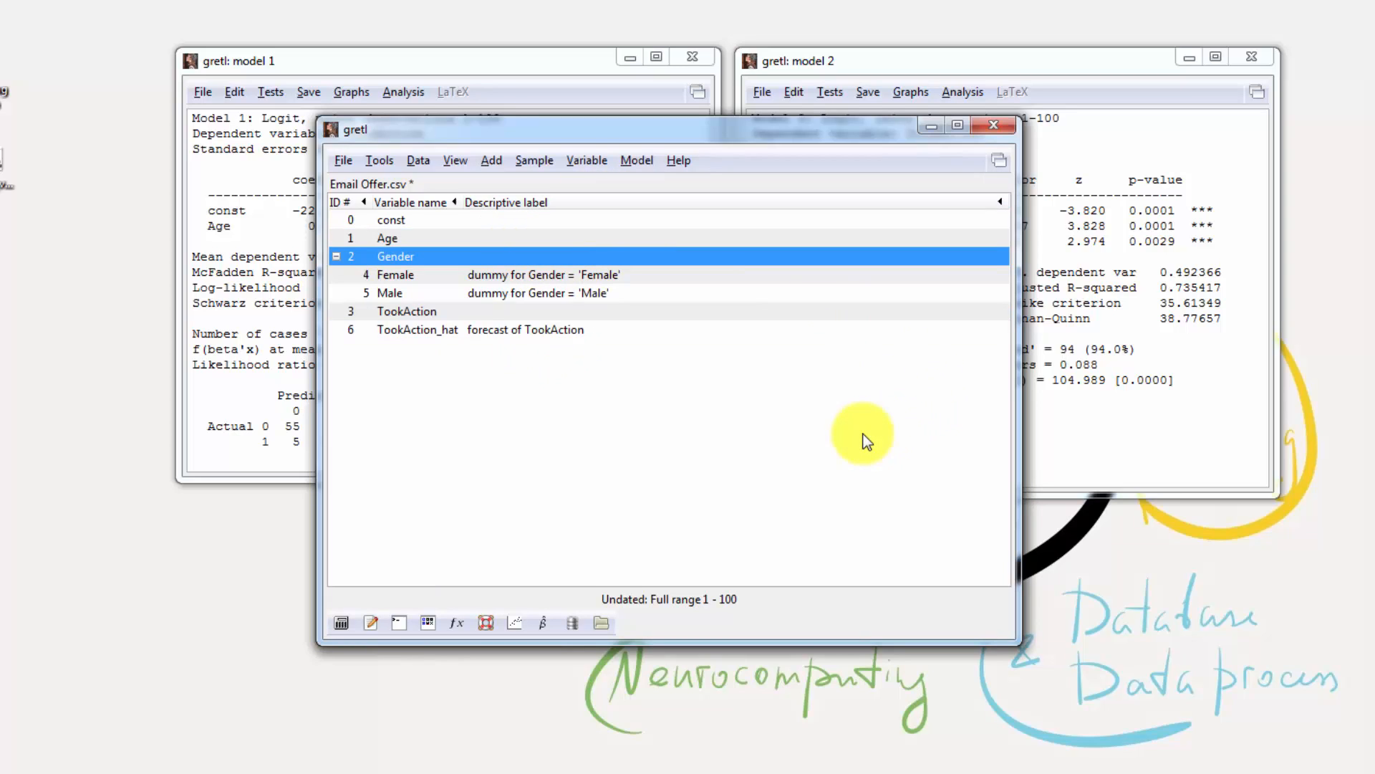
{"action": "mouse_move", "coordinate": [1022, 445]}
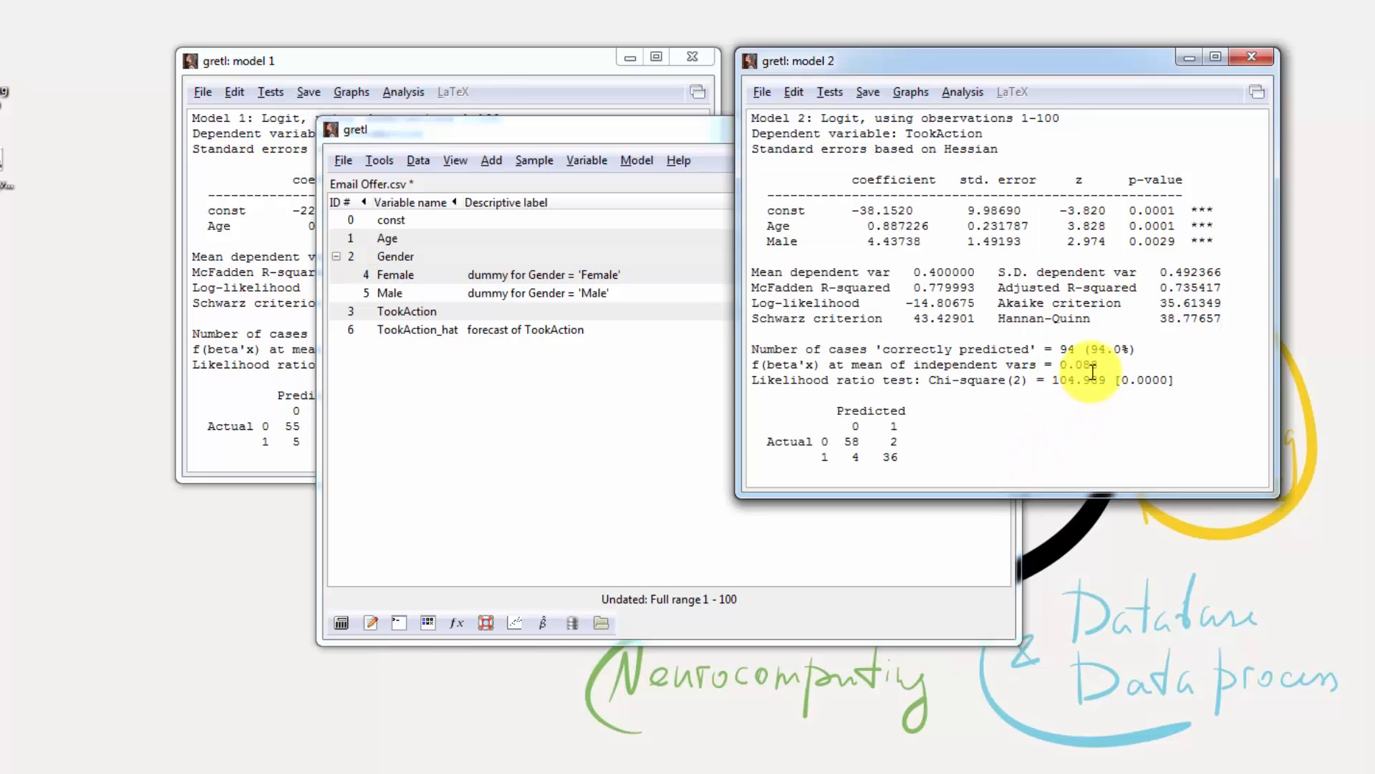
- Plot Model 2's actual and fitted TookAction against Age
{"action": "left_click", "coordinate": [911, 91]}
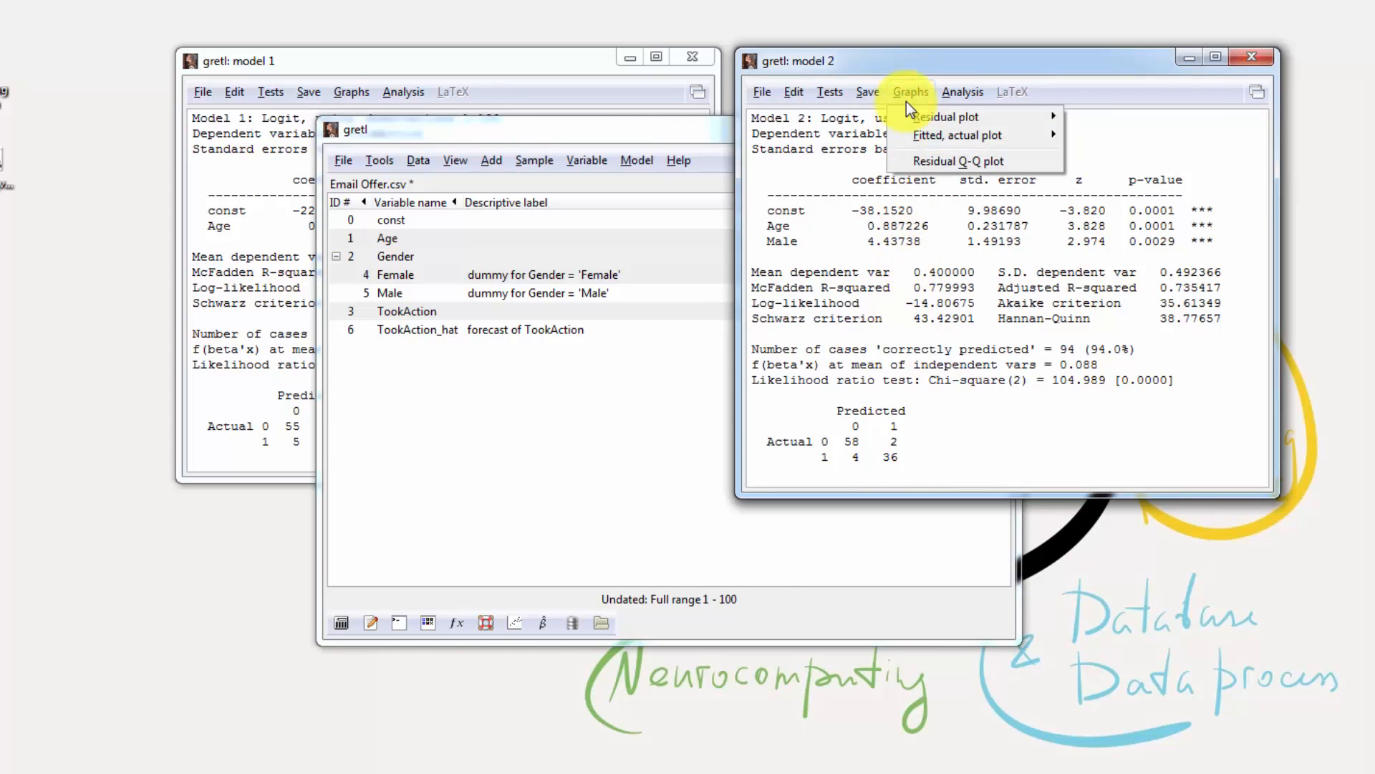
{"action": "mouse_move", "coordinate": [957, 136]}
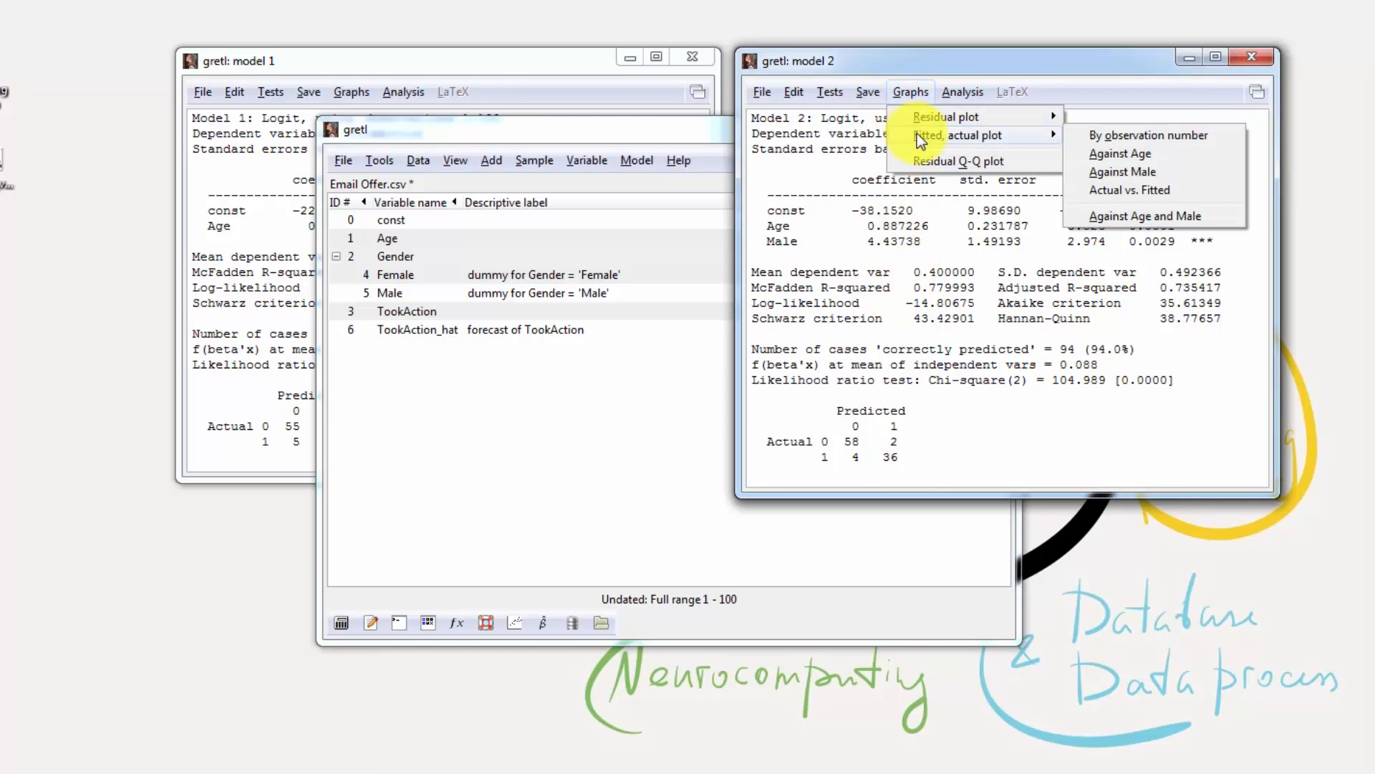
{"action": "mouse_move", "coordinate": [982, 145]}
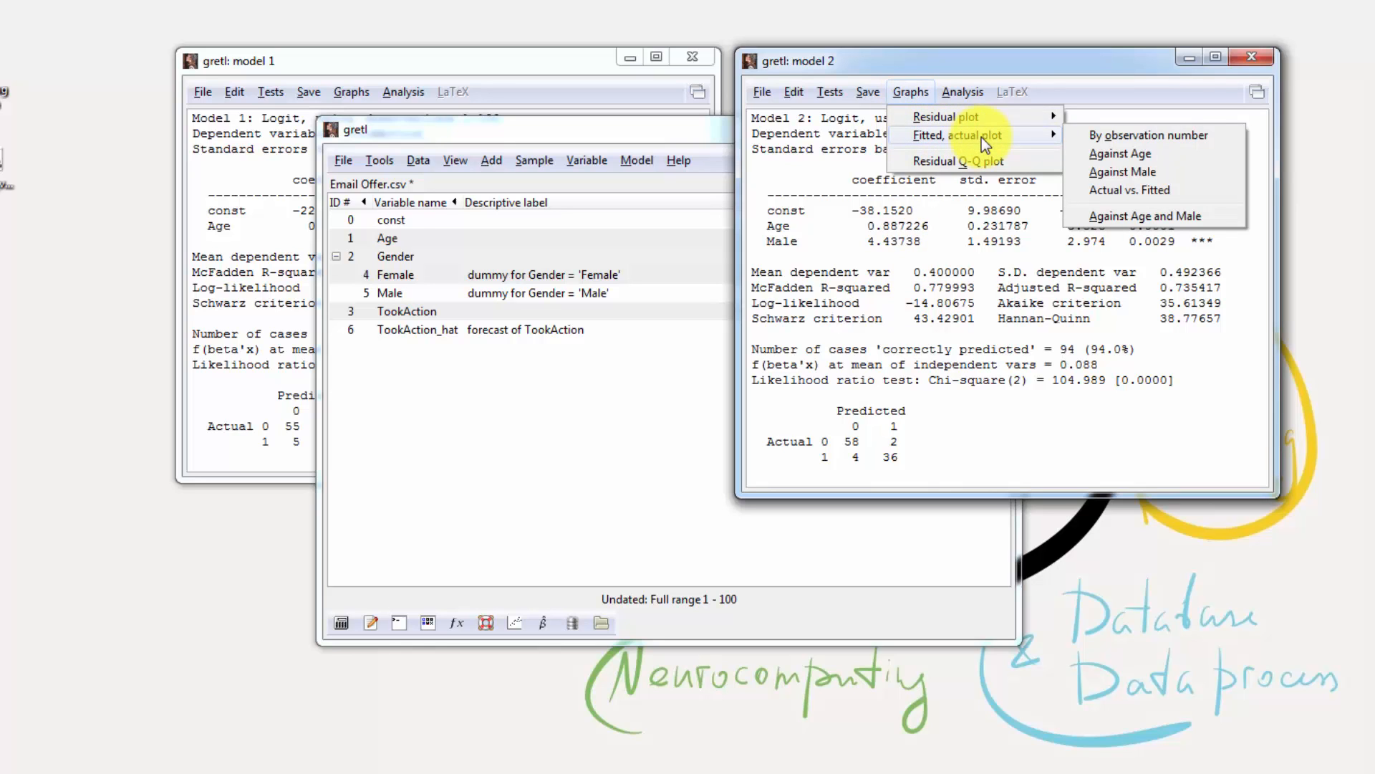
{"action": "mouse_move", "coordinate": [1132, 162]}
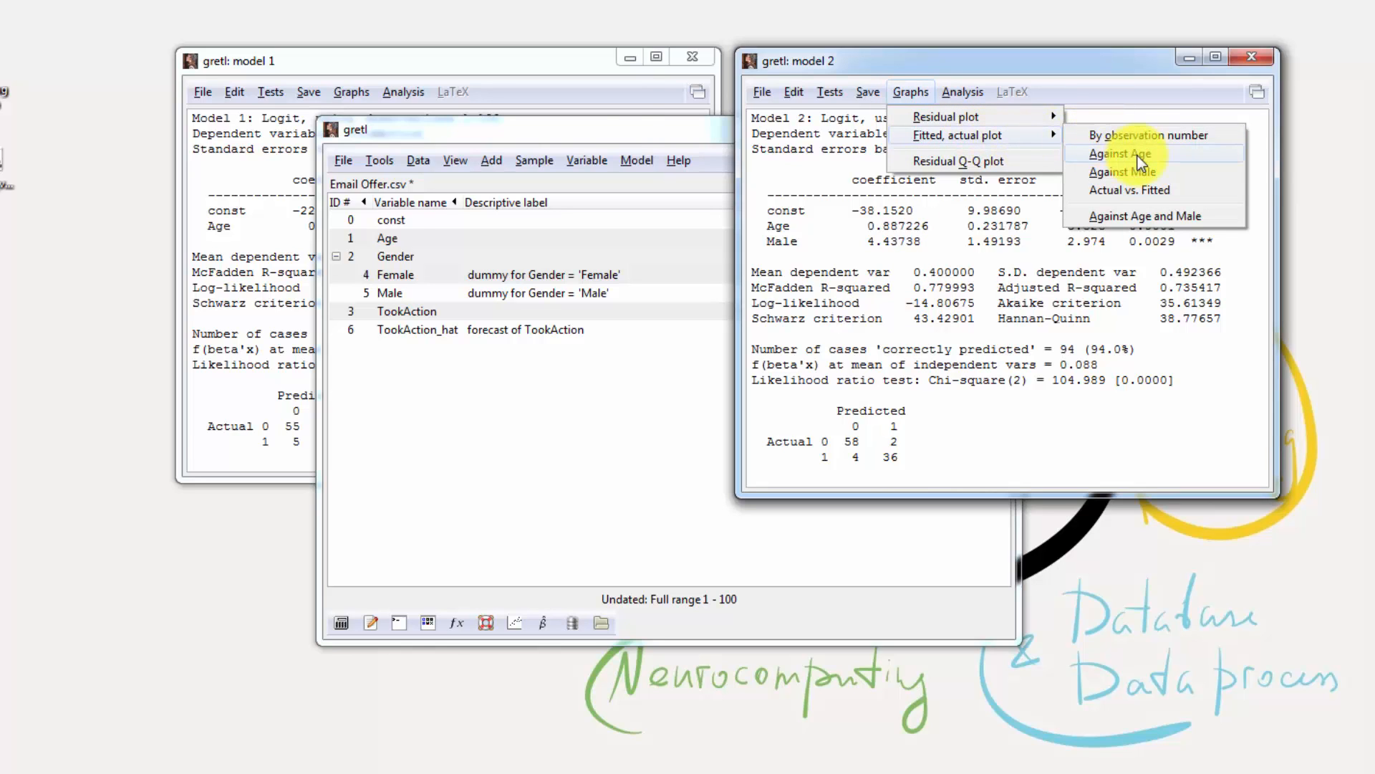
{"action": "left_click", "coordinate": [1118, 154]}
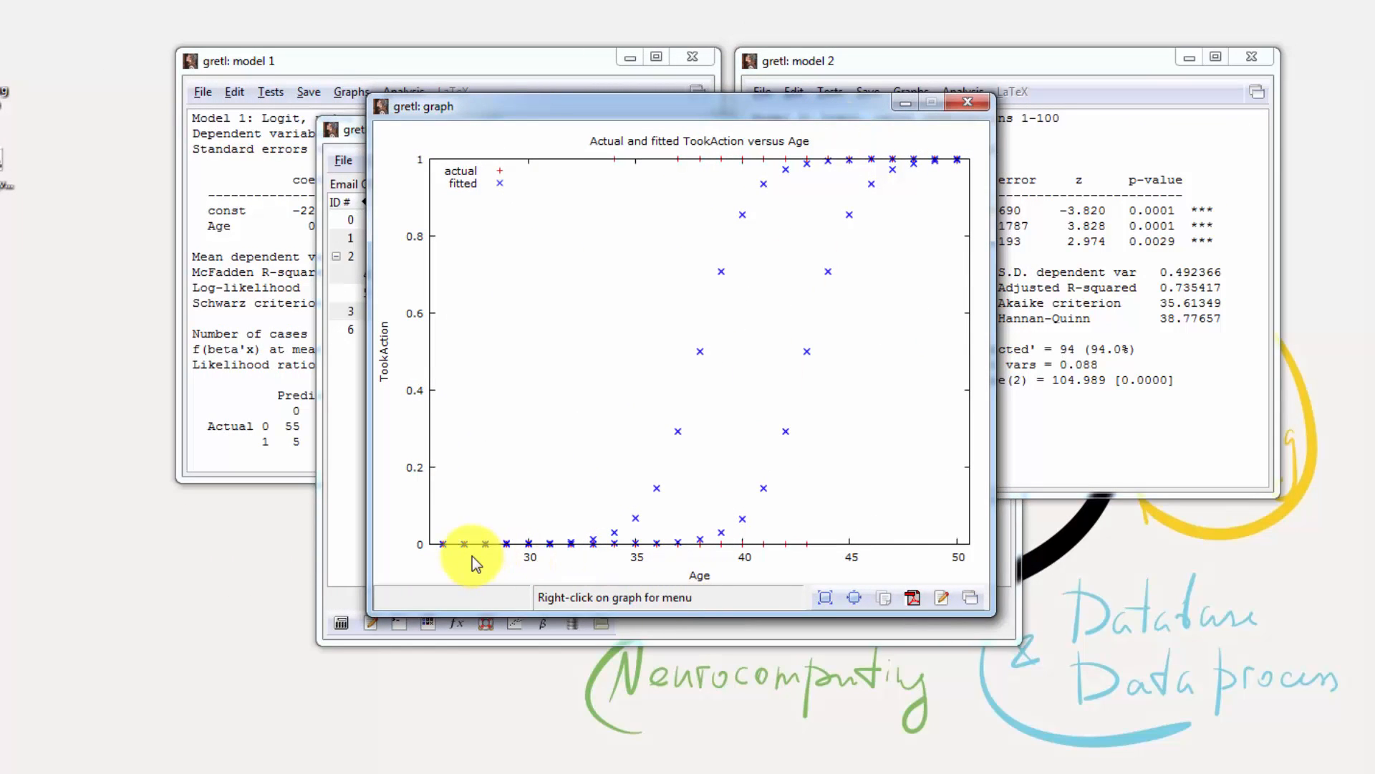
{"action": "mouse_move", "coordinate": [987, 164]}
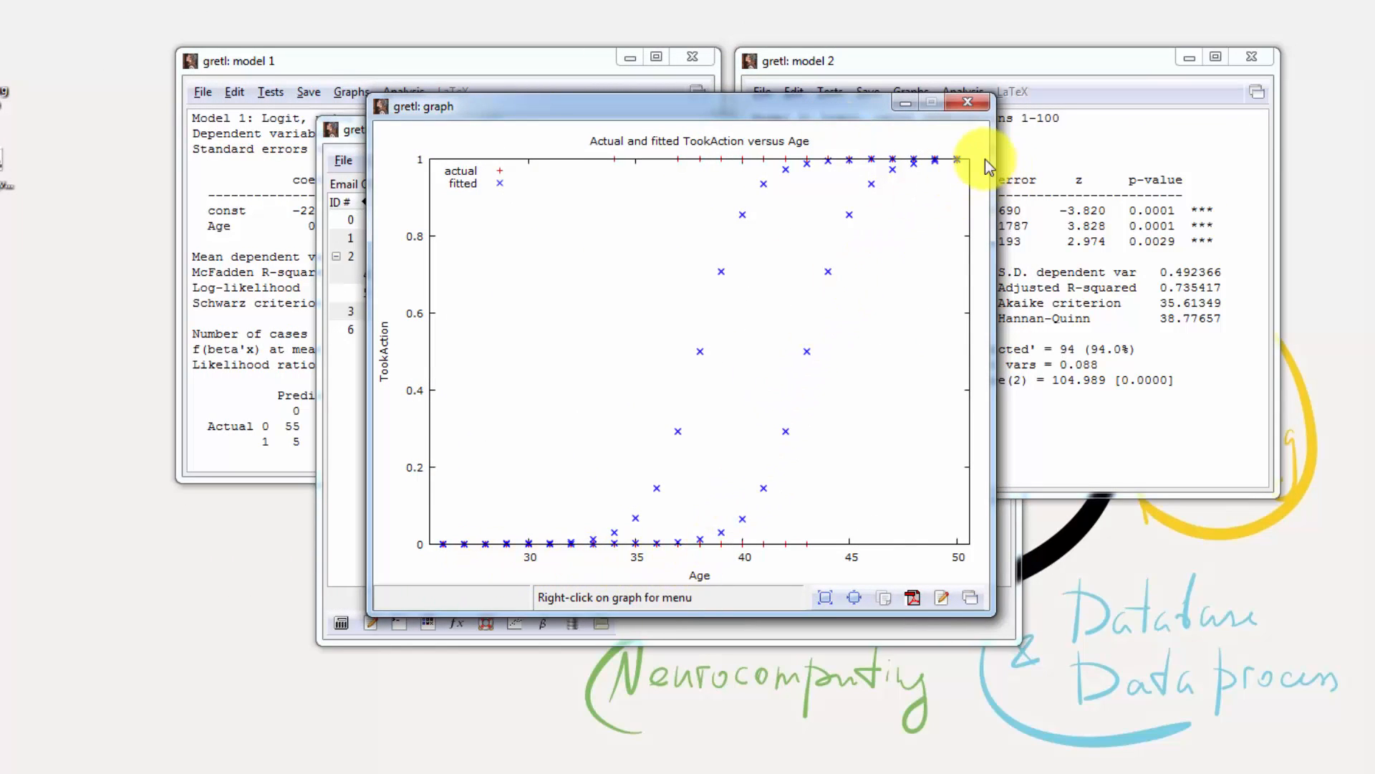
{"action": "mouse_move", "coordinate": [496, 570]}
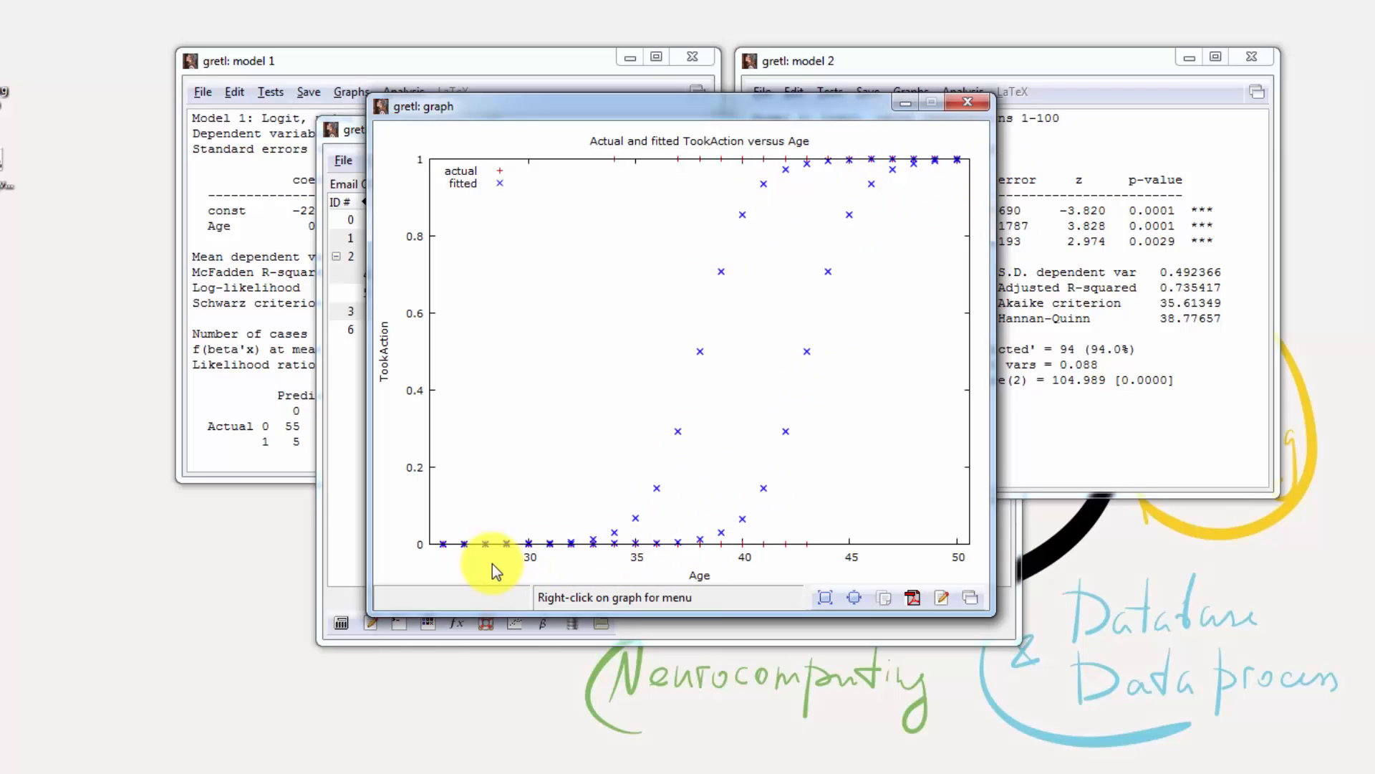
{"action": "mouse_move", "coordinate": [702, 558]}
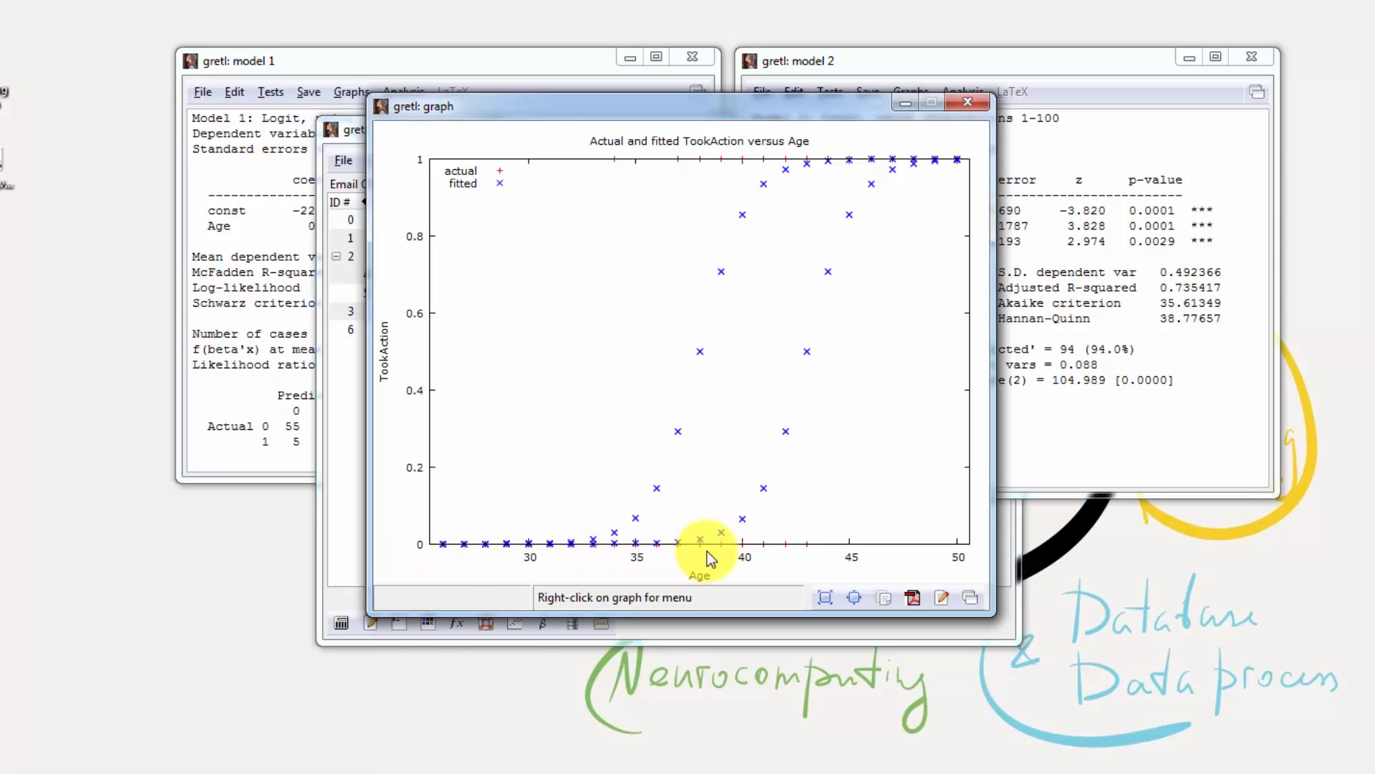
{"action": "mouse_move", "coordinate": [985, 199]}
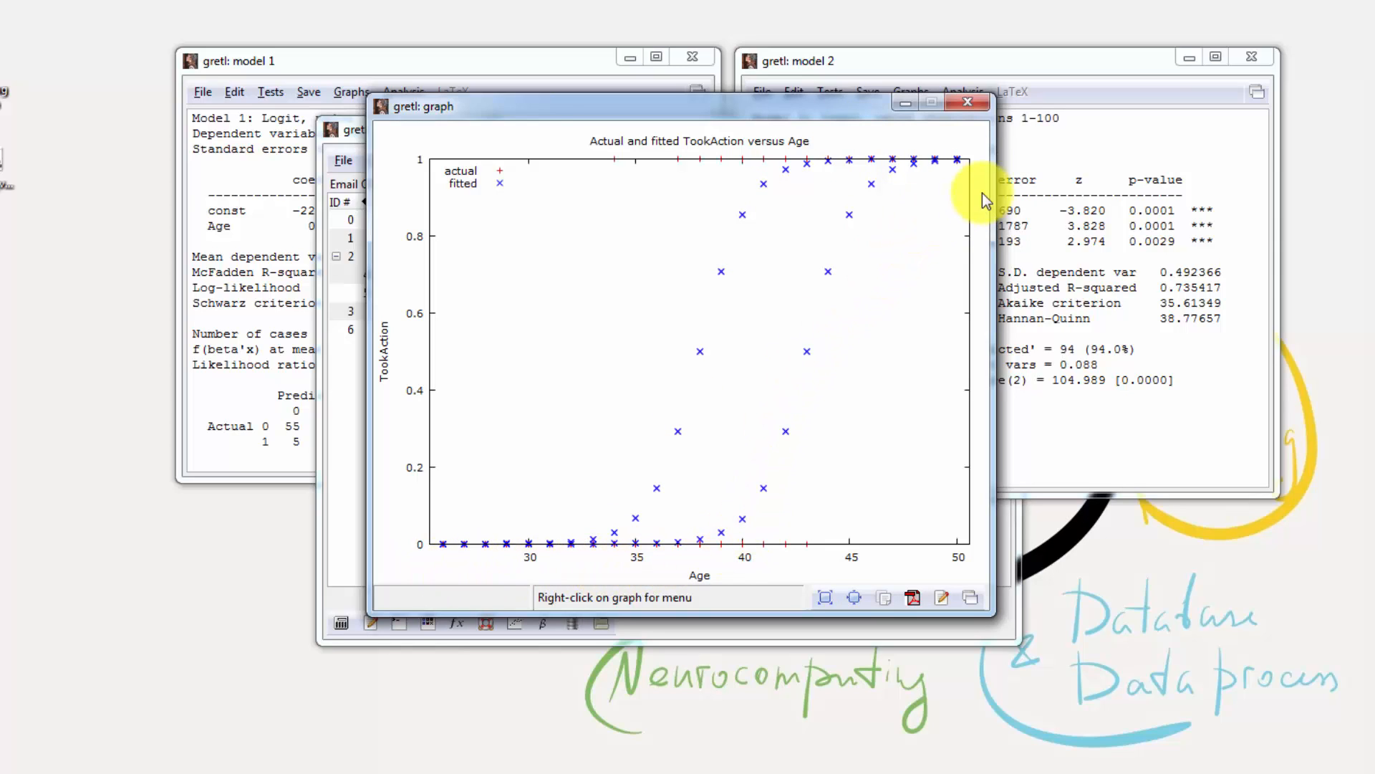